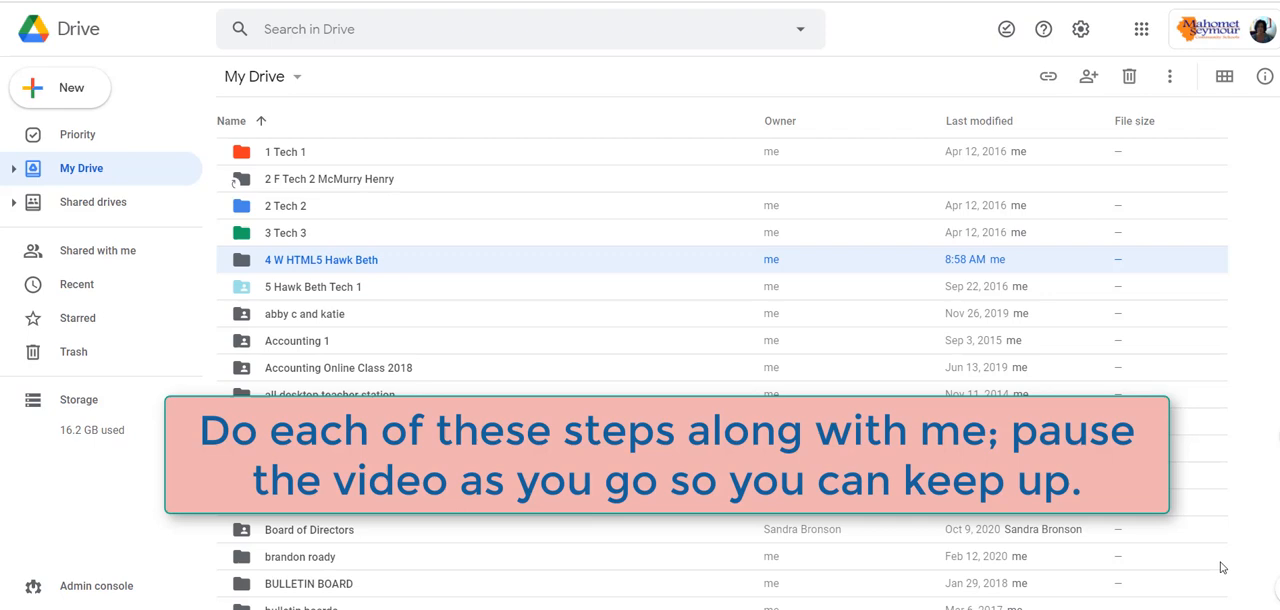
mouse_move(656, 353)
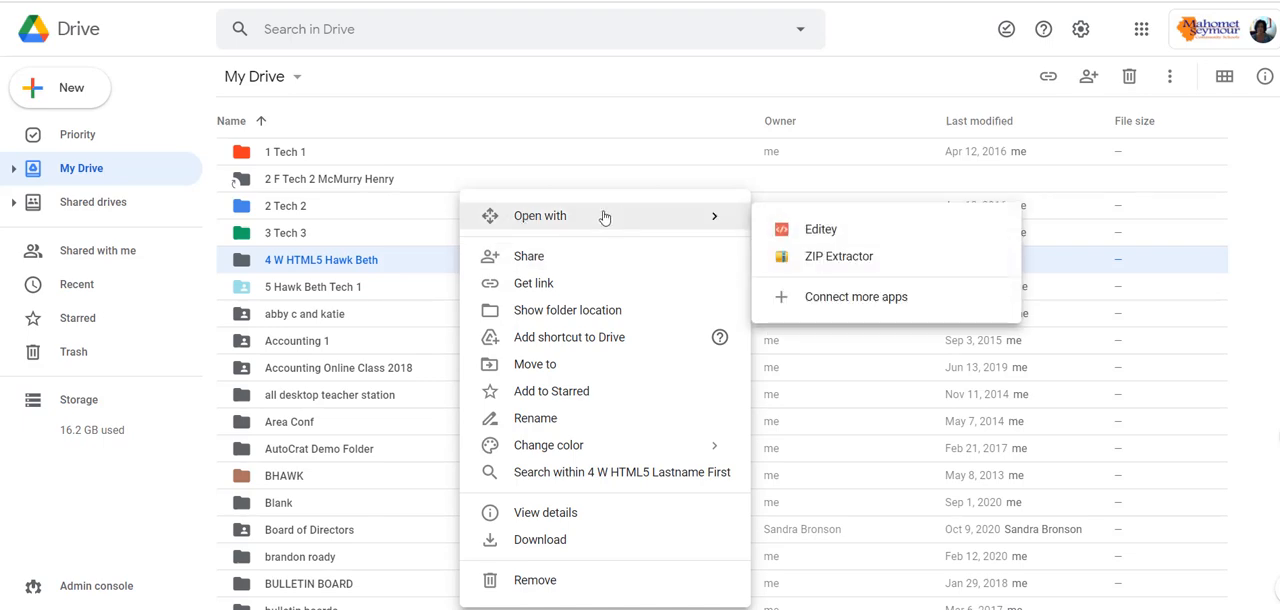
mouse_move(818, 231)
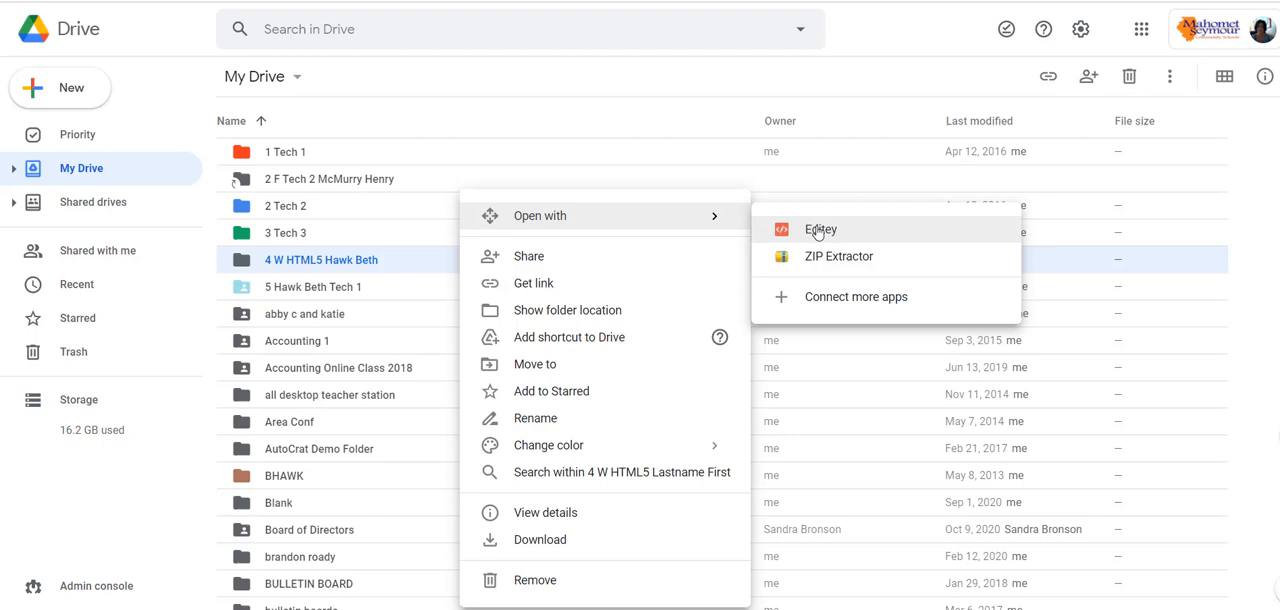
Open the 4 W HTML5 Hawk Beth Drive folder with the Editey app.
click(820, 229)
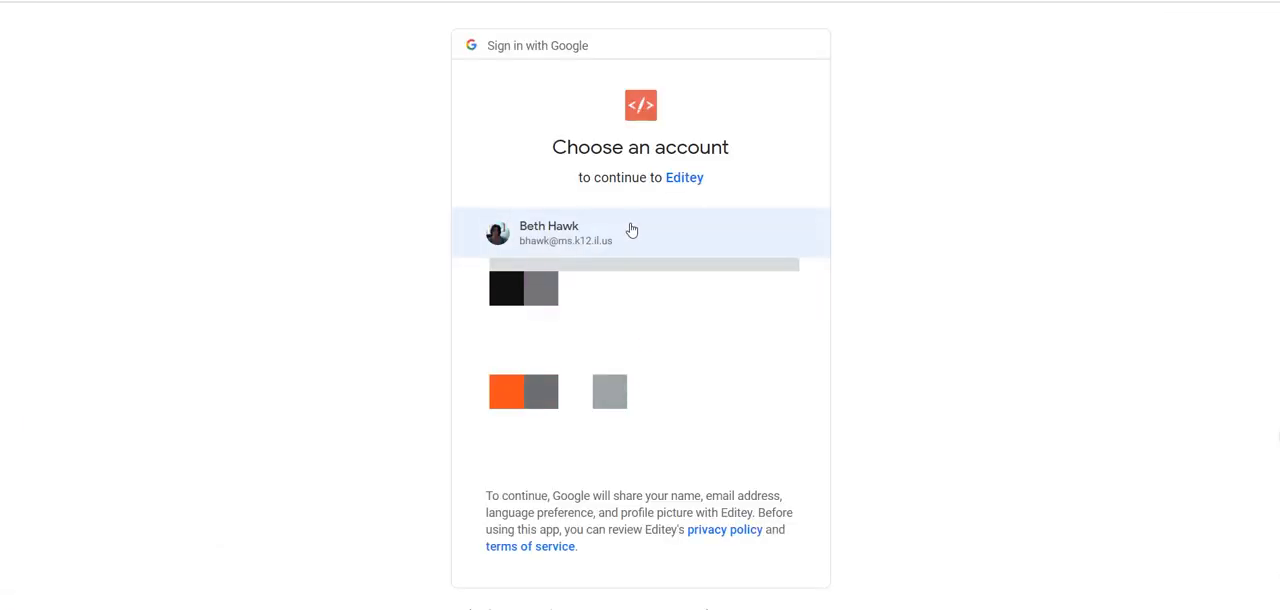
Sign in to Editey with the school account to load the existing workspace.
click(565, 232)
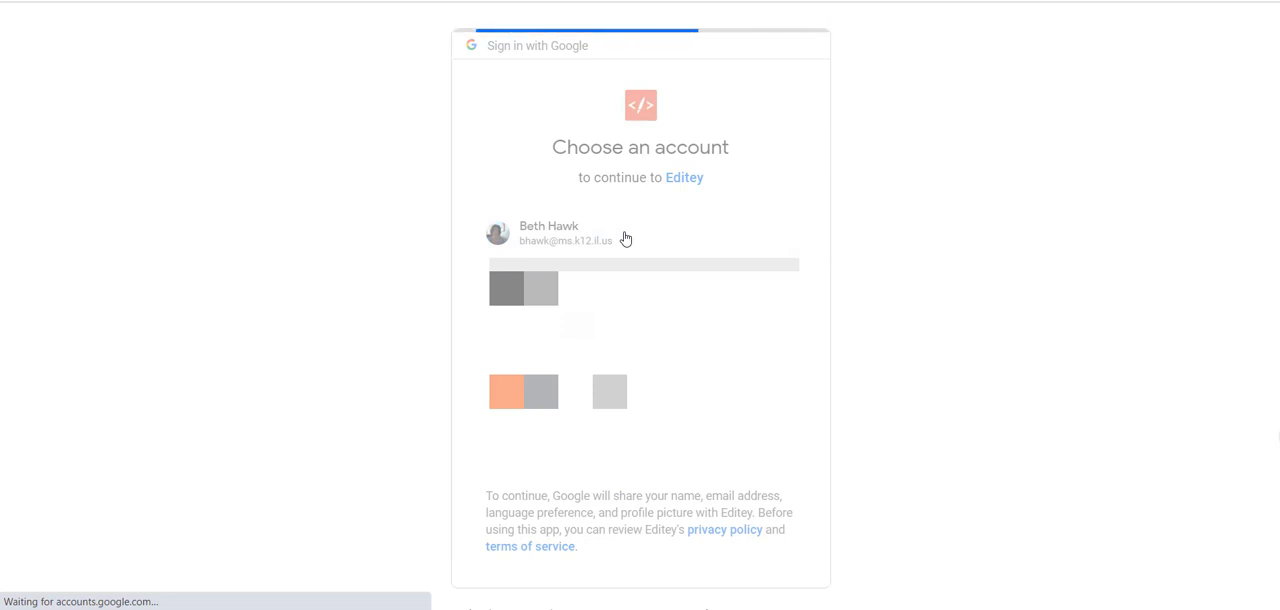
click(548, 232)
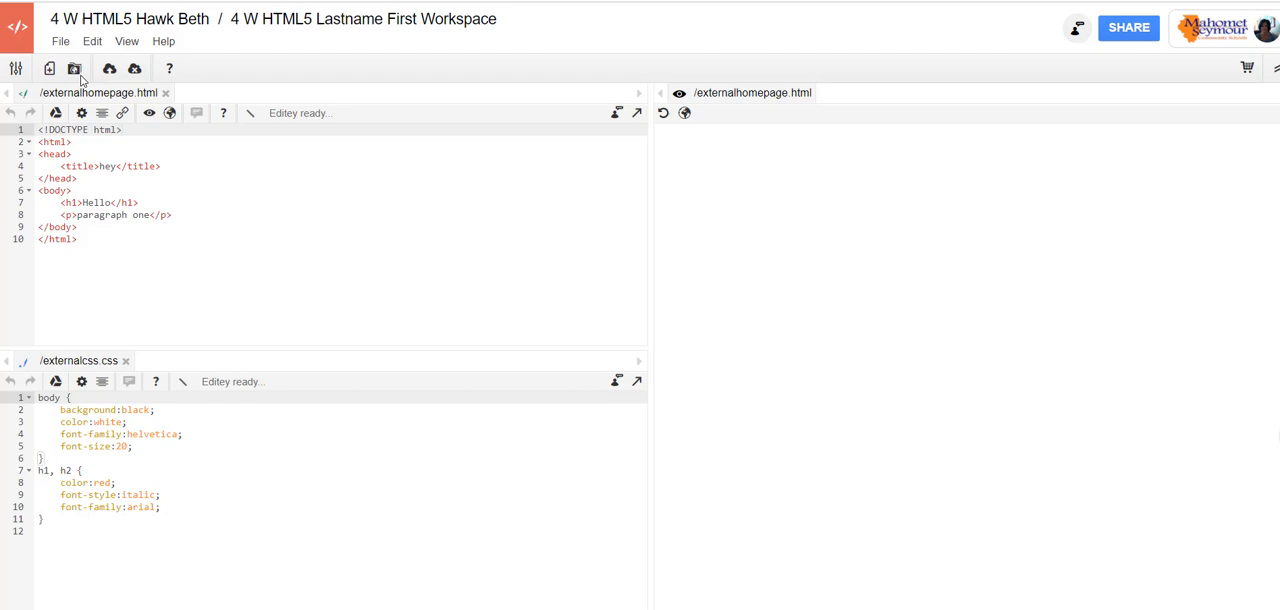
Create a workspace named 'External CSS' without adding any existing files.
click(63, 41)
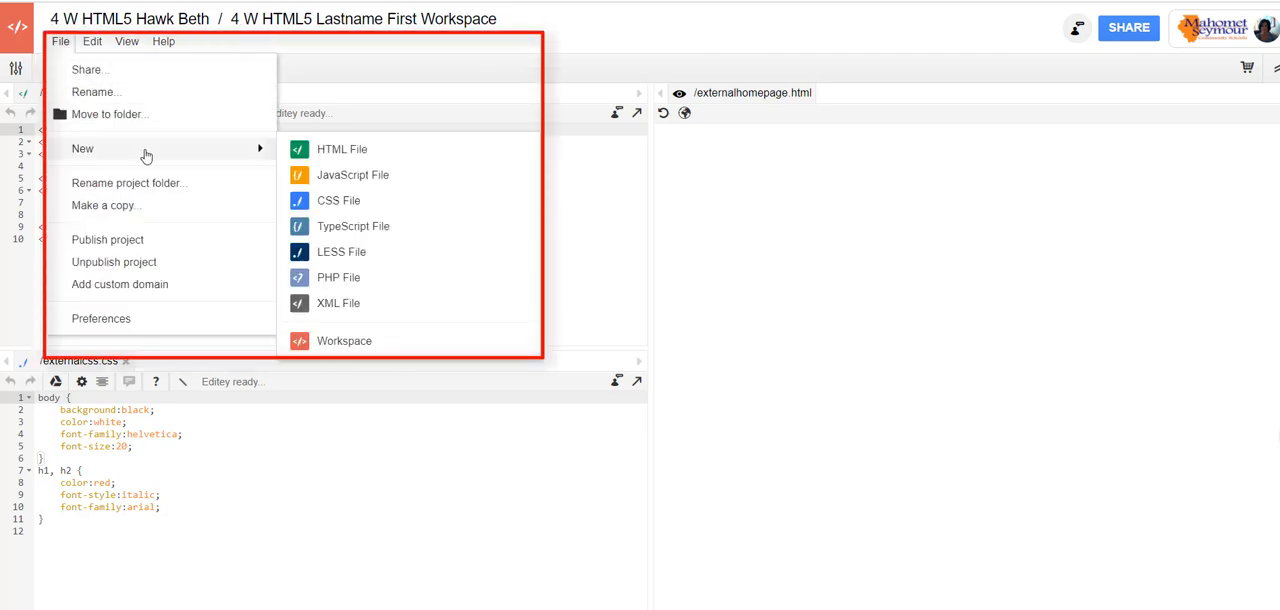
mouse_move(344, 349)
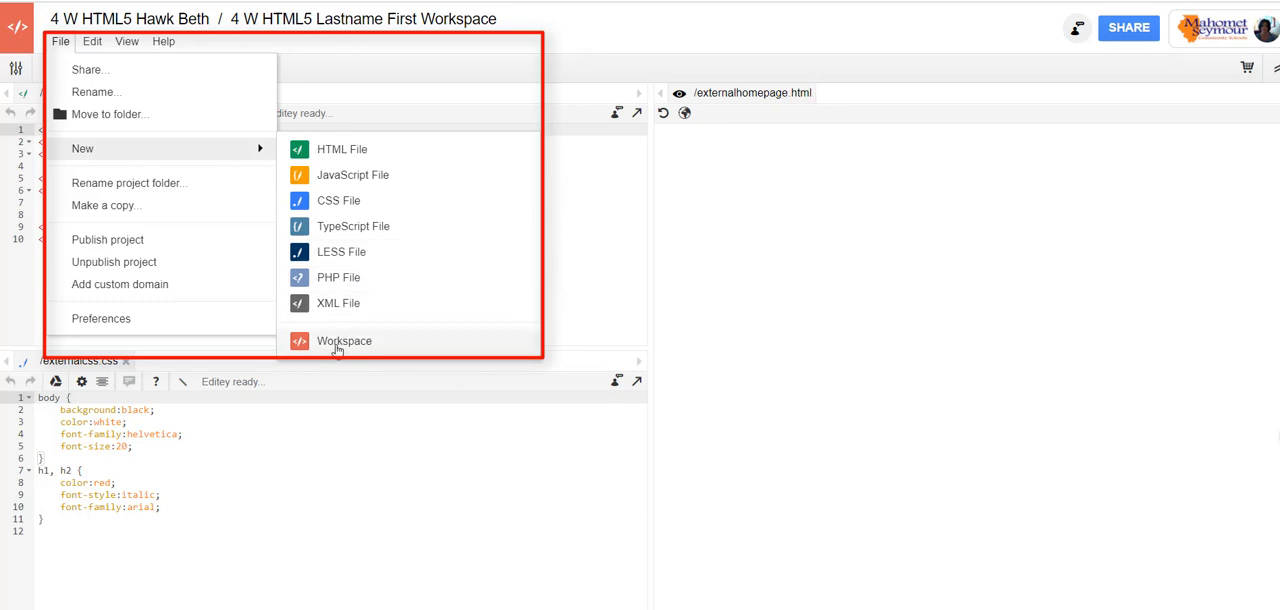
click(344, 341)
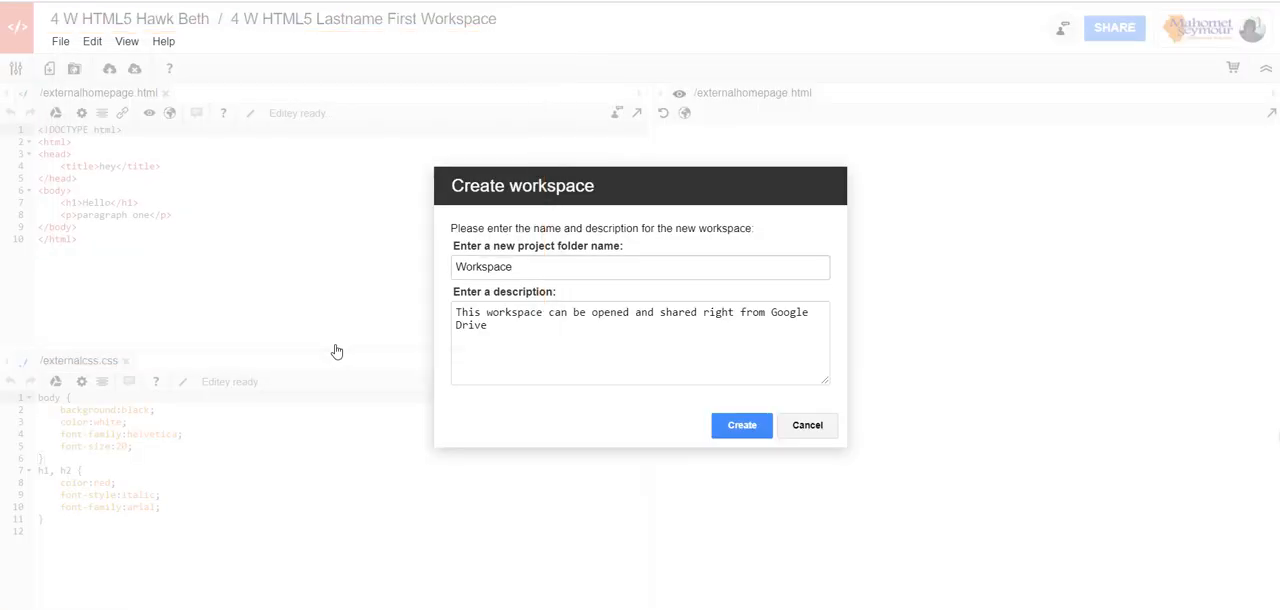
click(640, 267)
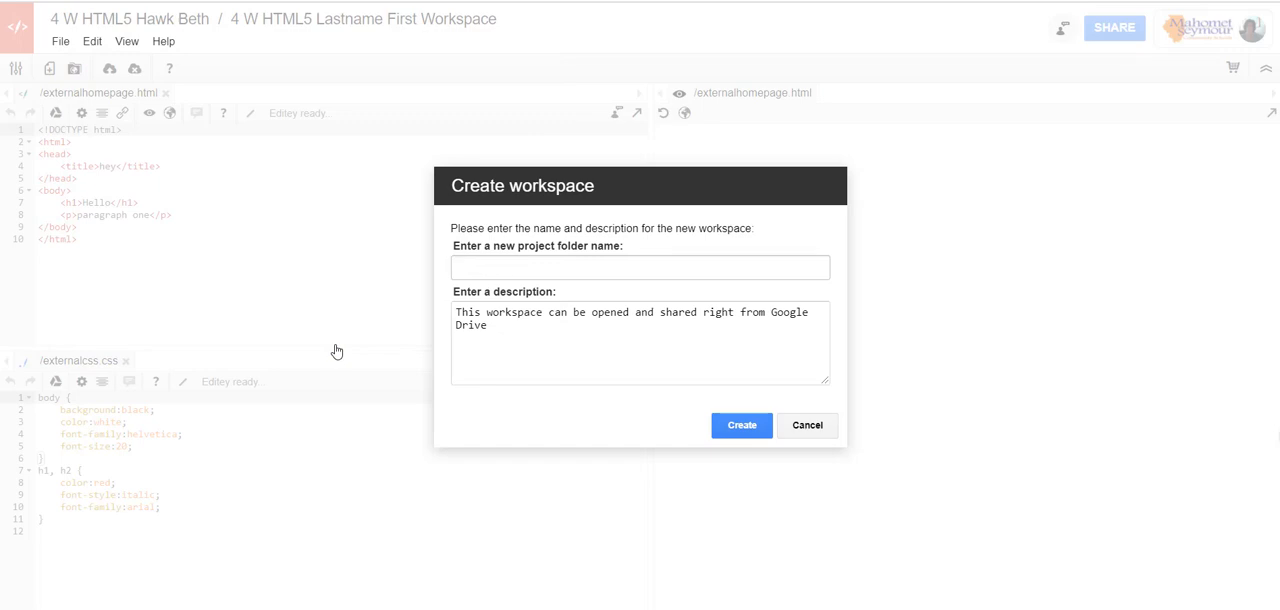
text(External CSS)
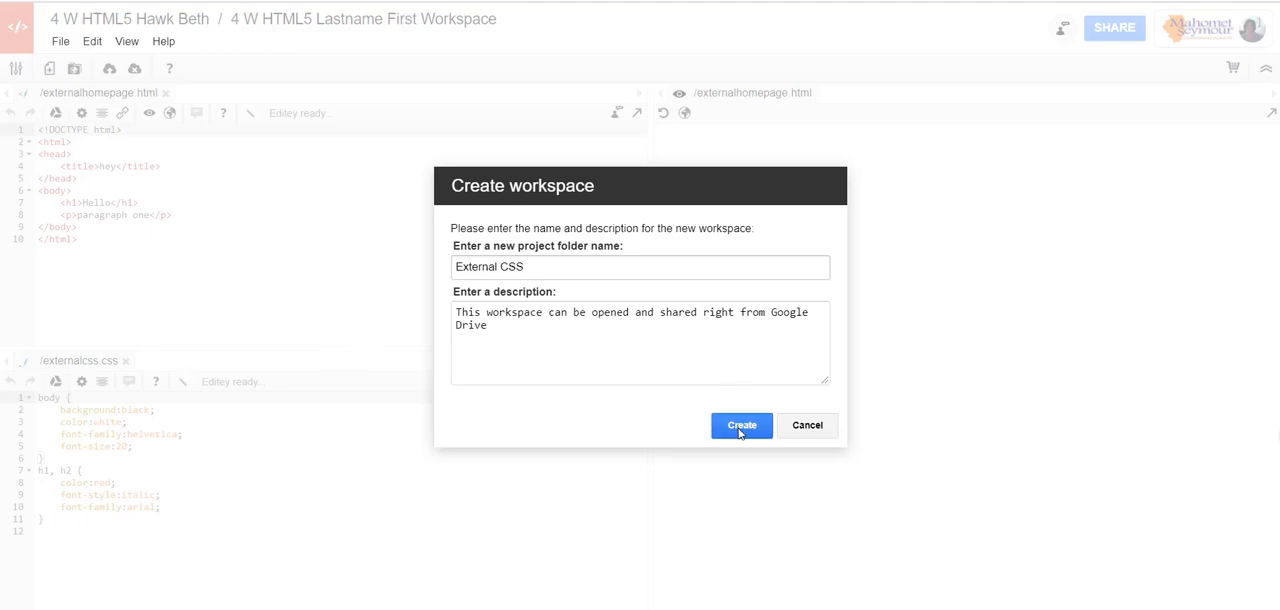
click(741, 425)
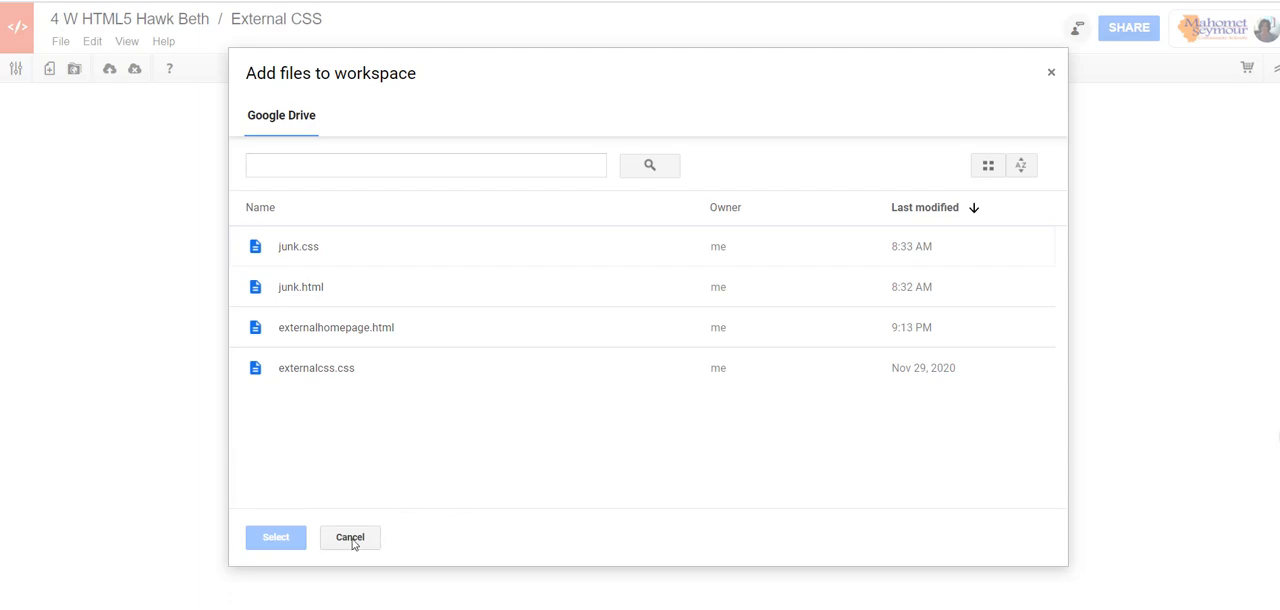
click(349, 537)
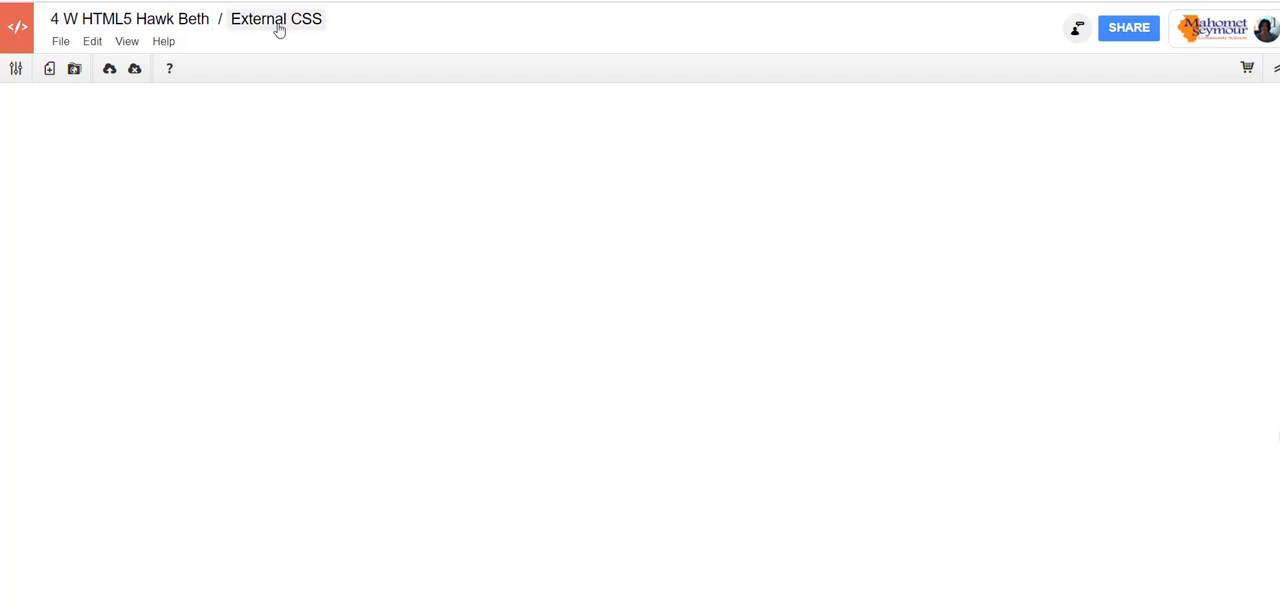
mouse_move(309, 24)
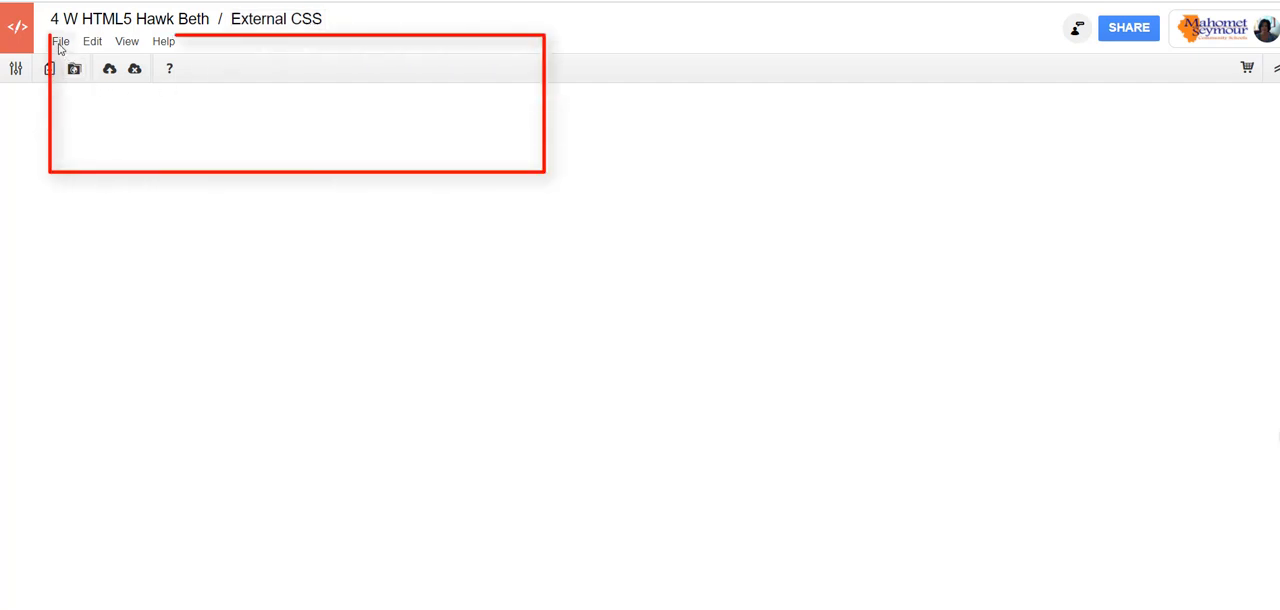
Create a new HTML file named ExternalCSS.html in the workspace.
click(65, 42)
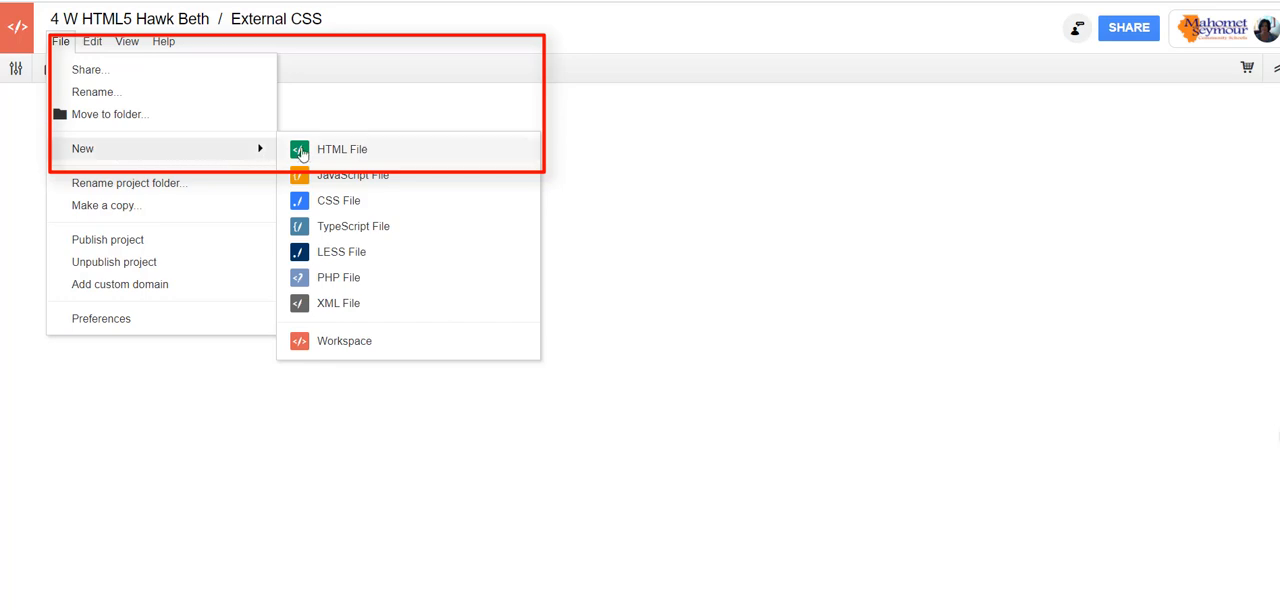
click(342, 149)
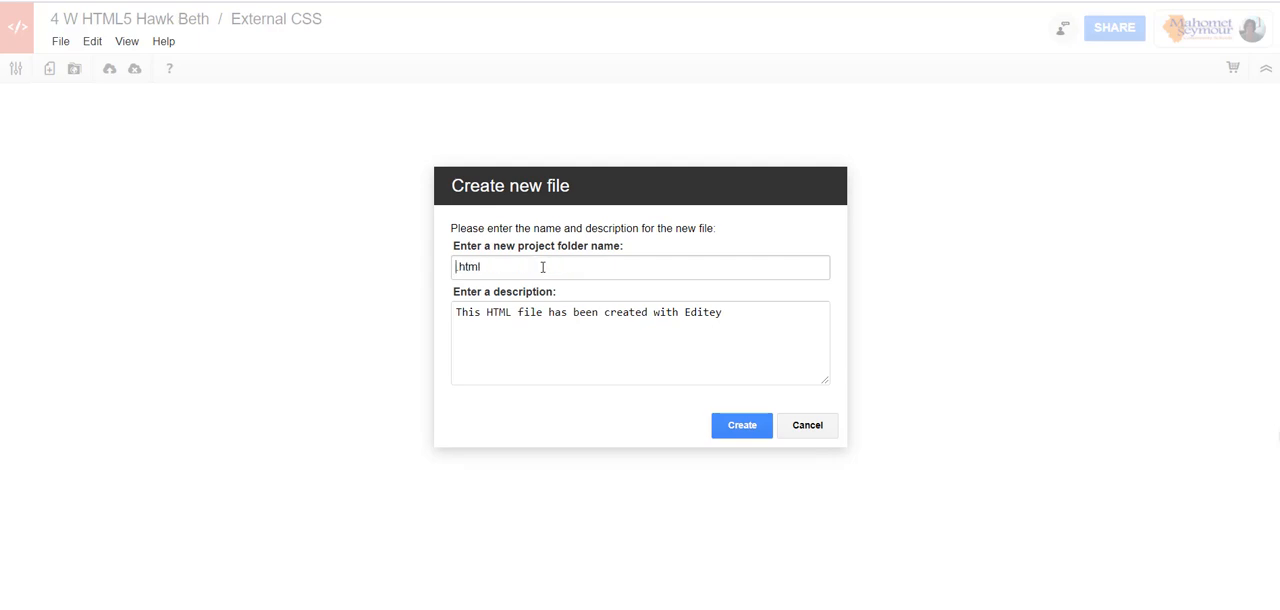
text(External)
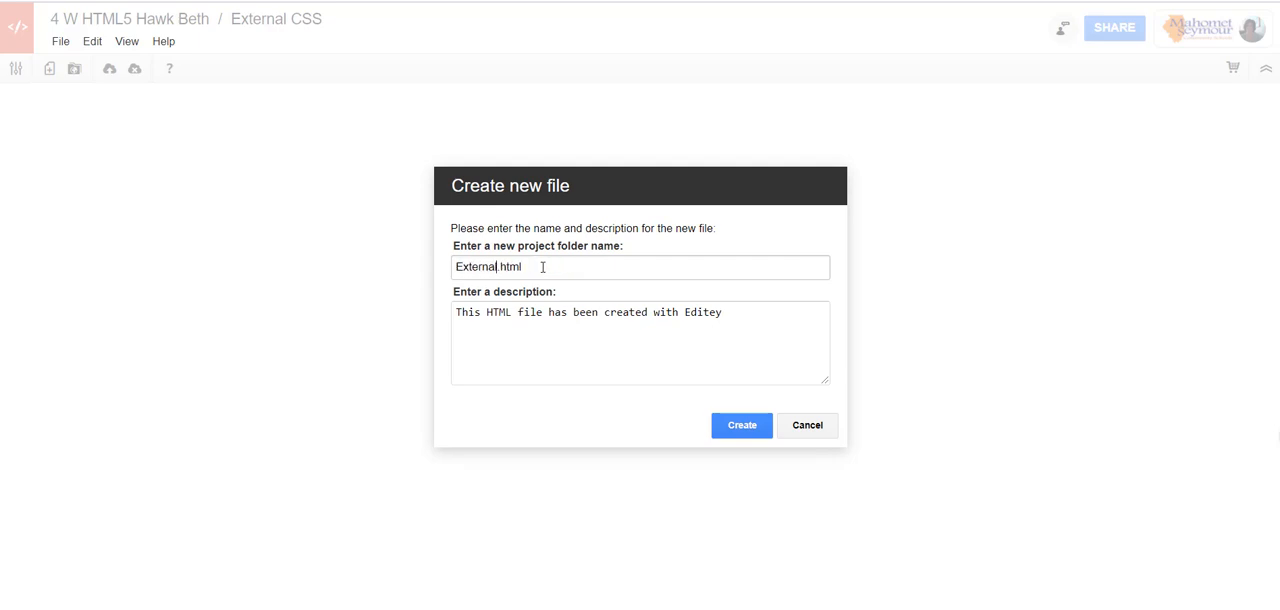
text(CSS)
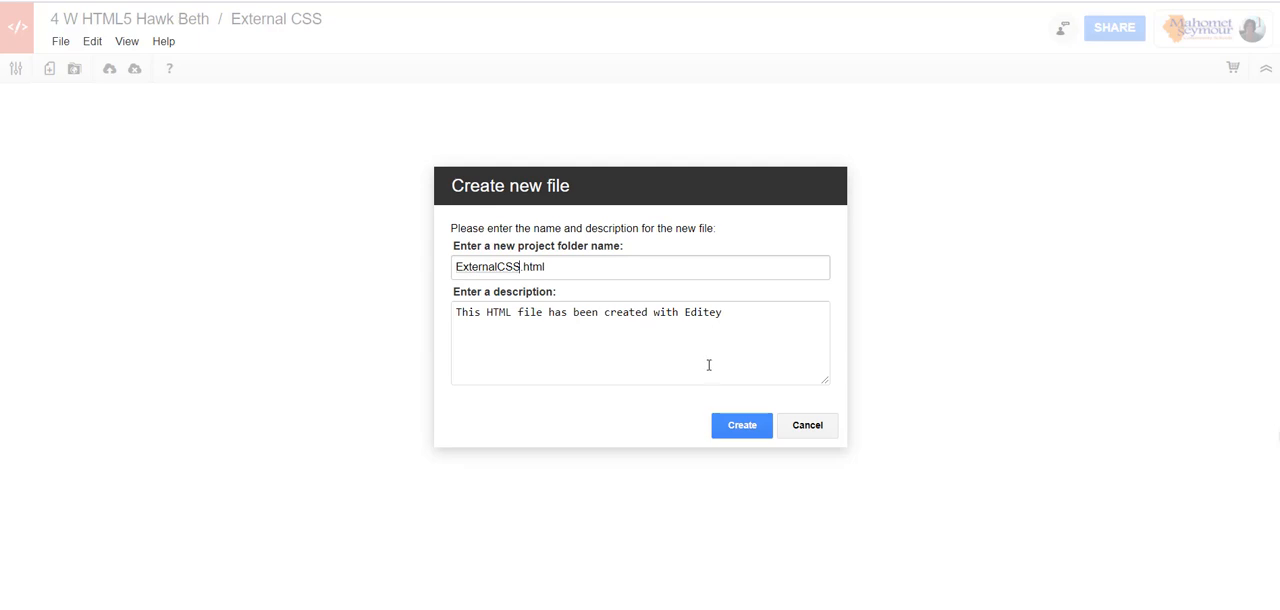
mouse_move(698, 360)
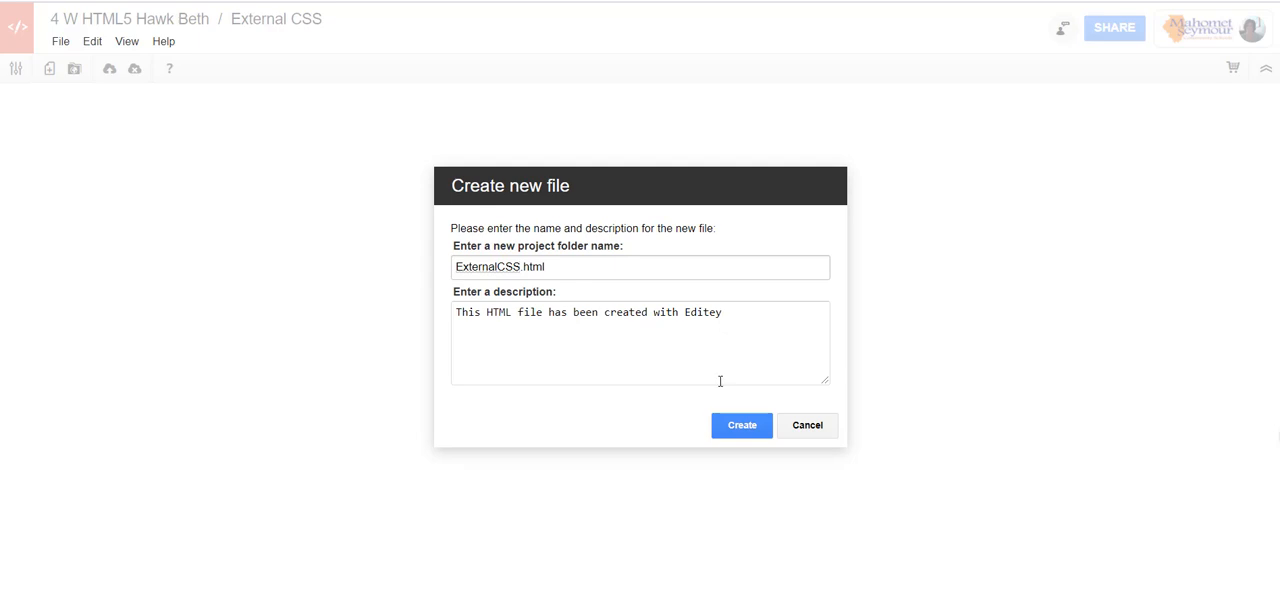
click(741, 425)
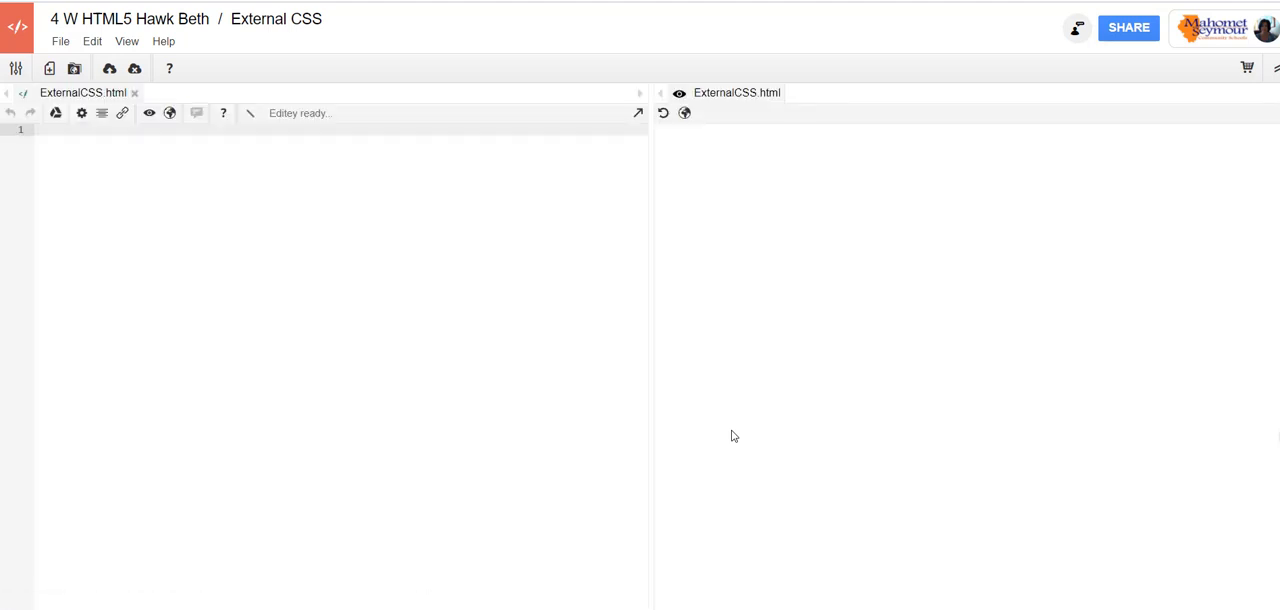
mouse_move(721, 434)
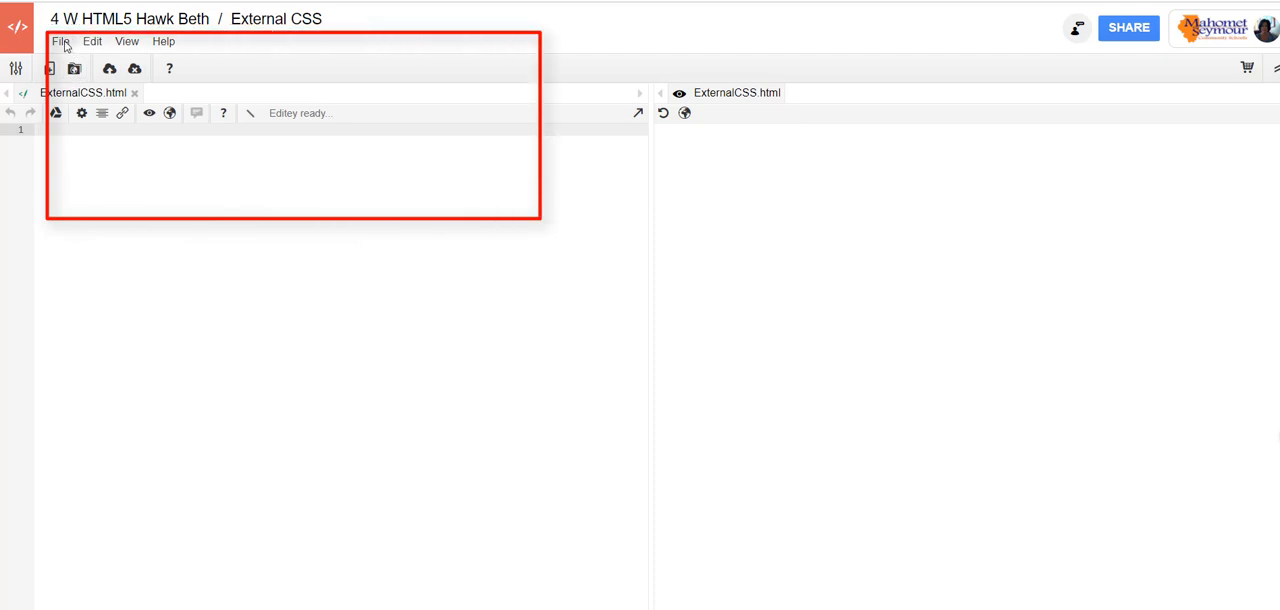
Create a new CSS file named ExternalCSS.css in the workspace.
click(64, 42)
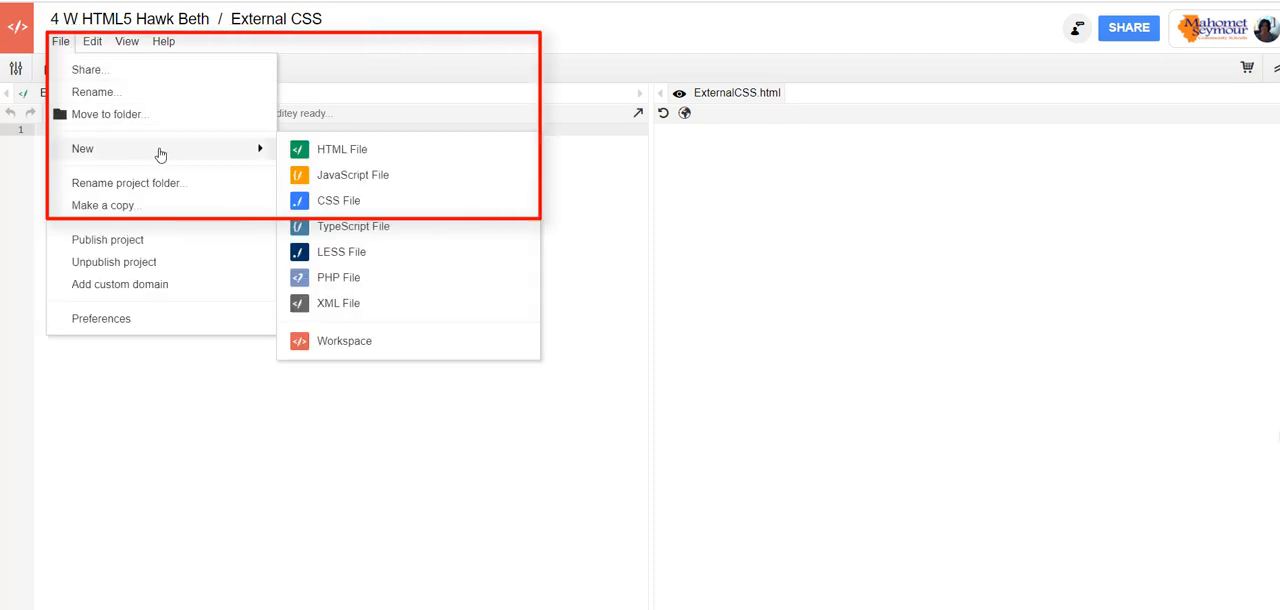
click(338, 200)
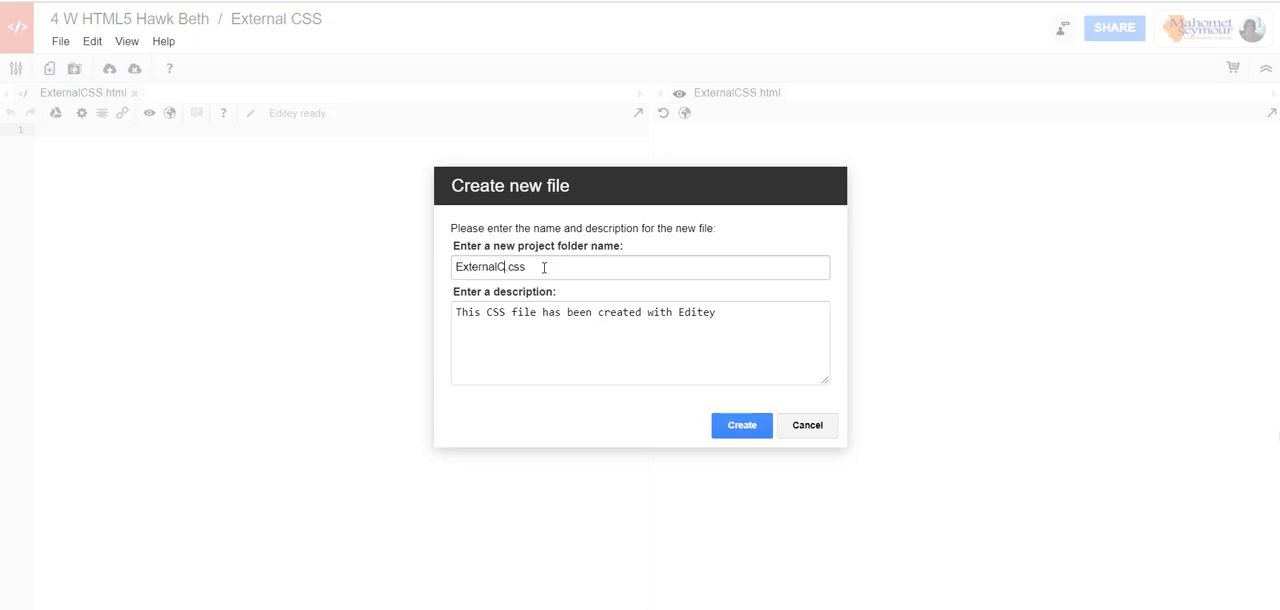
text(SS)
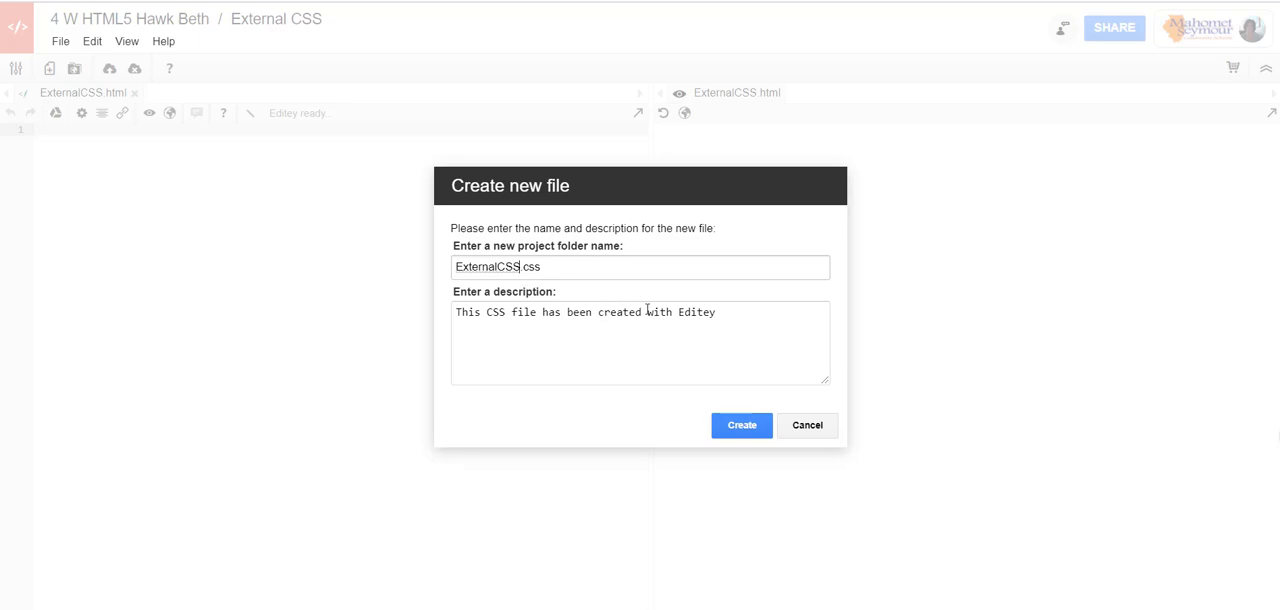
click(741, 426)
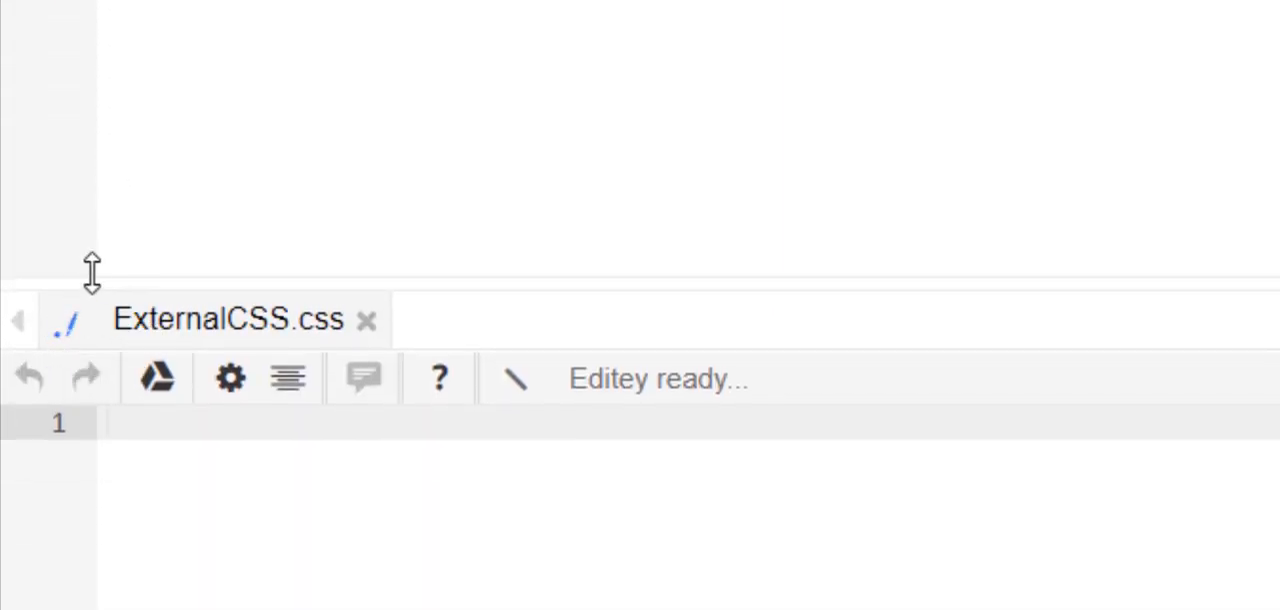
mouse_move(770, 15)
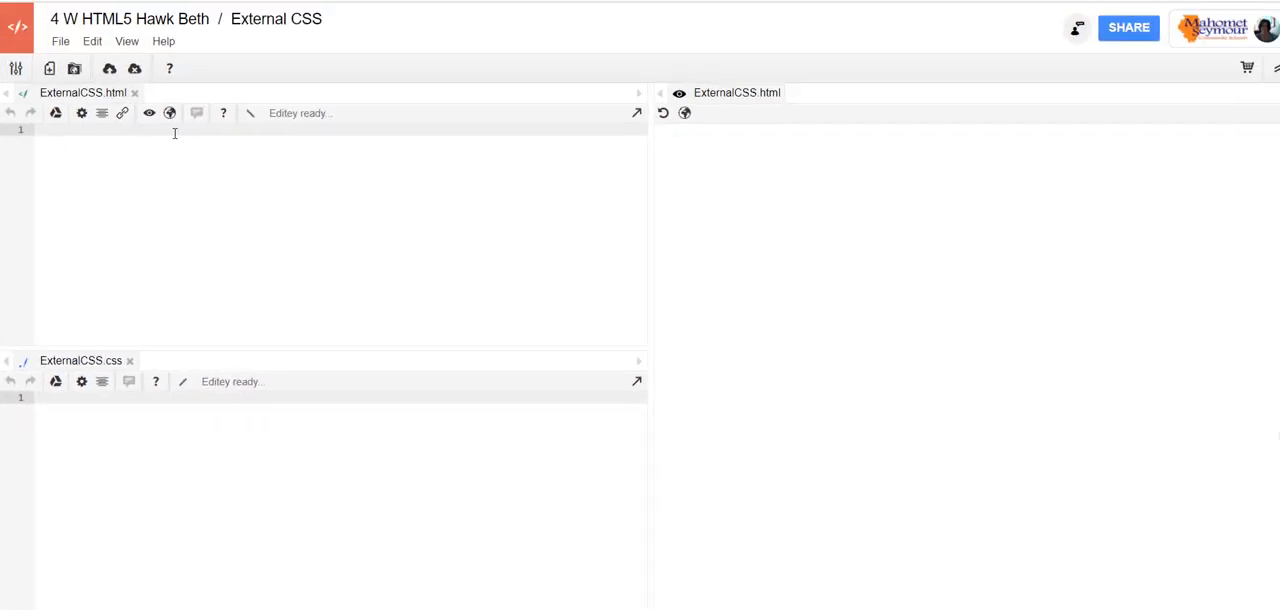
Type '<' in the HTML editor and dismiss the internal error dialog.
text(<)
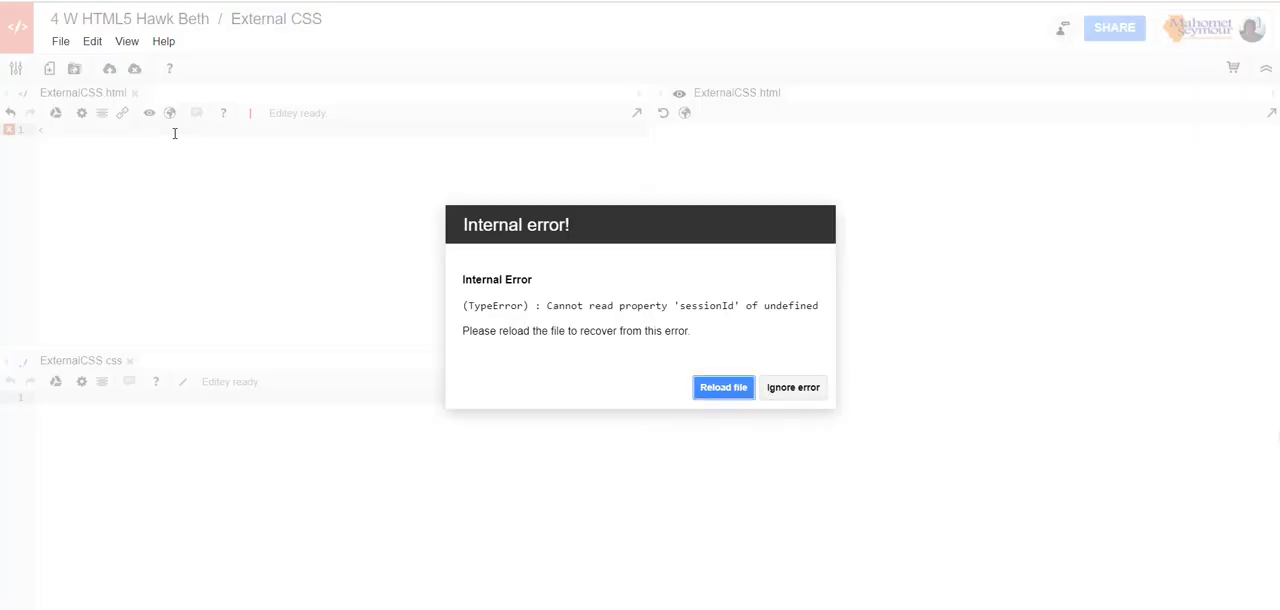
mouse_move(792, 387)
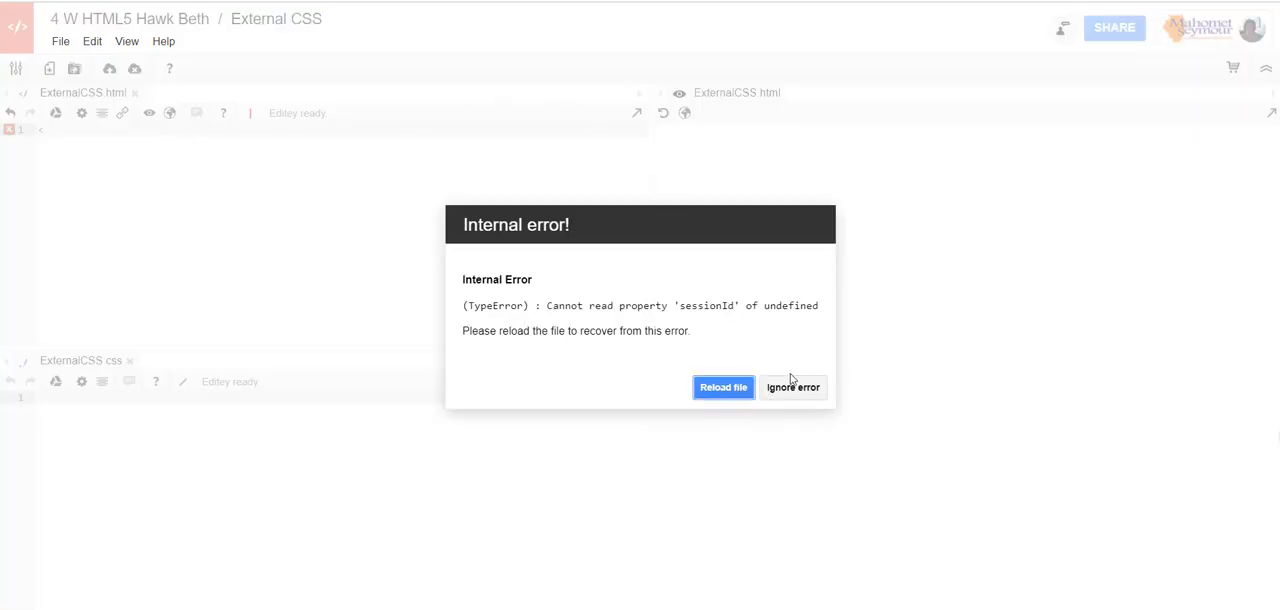
right_click(794, 388)
text(!DOCTYP)
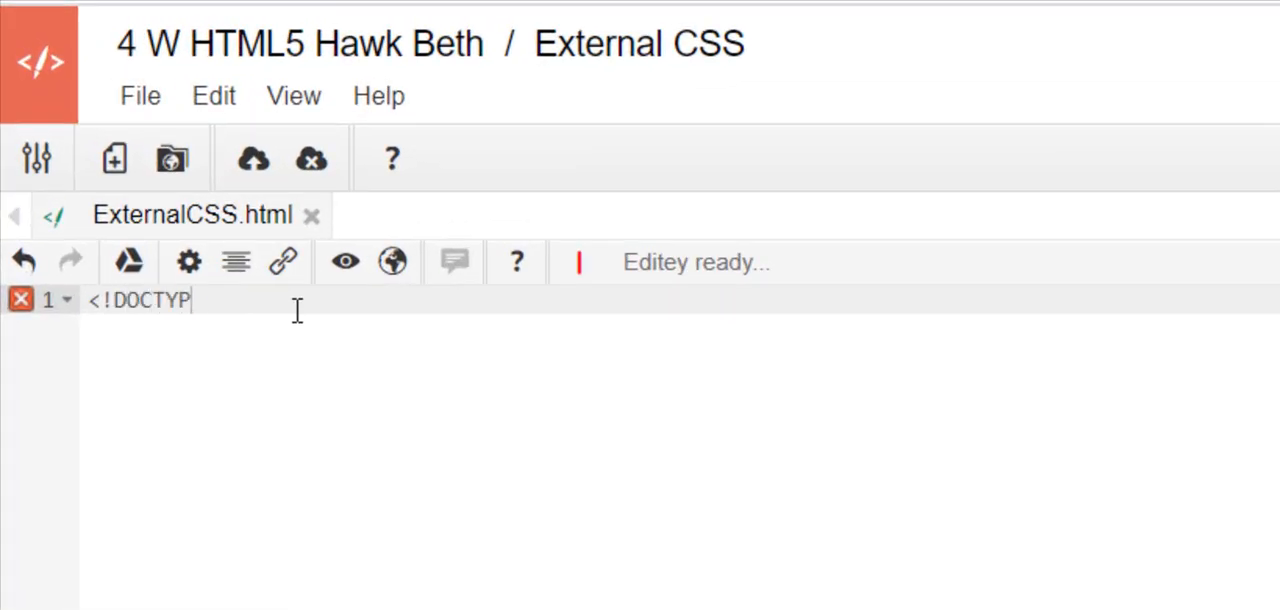
Finish the doctype and add an html element with lang="en".
text(E html>)
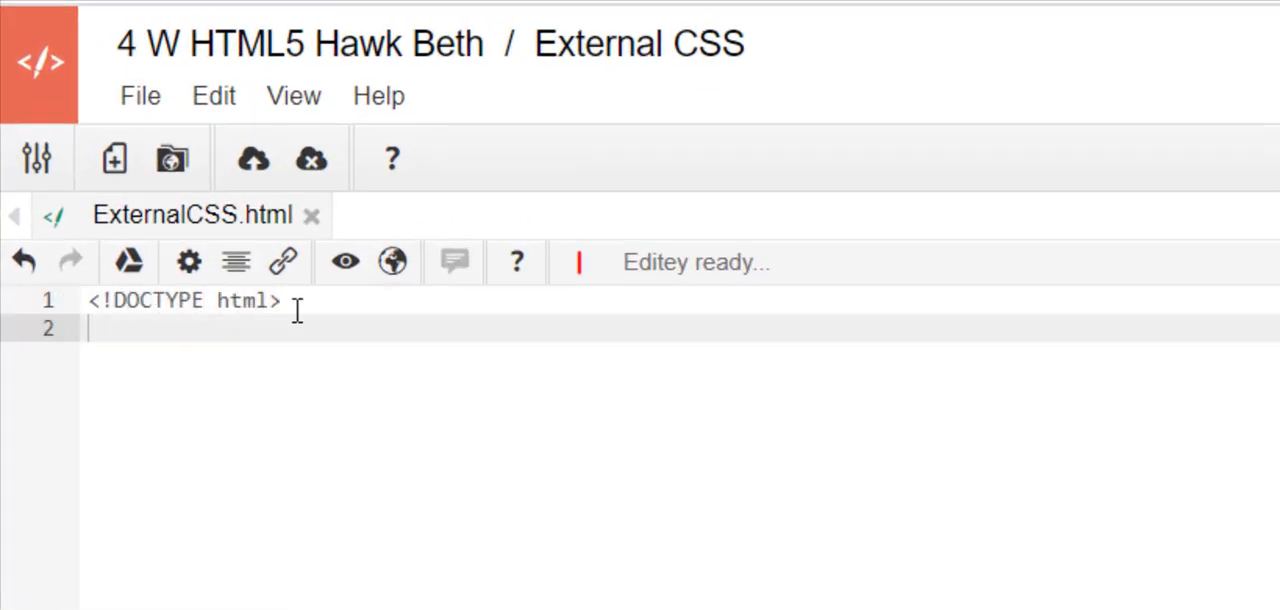
text(<html)
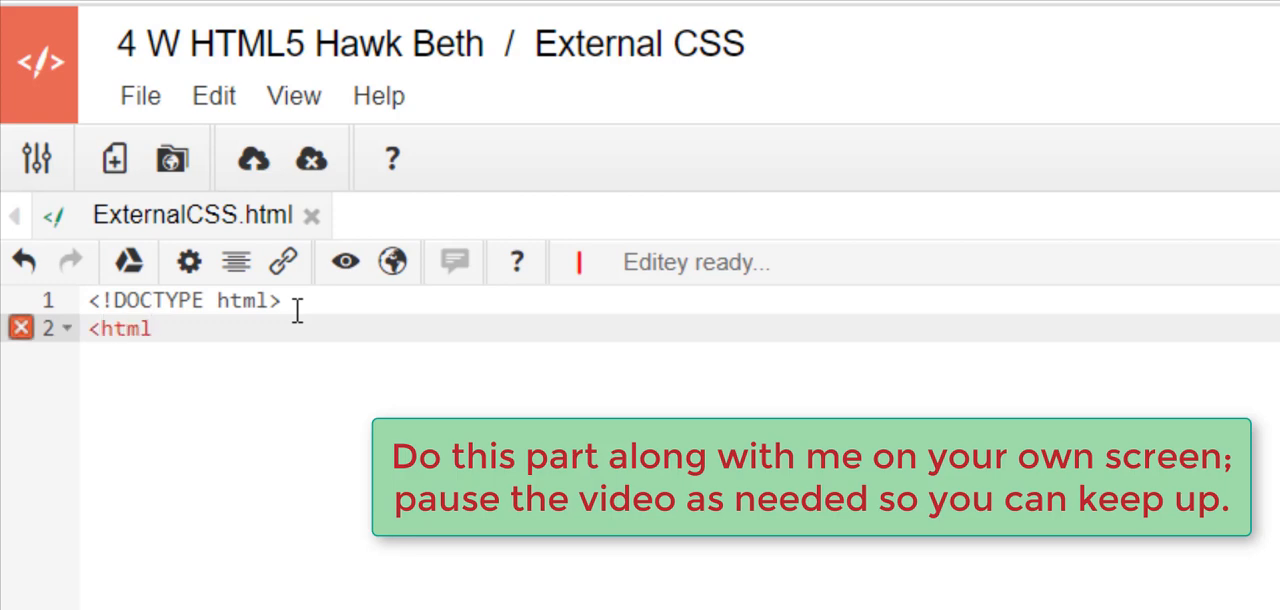
text(lang=)
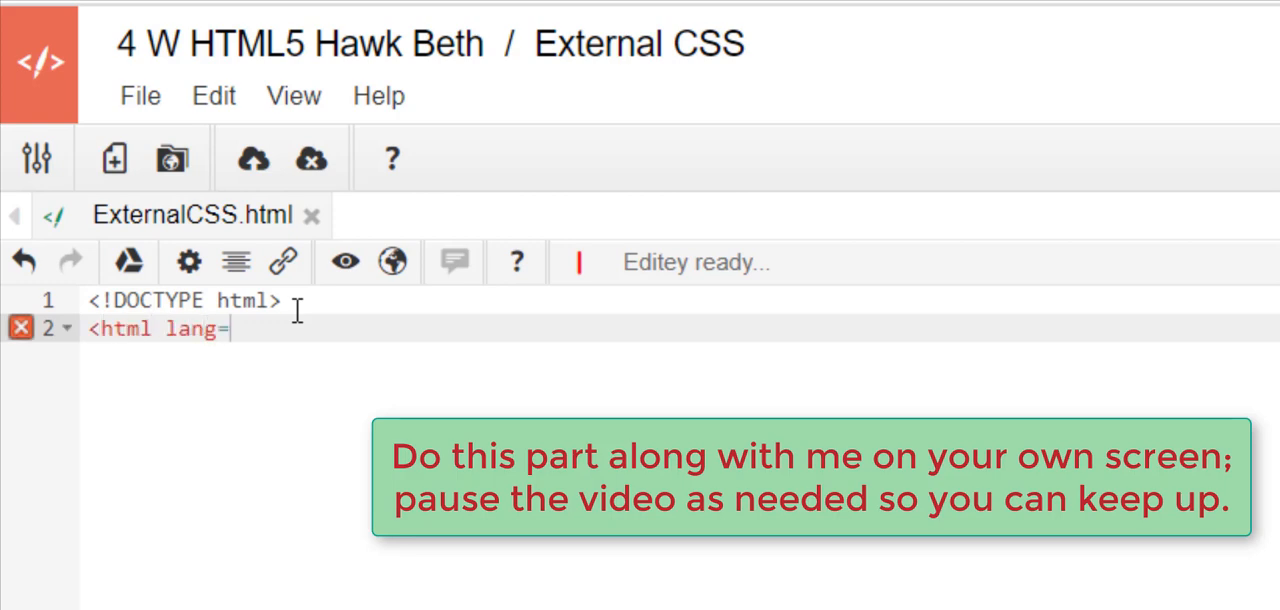
text("en"></html>)
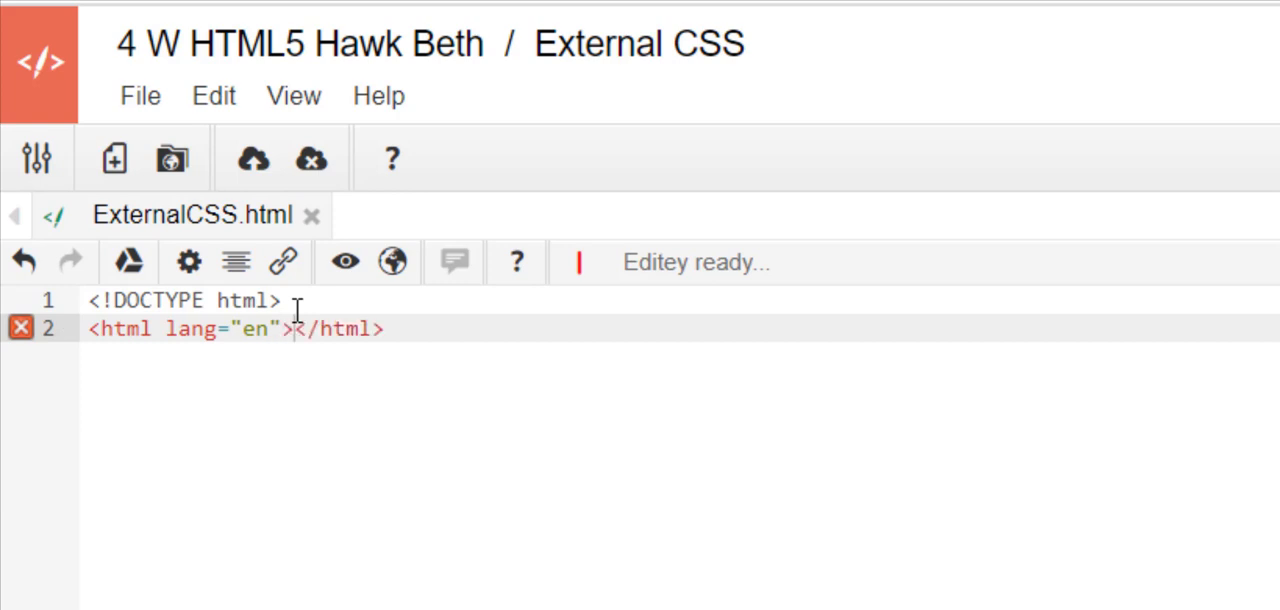
key(Enter)
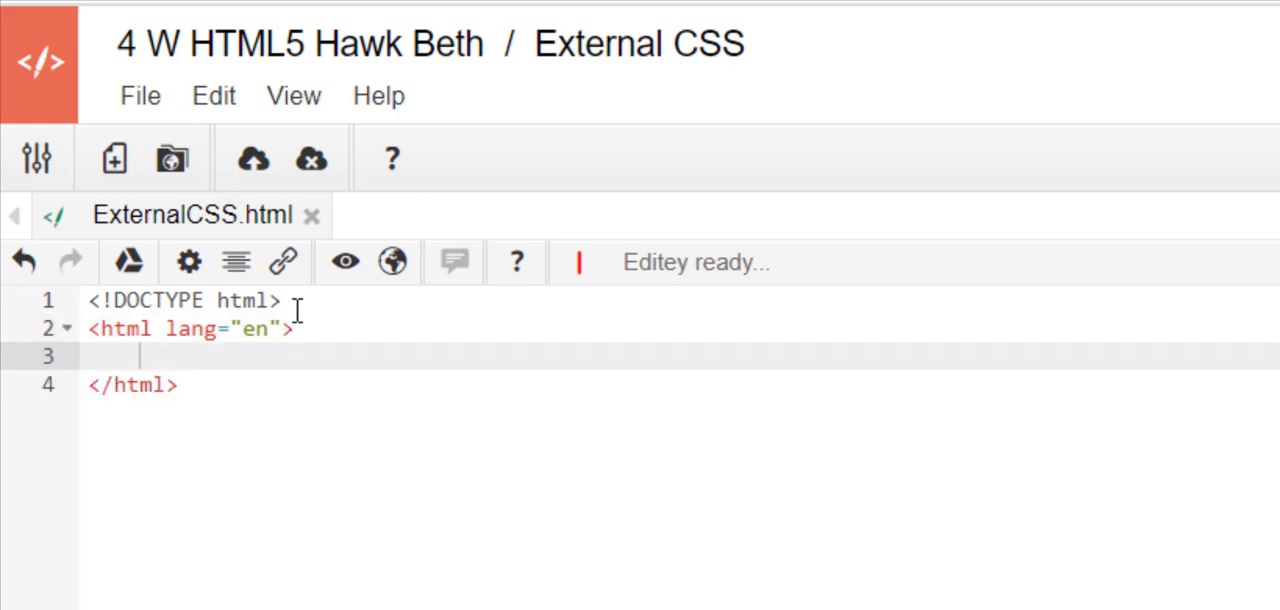
Add the head element with a UTF-8 meta charset.
text(<head>)
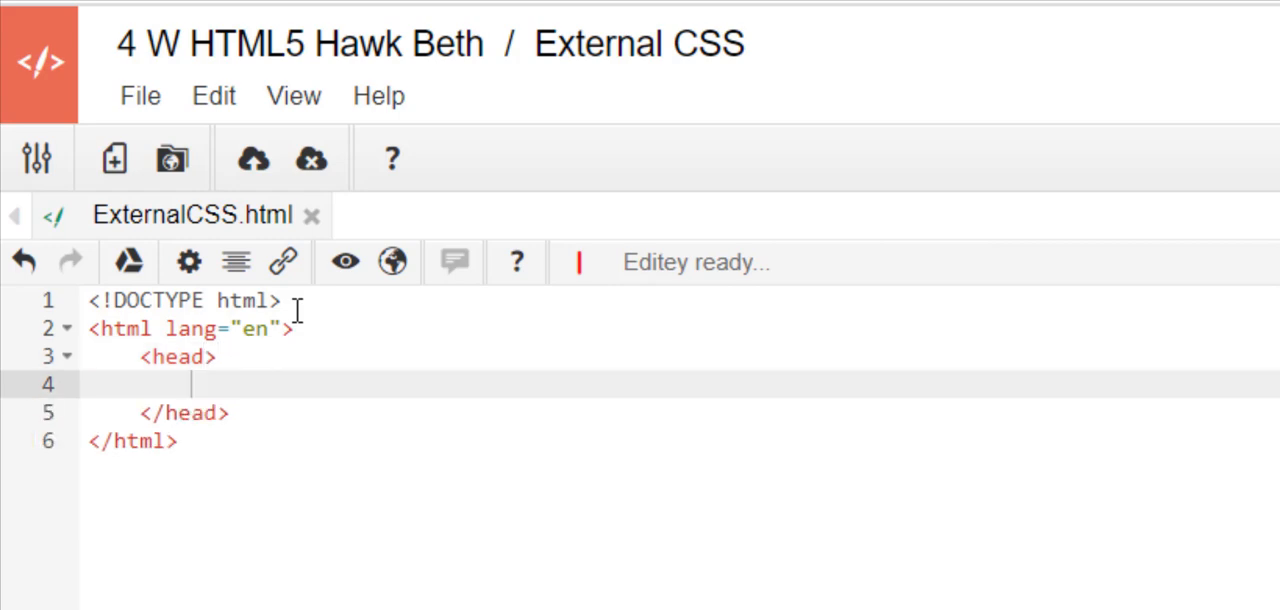
text(<)
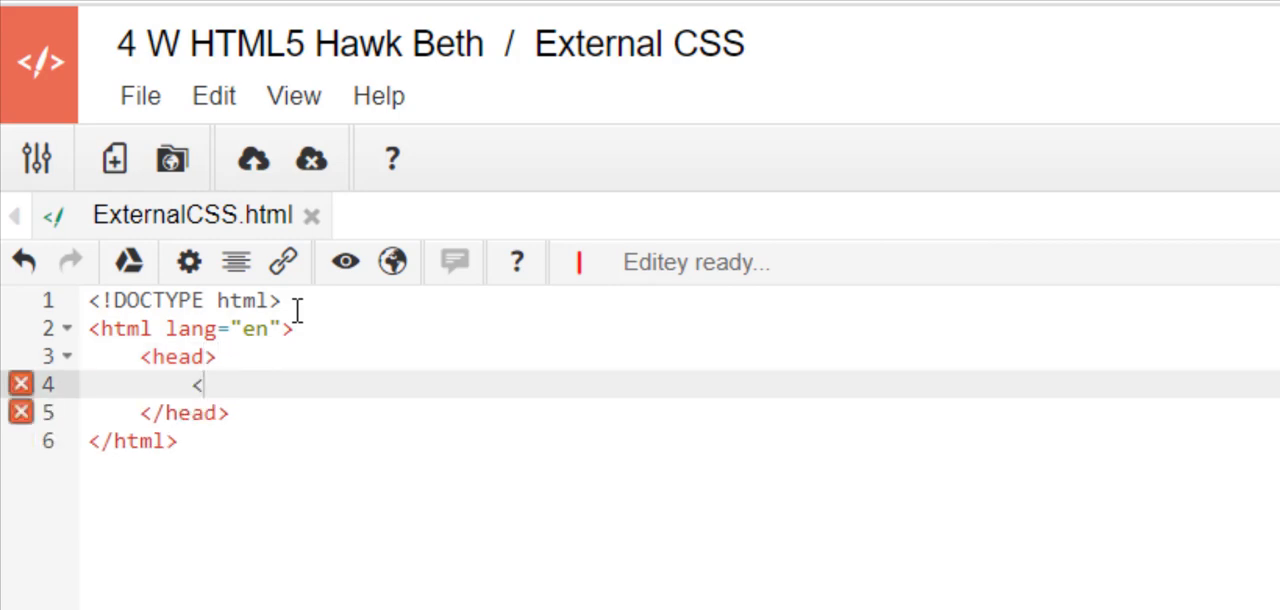
text(meta)
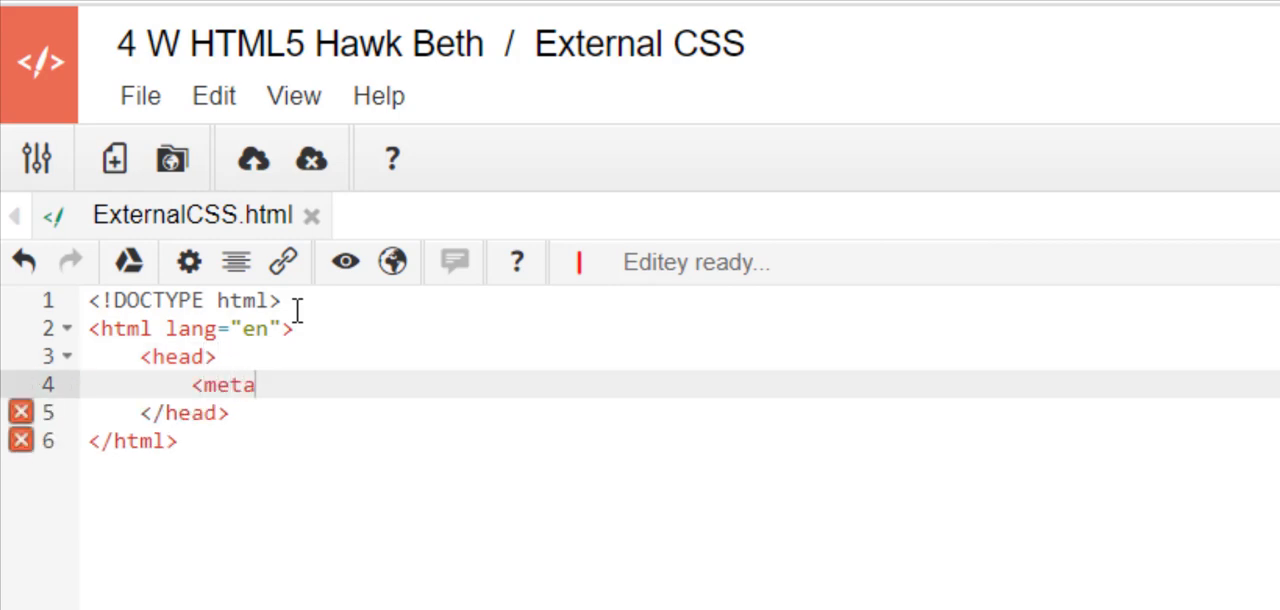
text(charset)
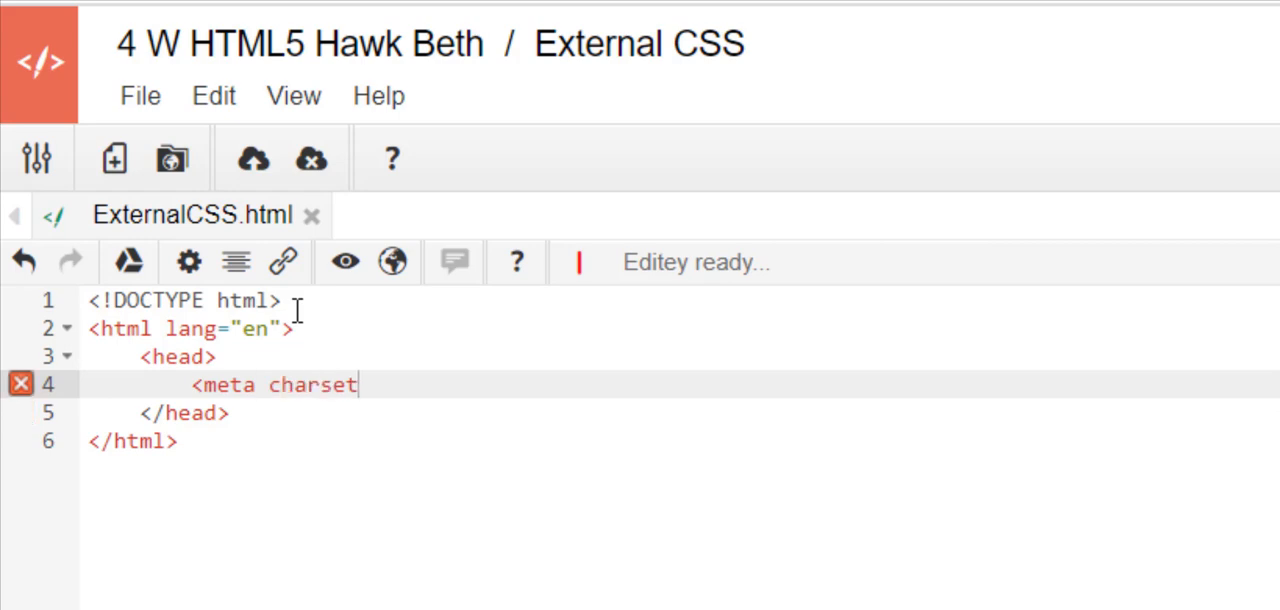
text(="UT)
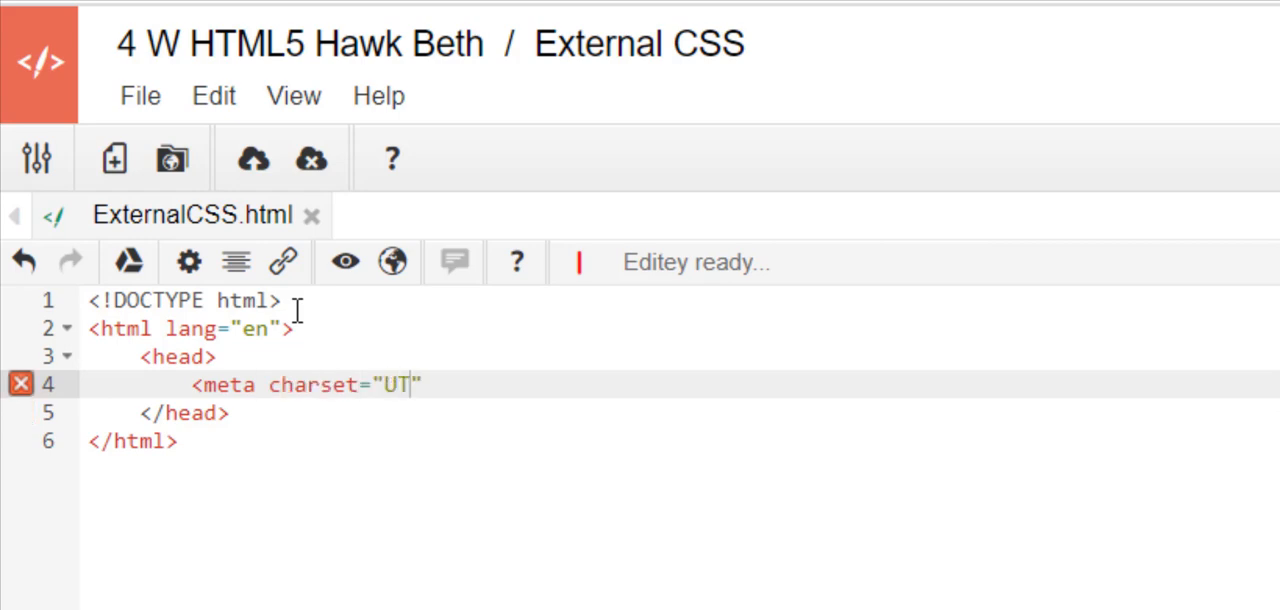
text(F-8)
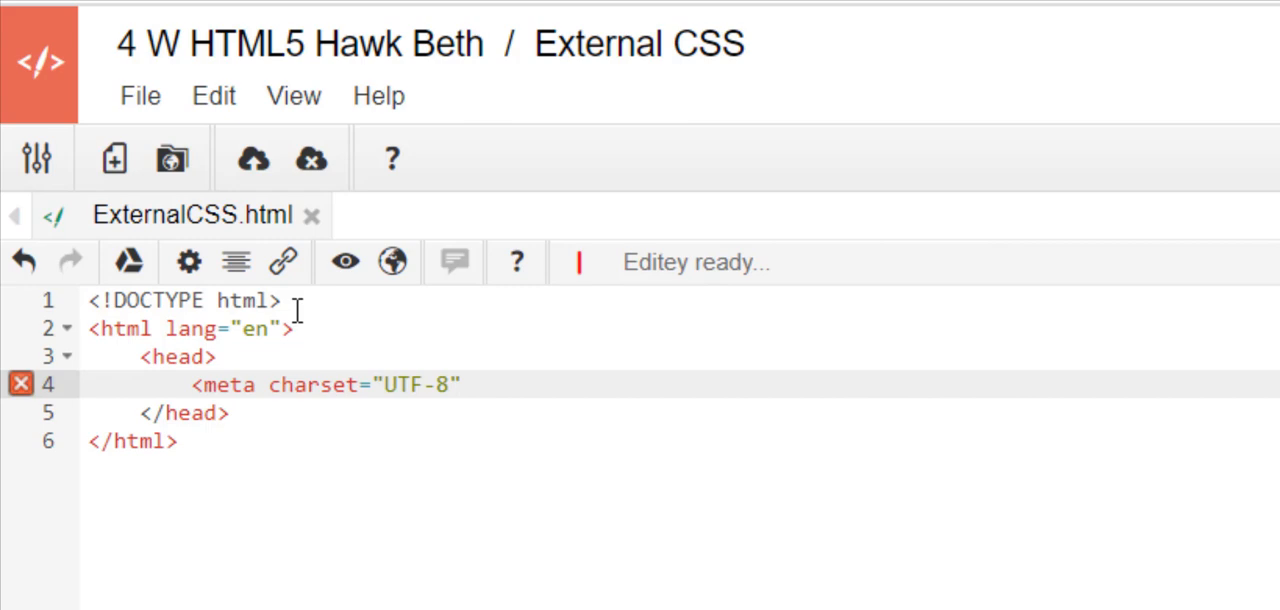
text(>)
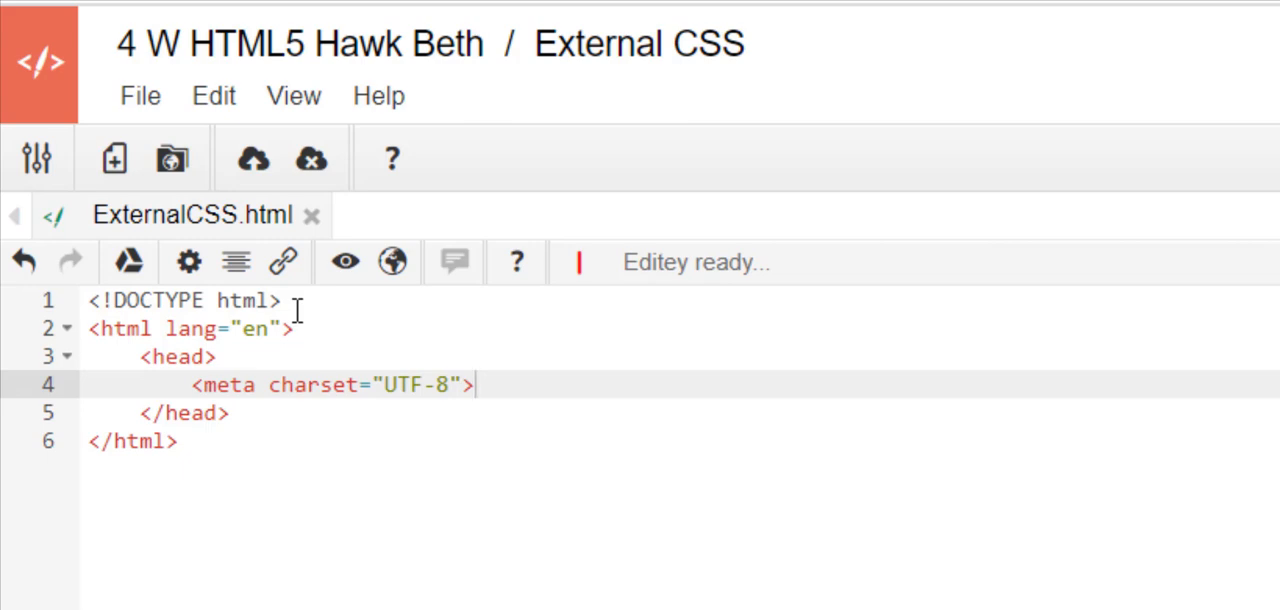
Give the page the title 'External CSS Example'.
text(<title)
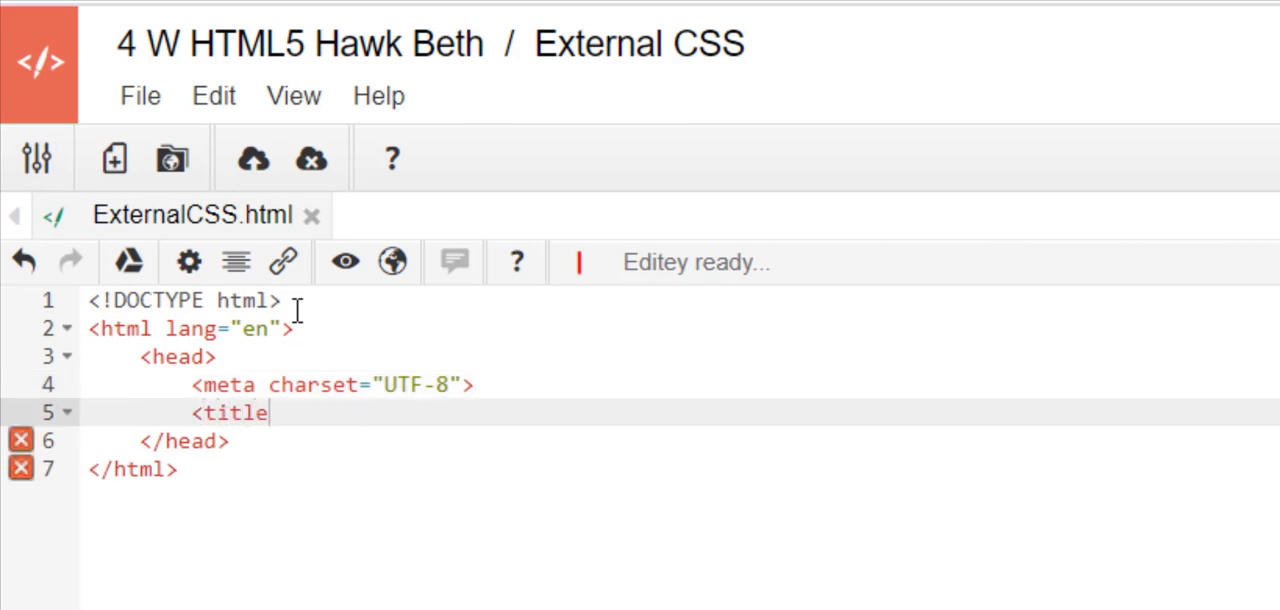
text(>External</title>)
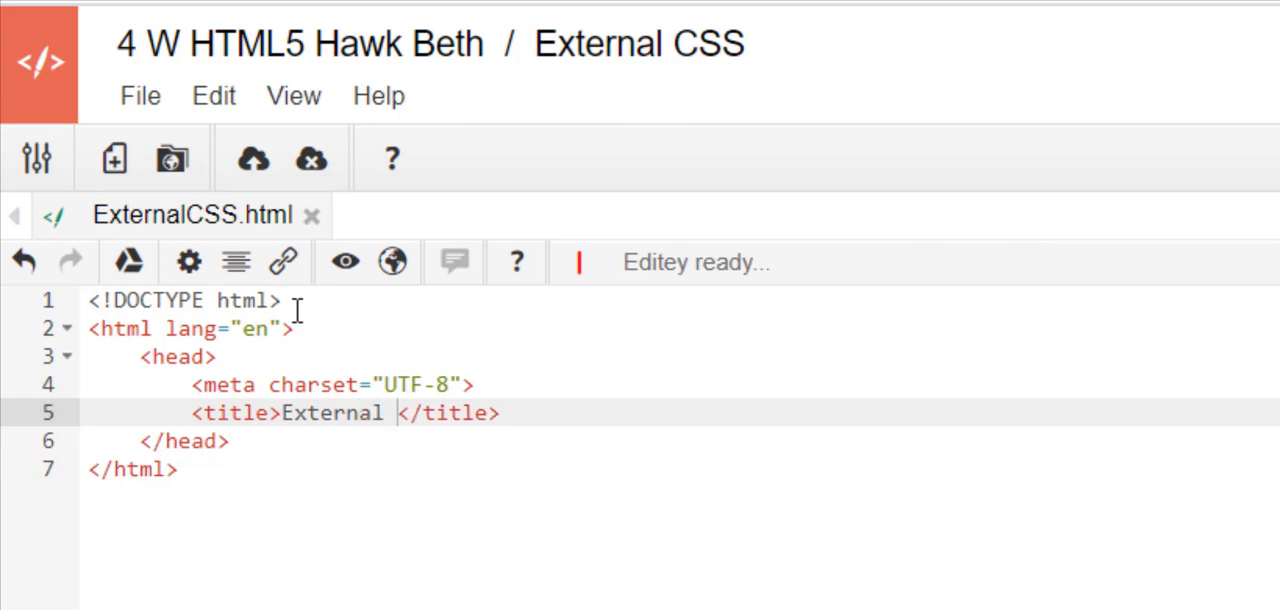
text(CSS)
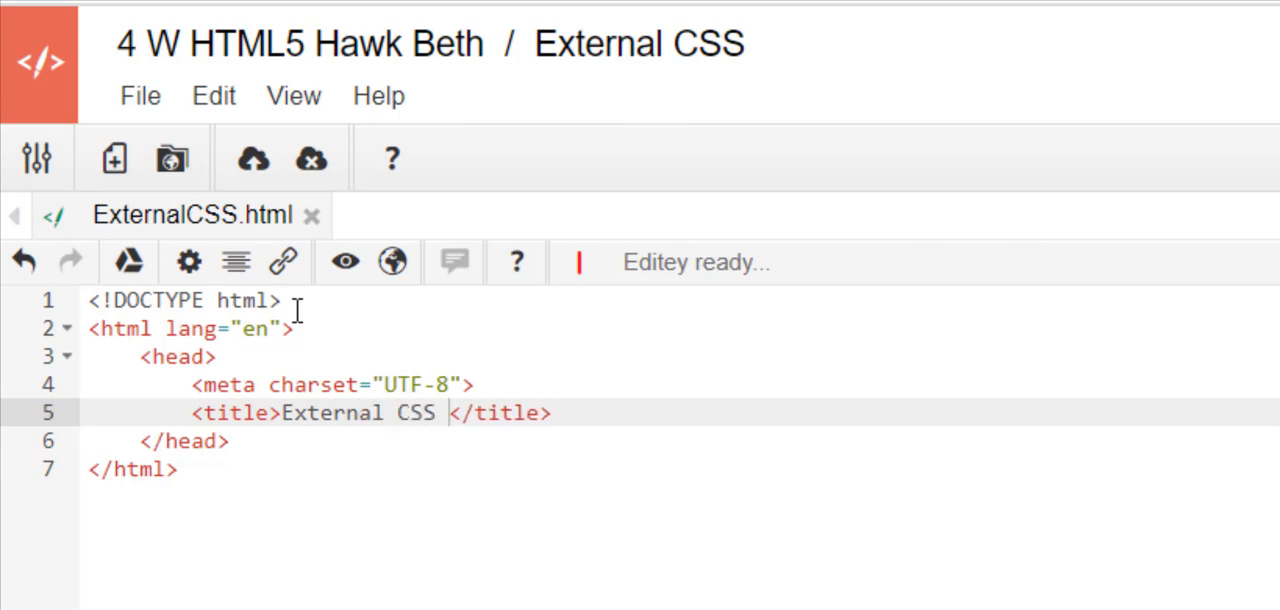
text(Example)
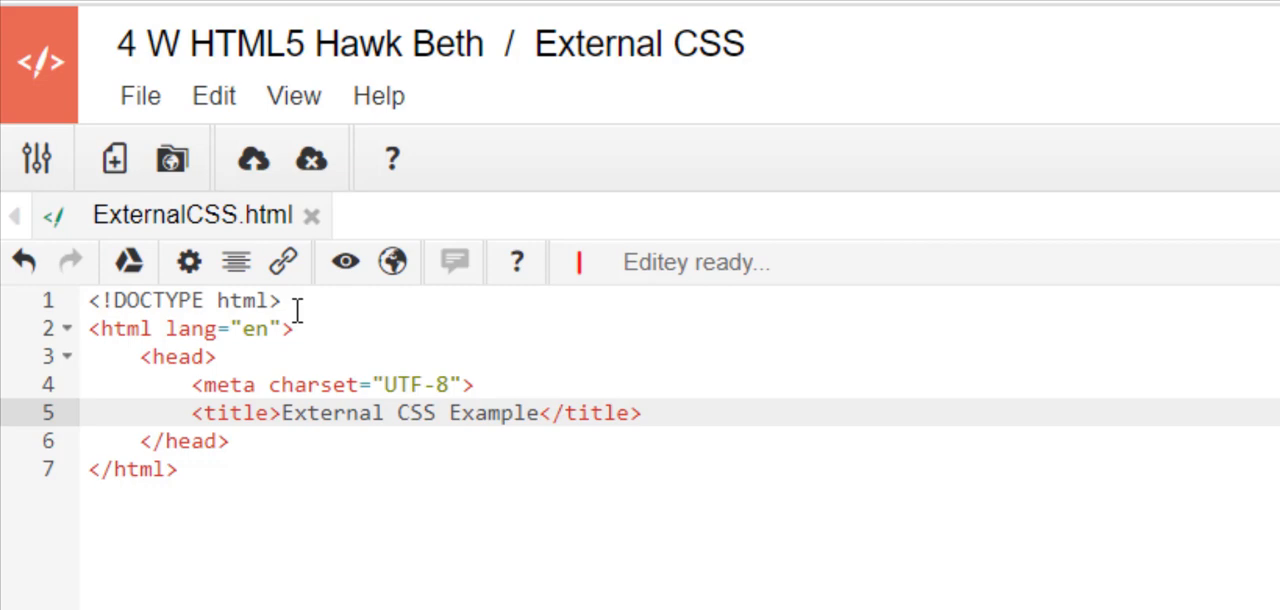
key(Enter)
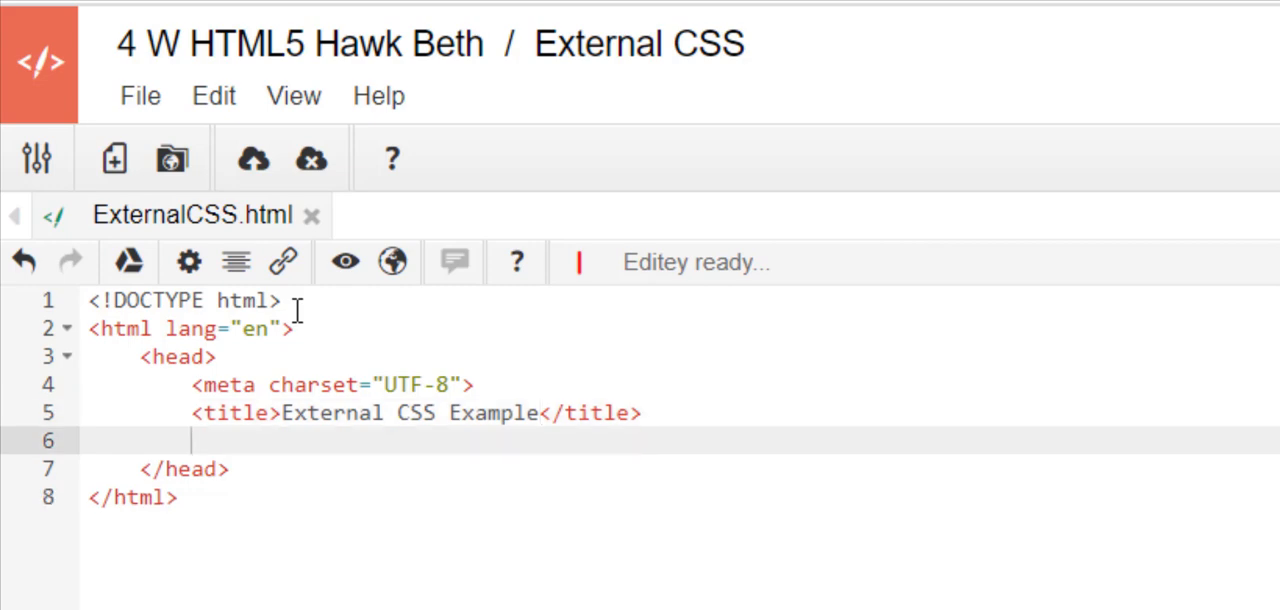
Add <link rel="stylesheet" href="externalcss.css" /> in the head below the title.
text(<)
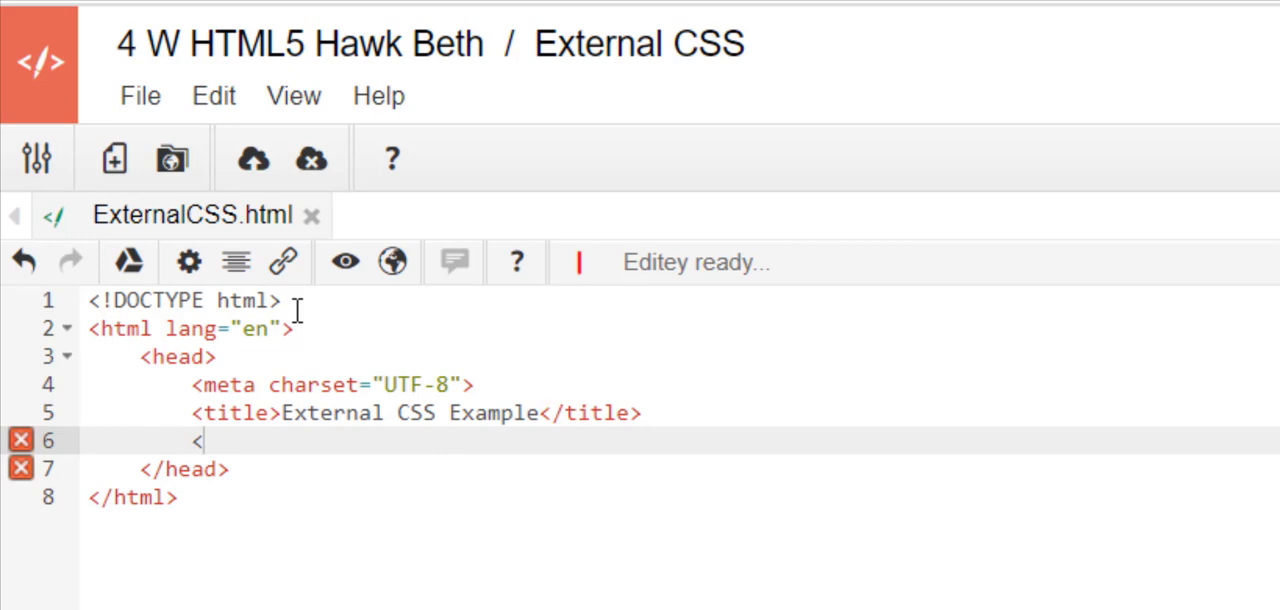
text(link)
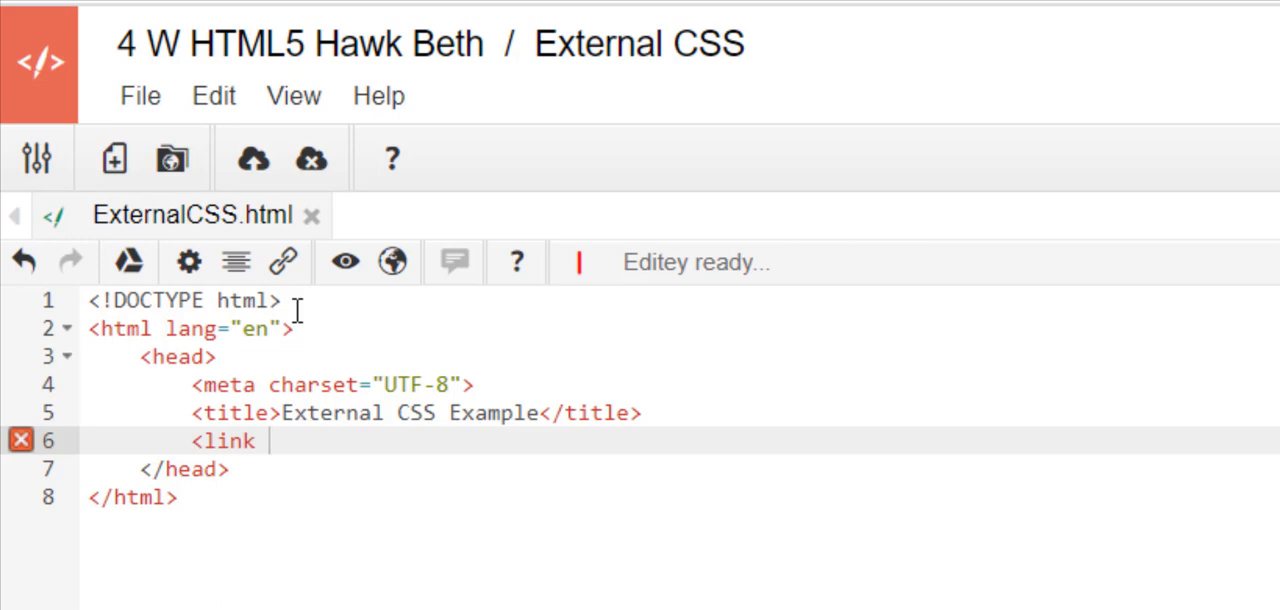
text(rel=")
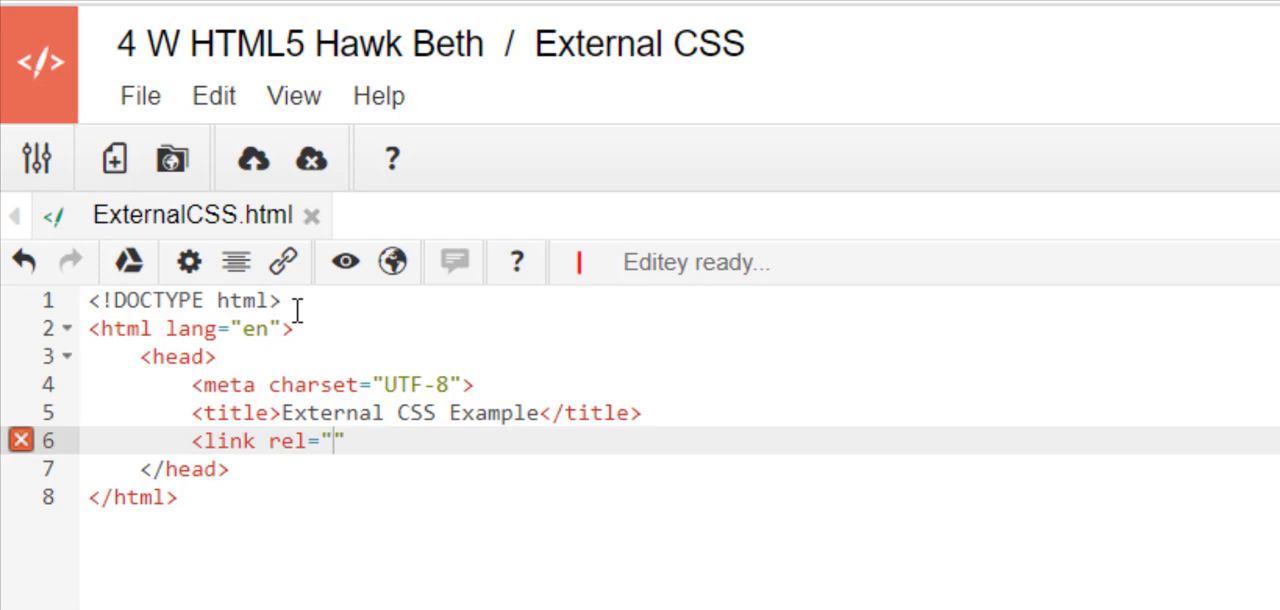
text(stylesheet)
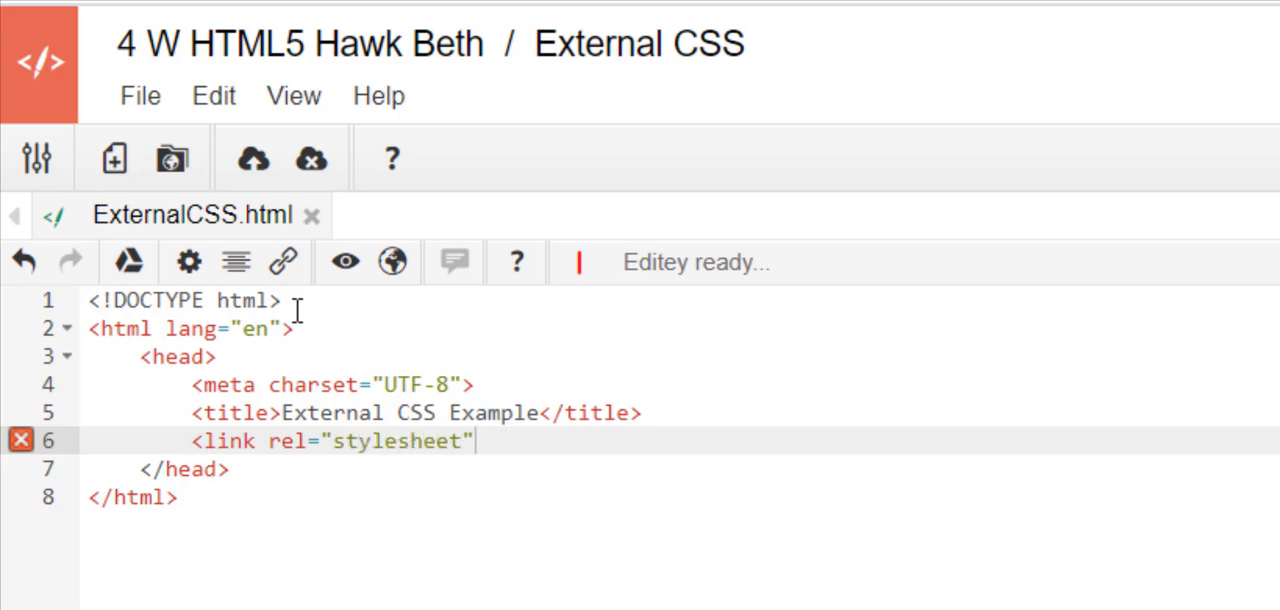
text(href)
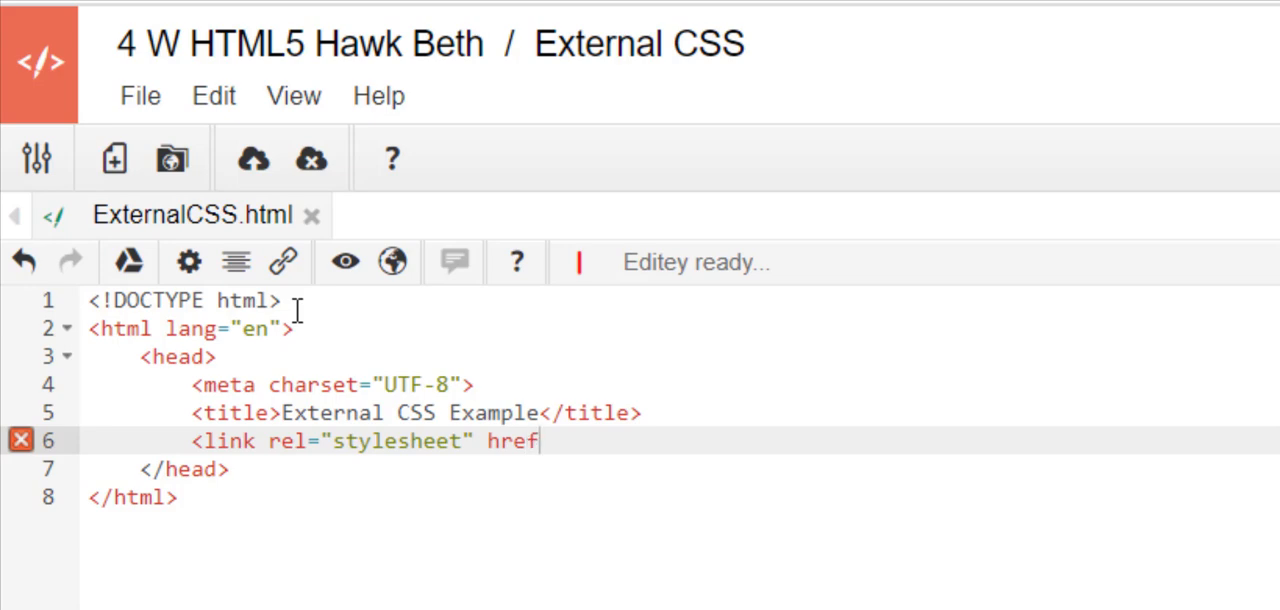
text(="")
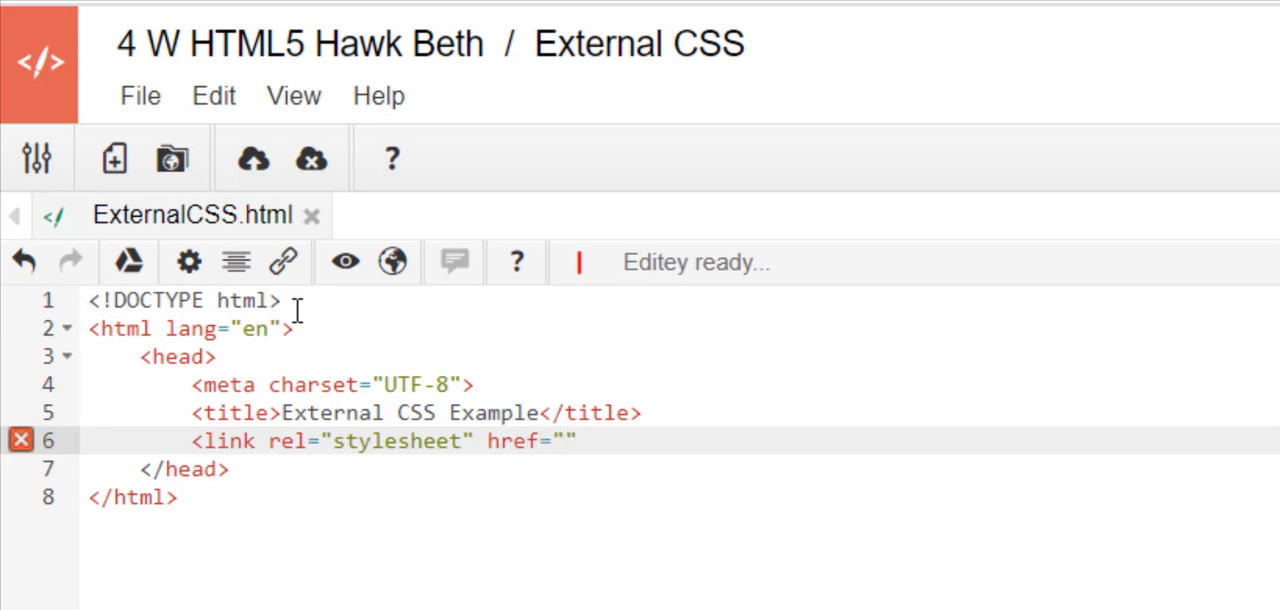
text(e)
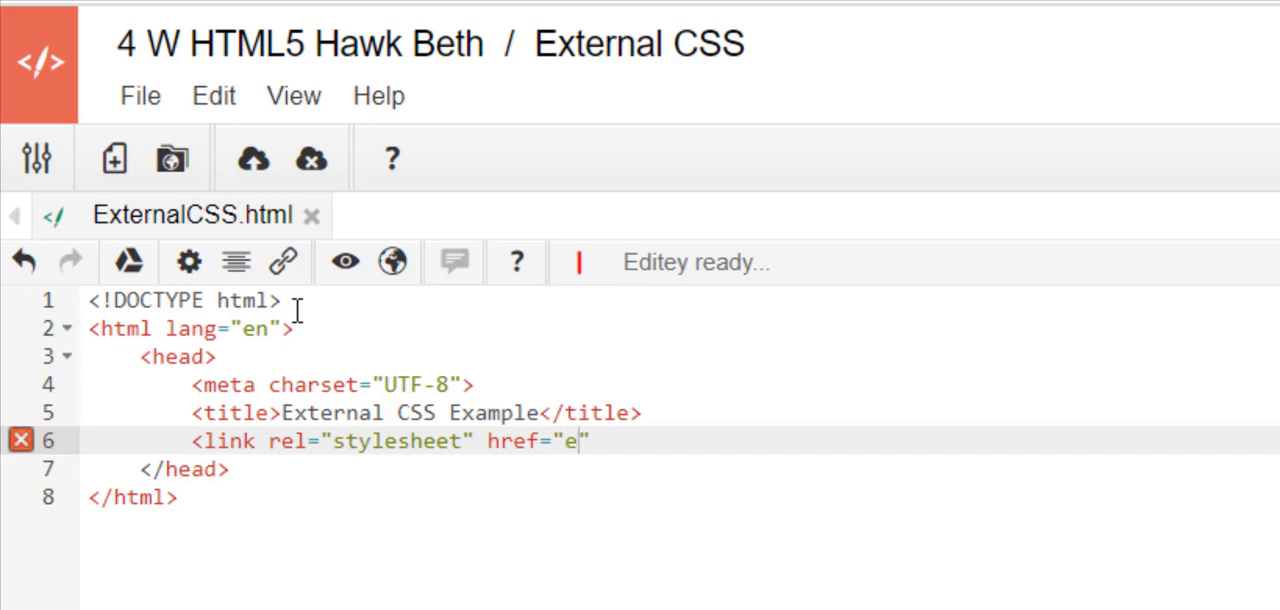
text(xternalcs)
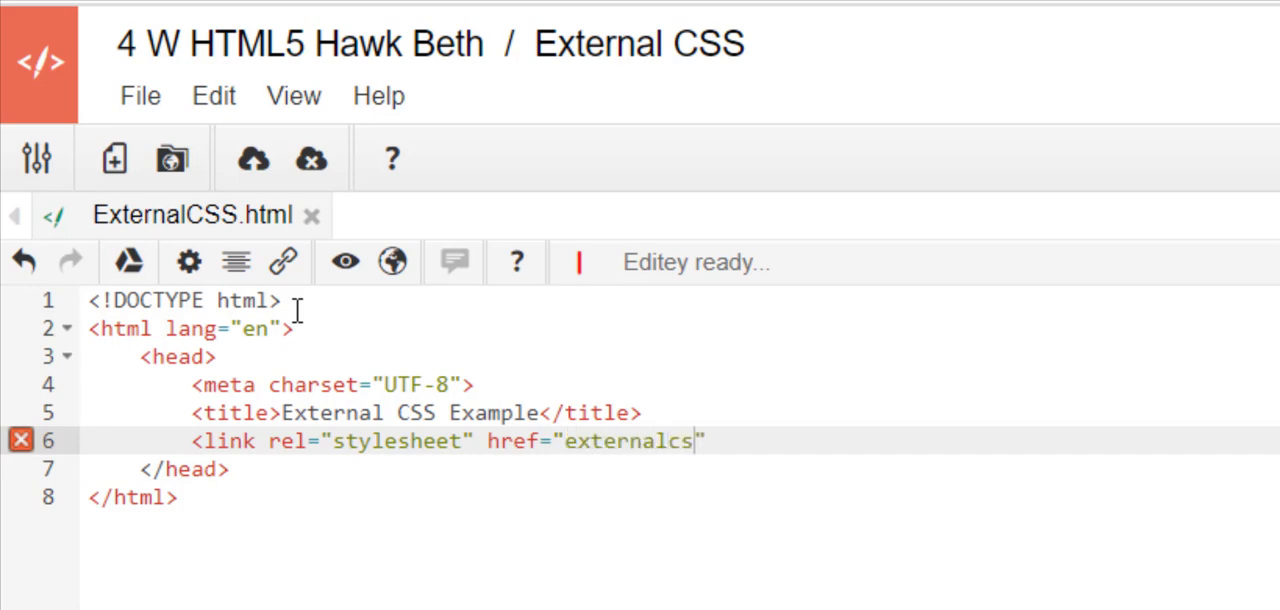
text(s.css)
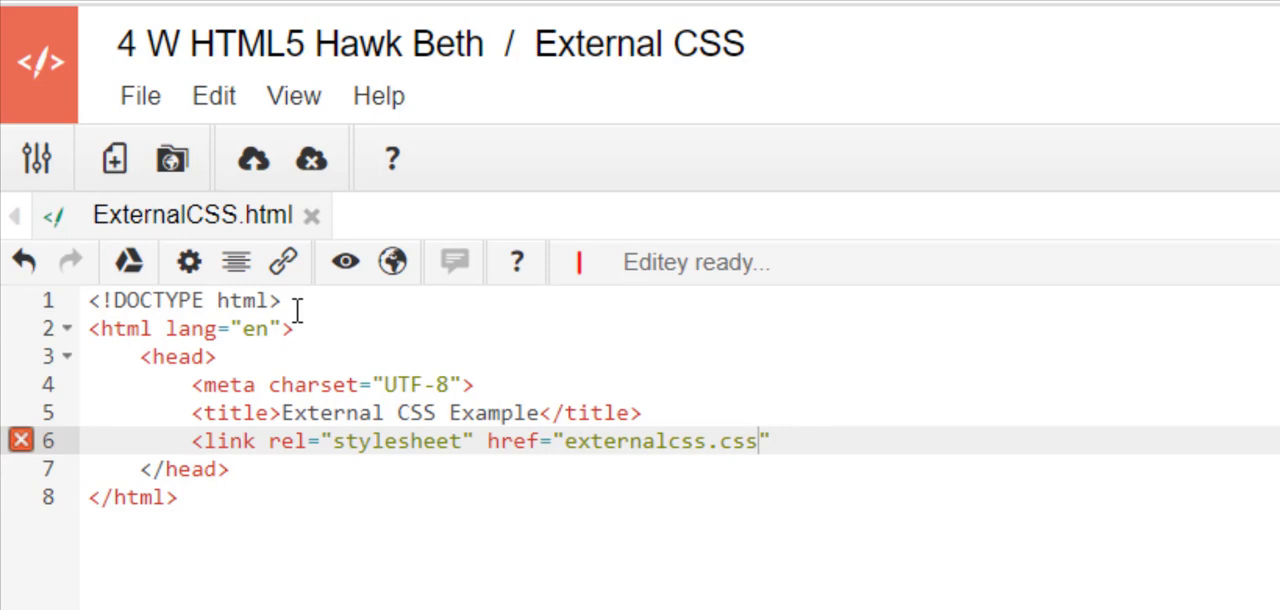
text(/>)
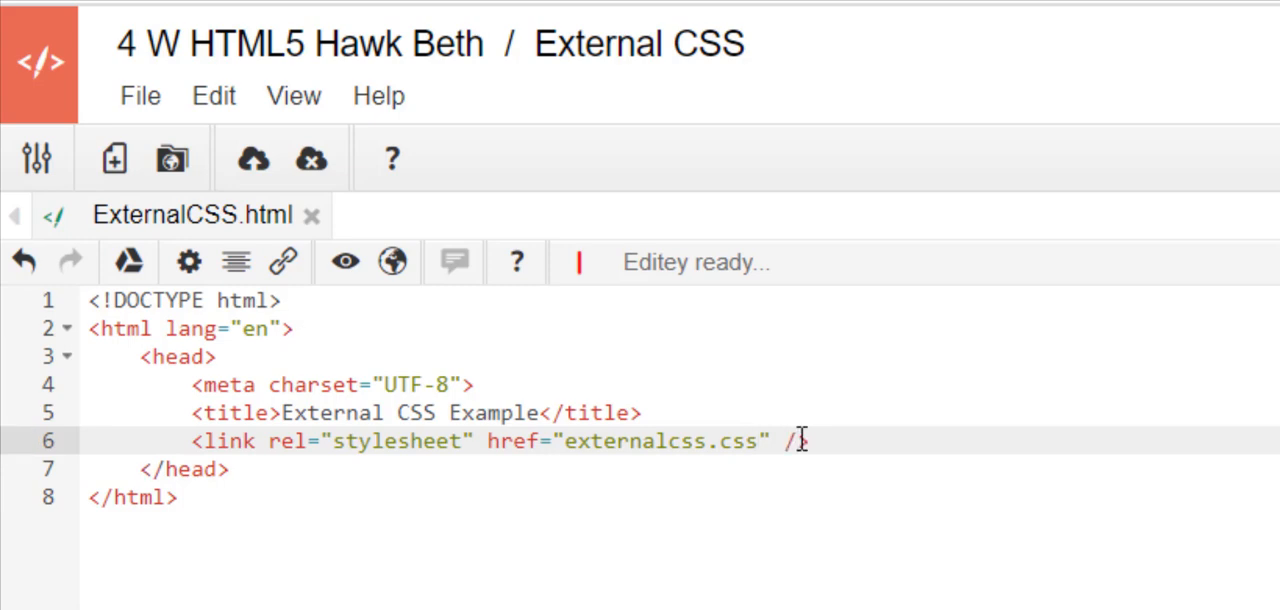
mouse_move(237, 530)
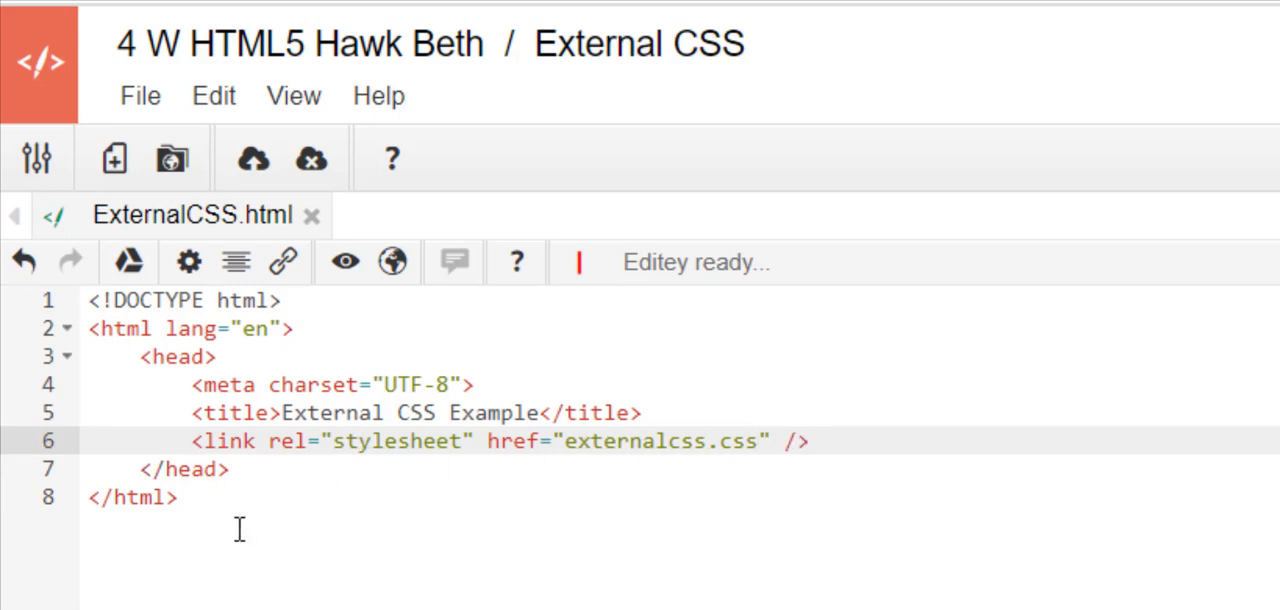
click(254, 470)
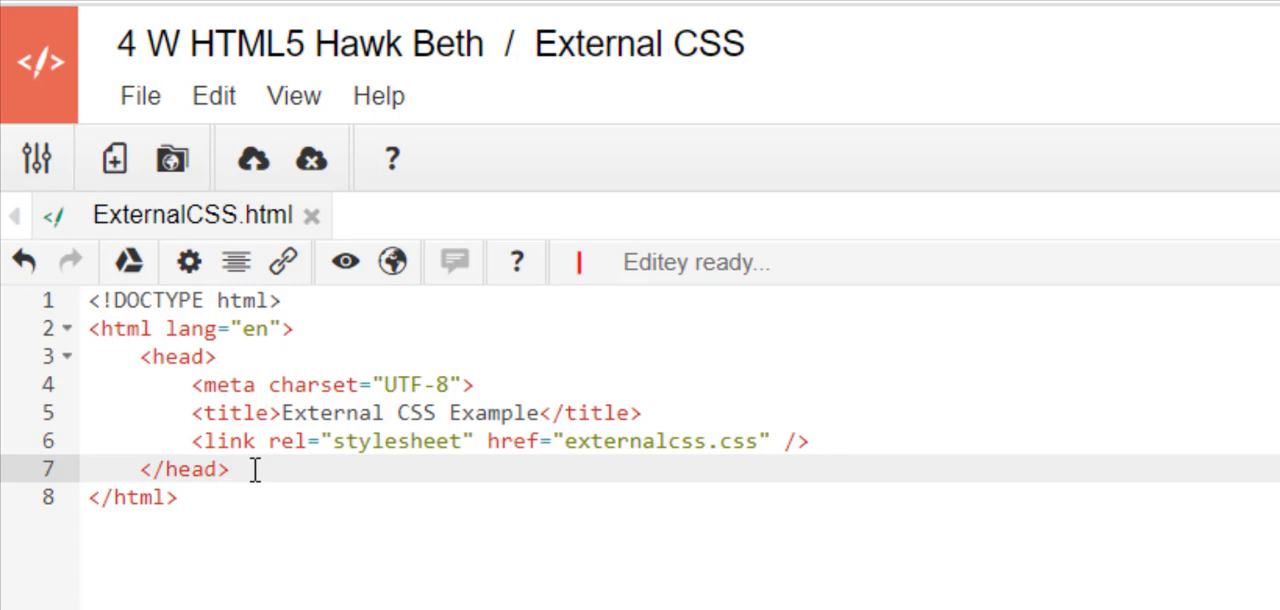
Add a body with h1 'External CSS' and paragraph 'This shows how to use an external stylesheet.'.
text(<body></body>)
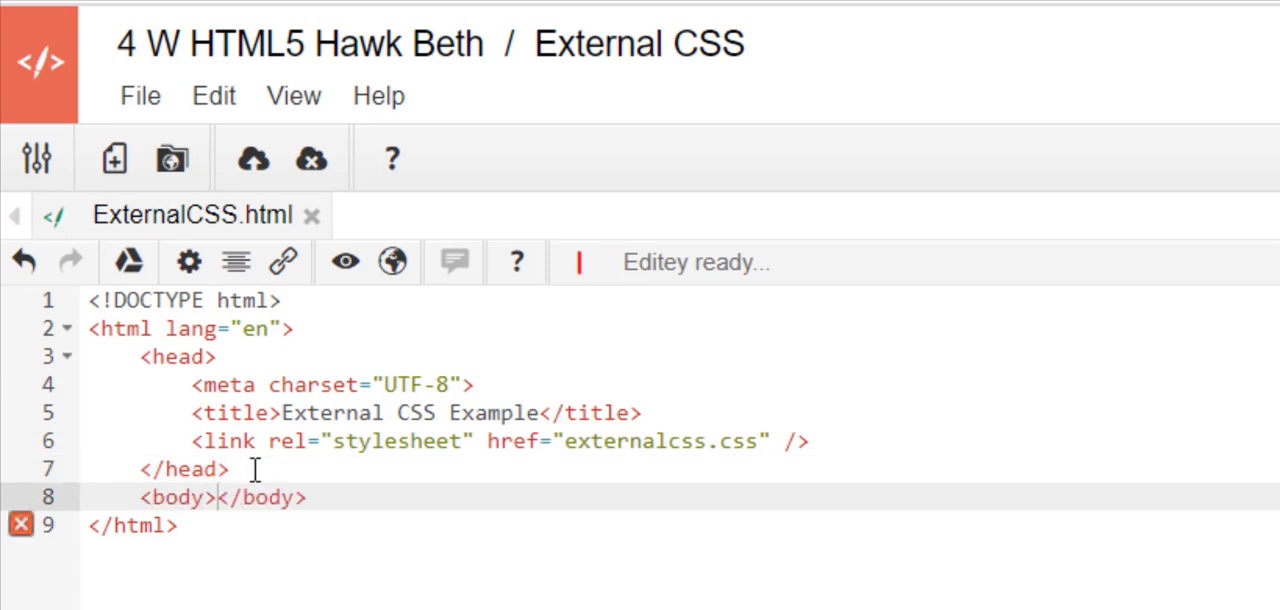
text(<h1)
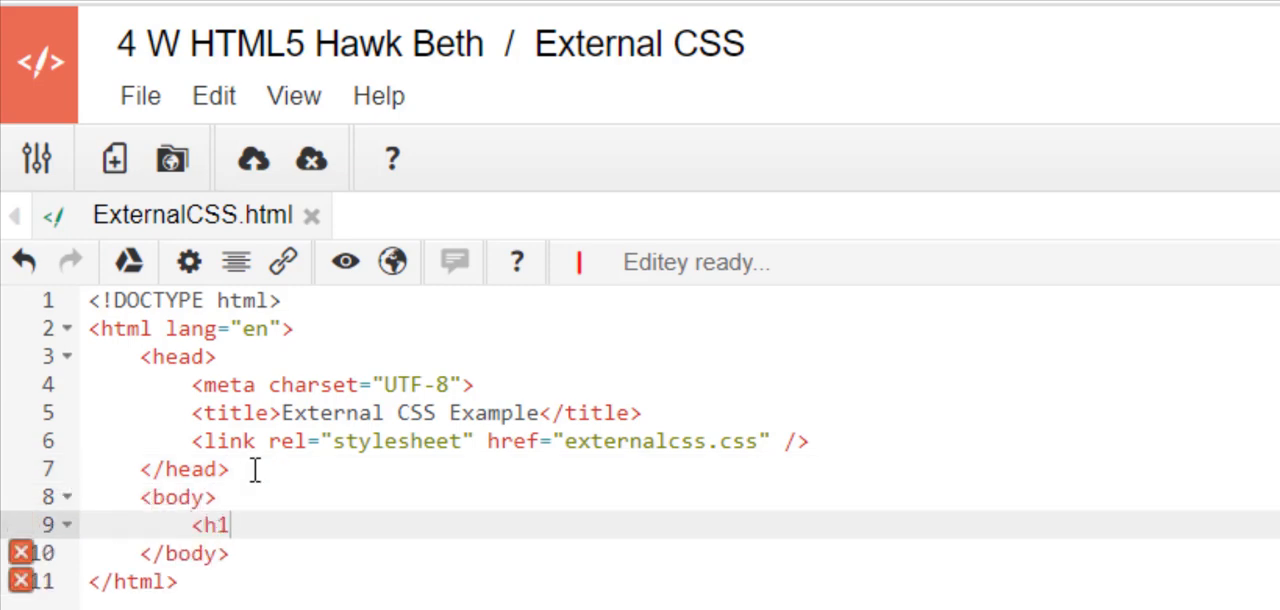
text(>Exte</h1>)
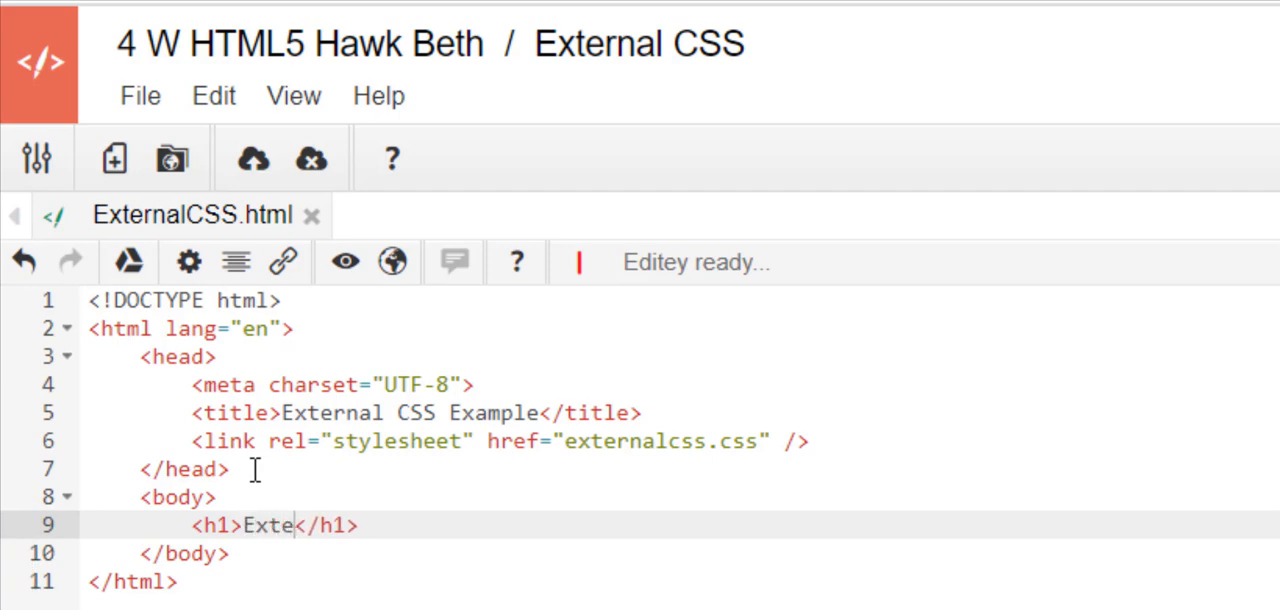
text(rnal CSS)
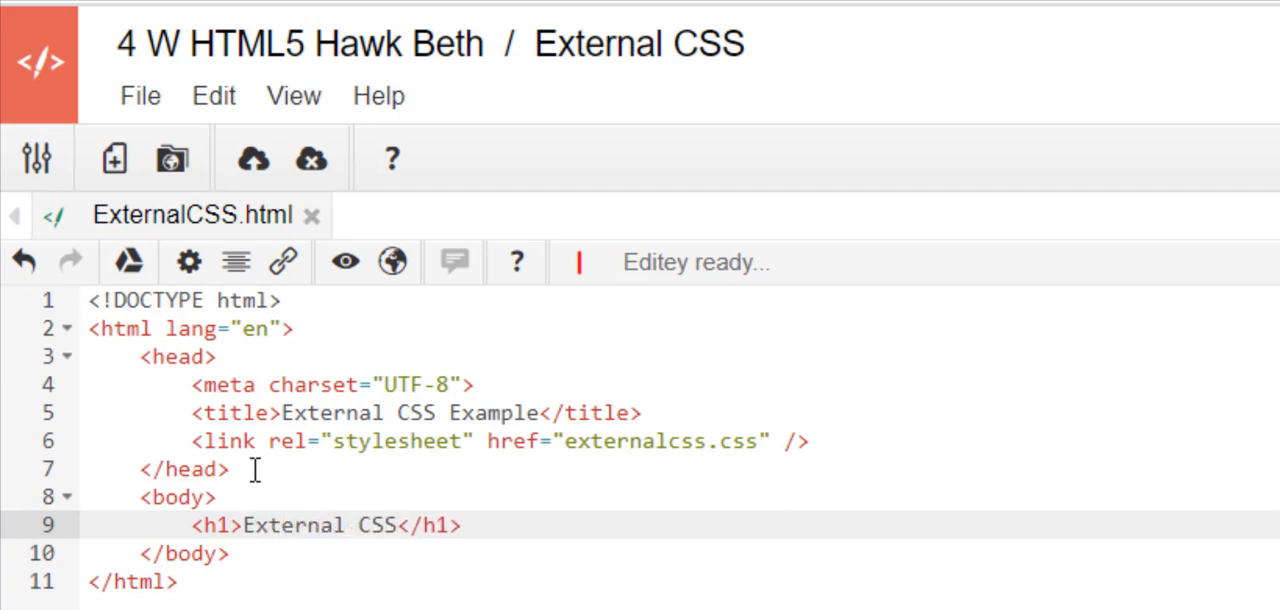
text(<)
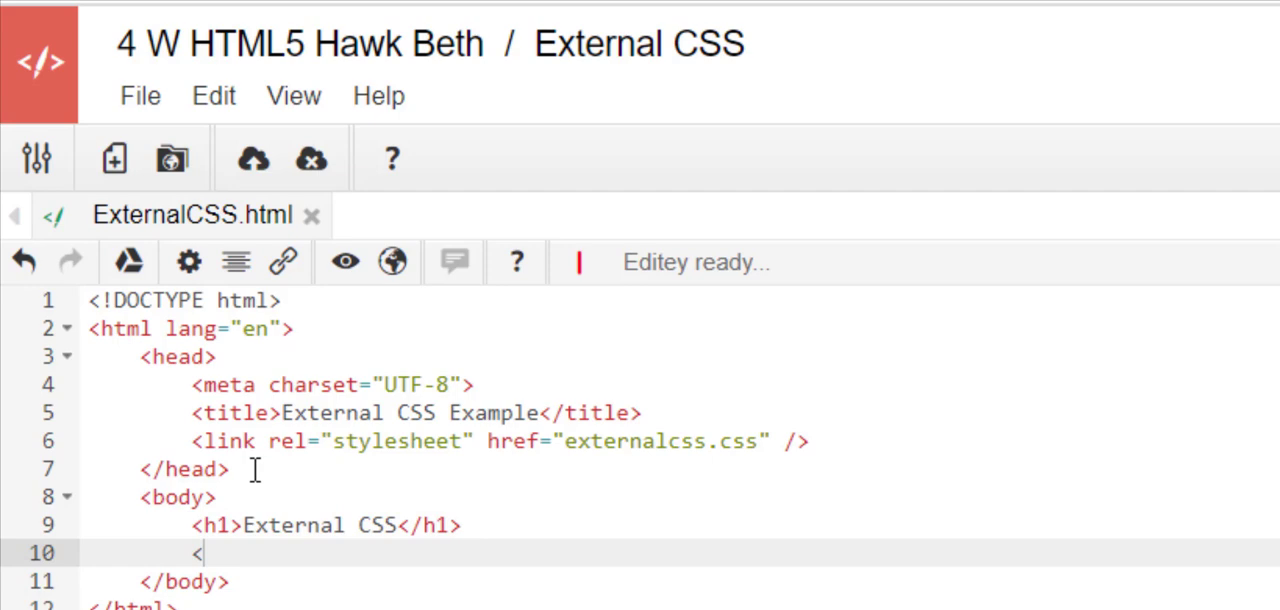
text(p></p>)
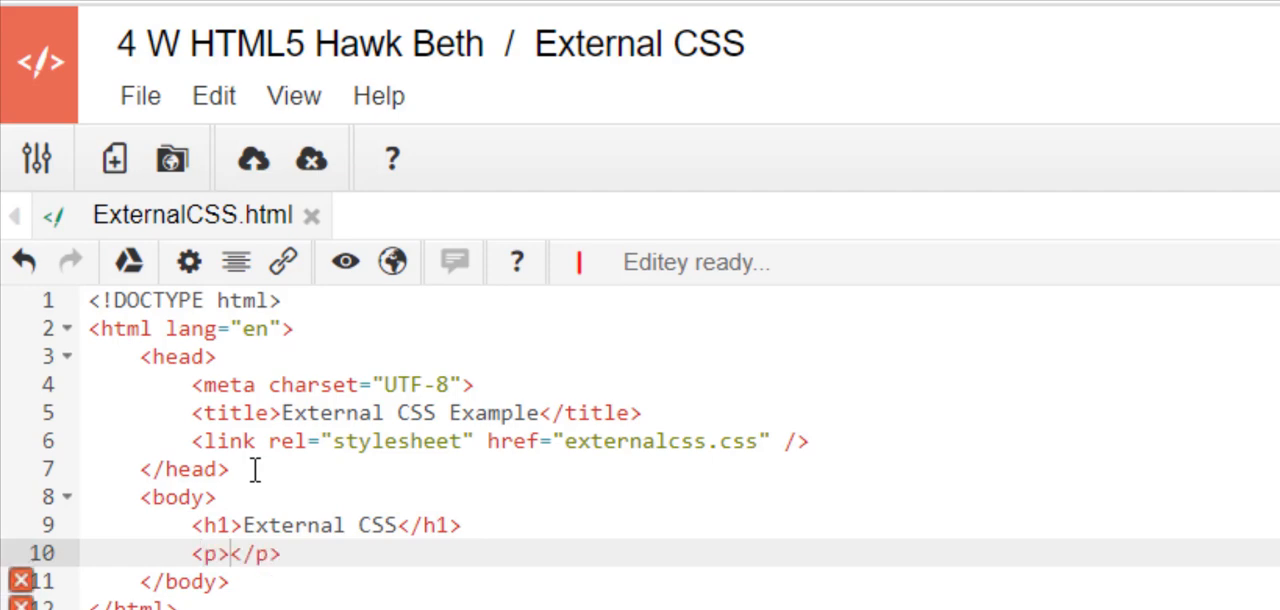
text(This shows)
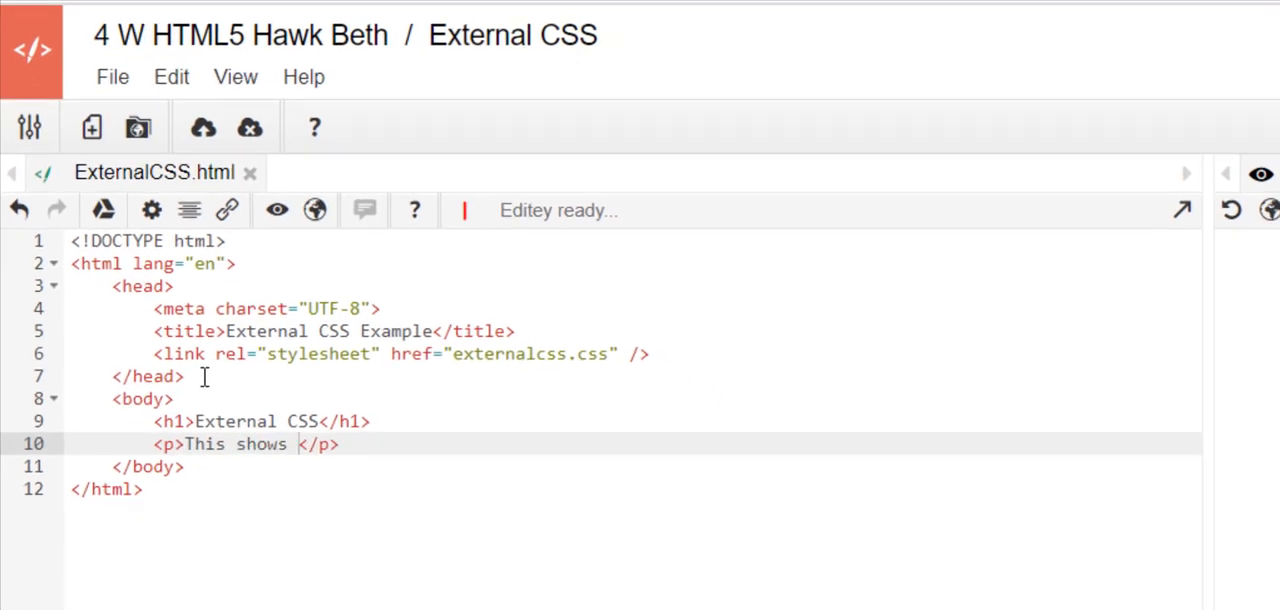
text(how to use an)
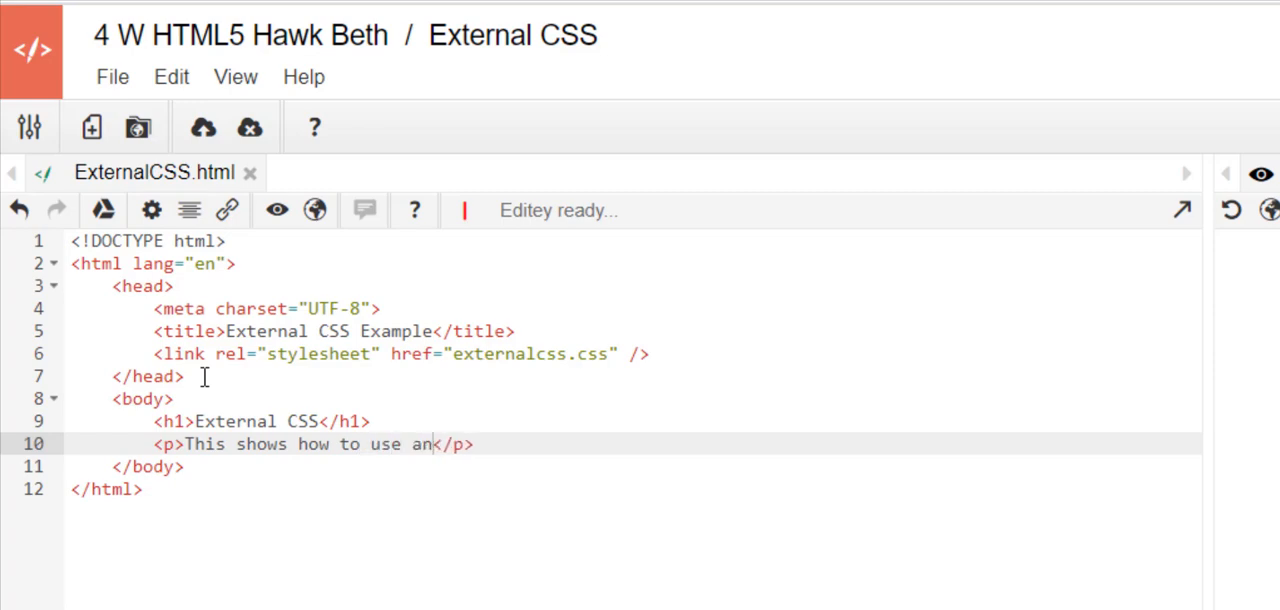
text(external ste)
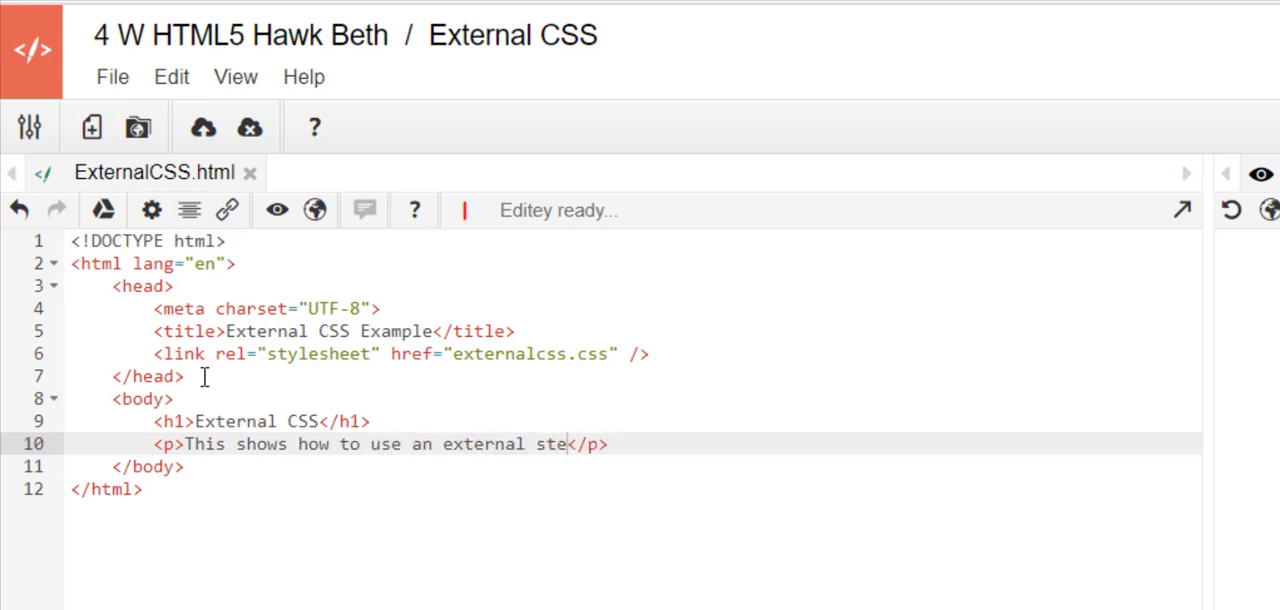
text(yle)
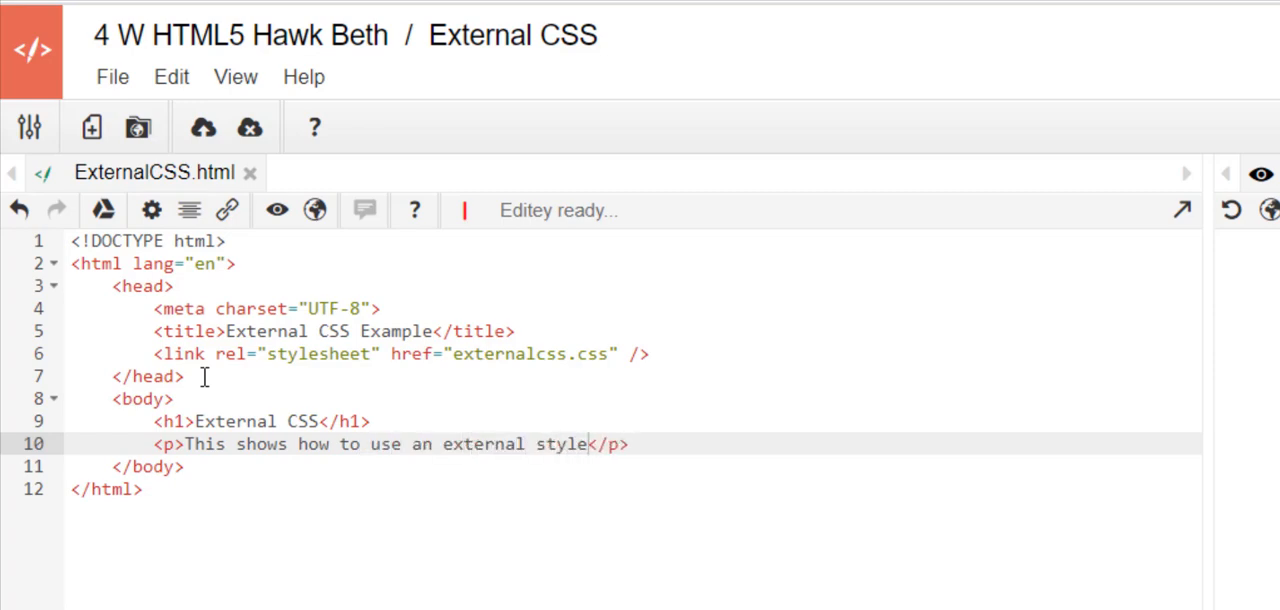
text(sheet.)
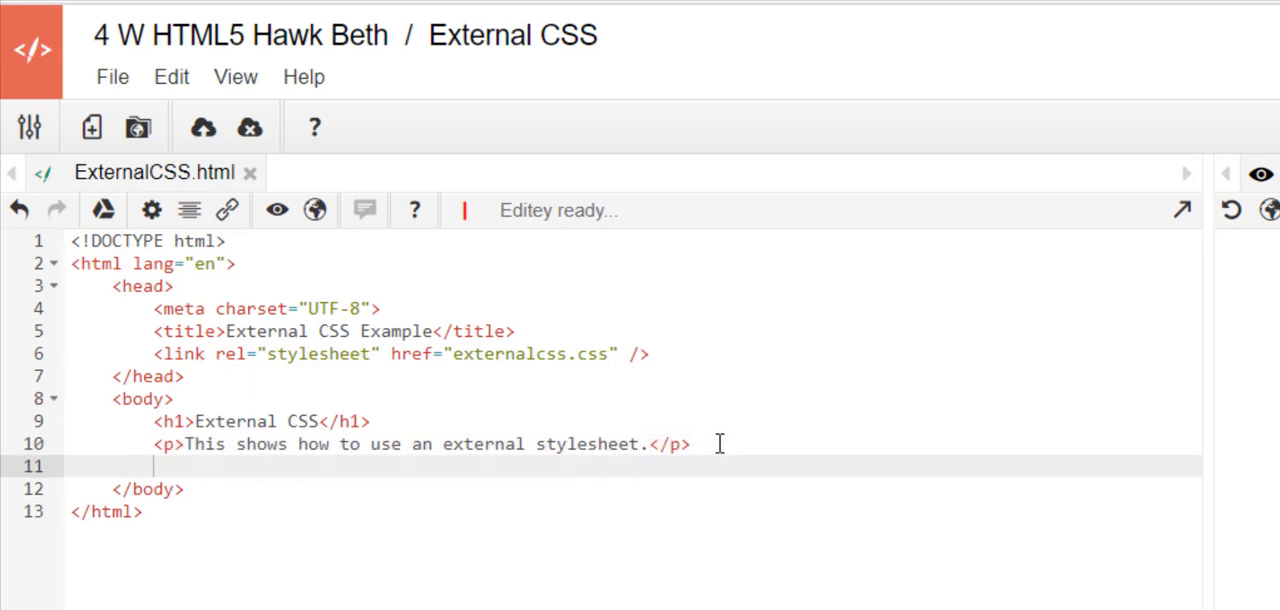
Add h2 'Here is what the coding looks like:' and a paragraph showing link rel="stylesheet" href="filename.css".
text(<h2></h2>)
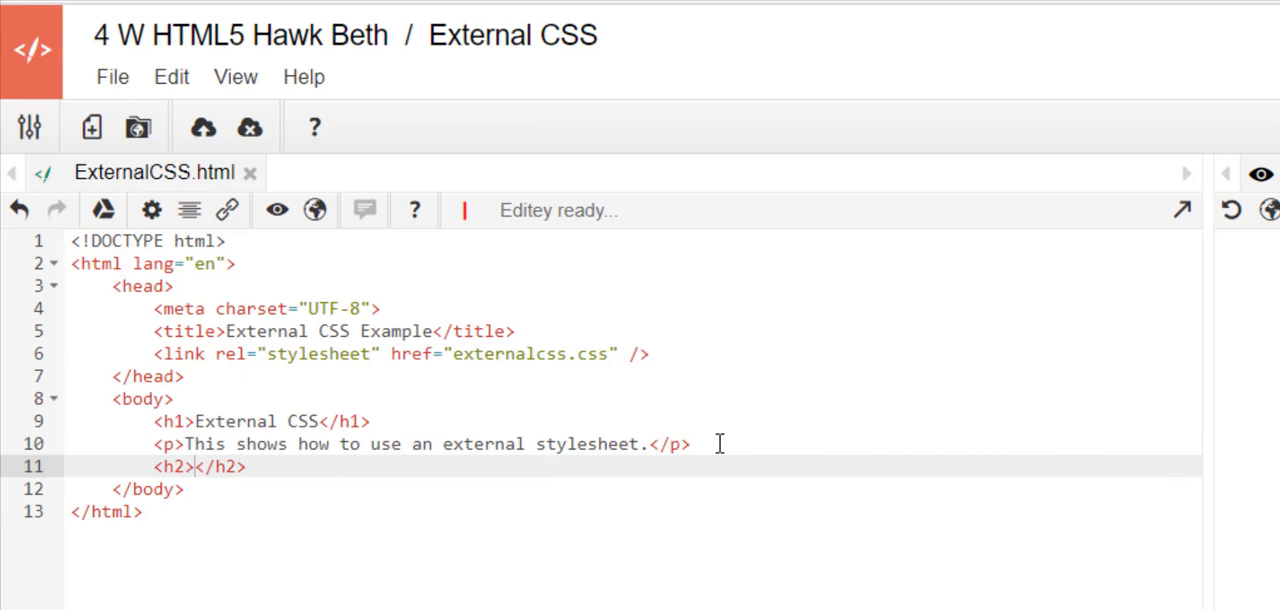
text(Here)
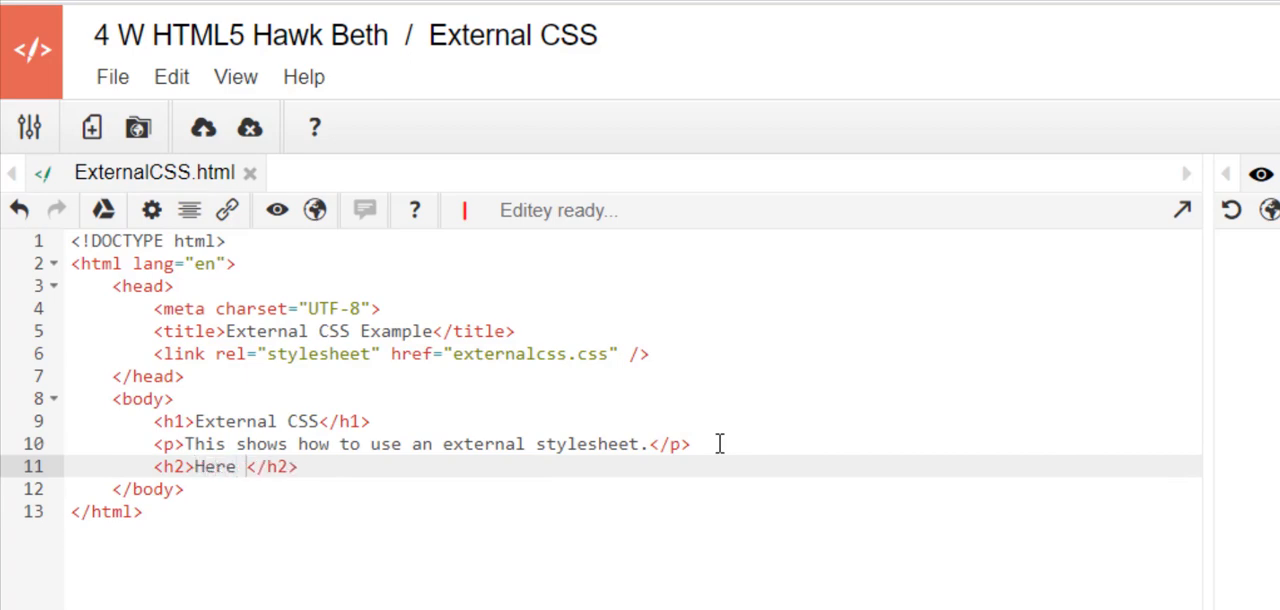
text(is what the coding)
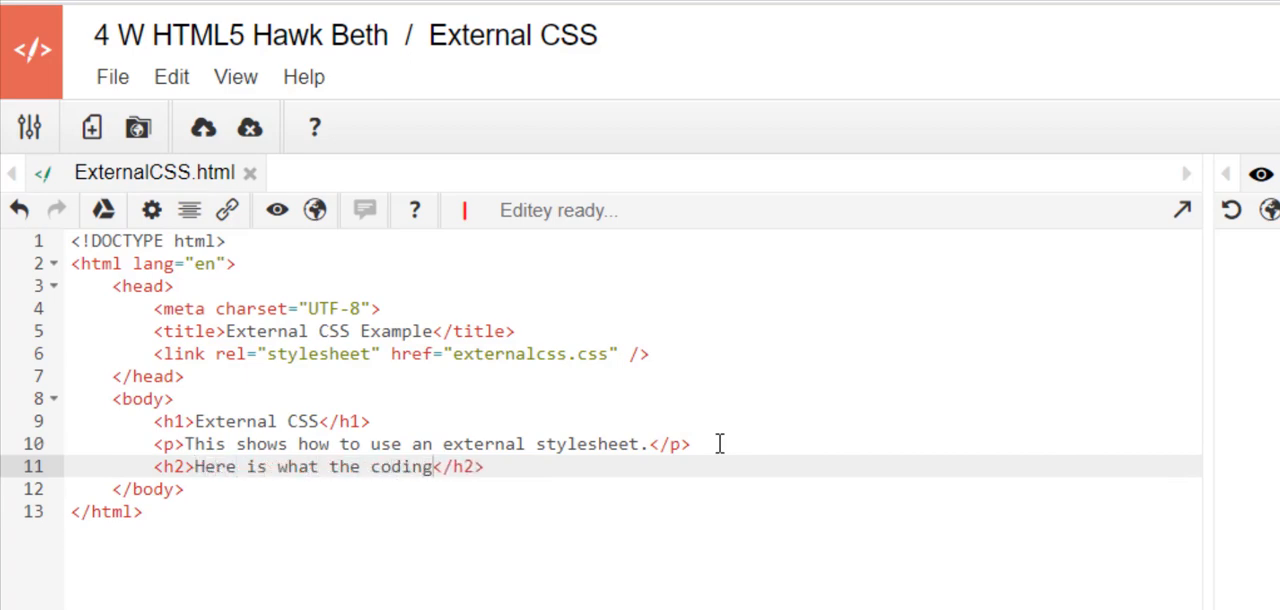
text(looks like)
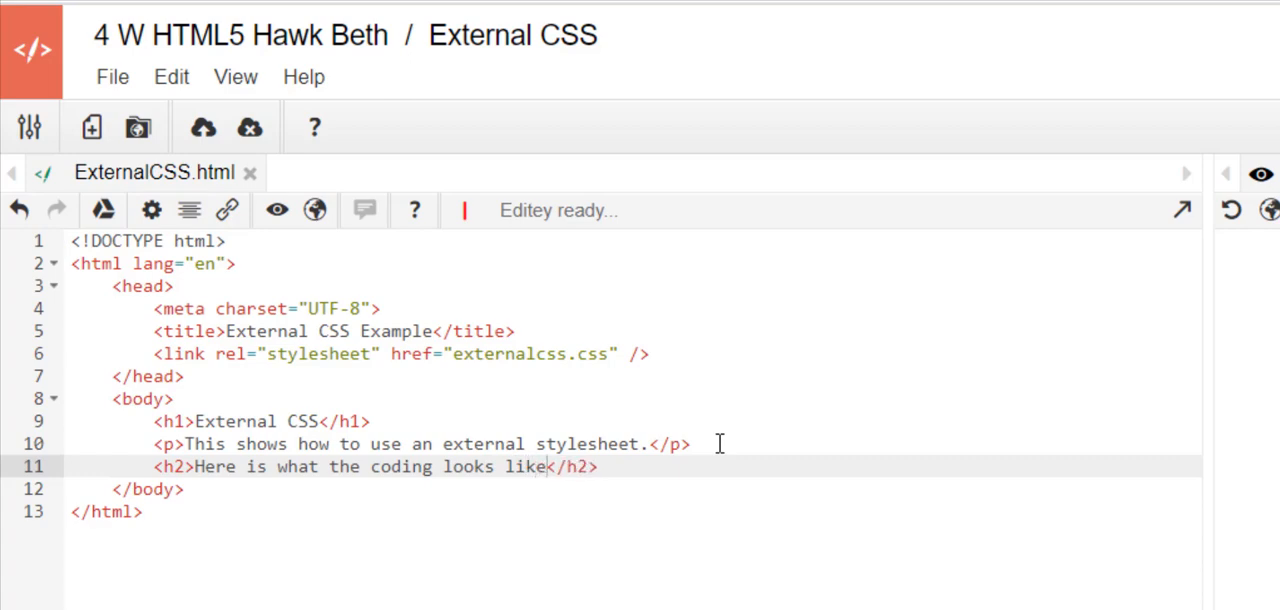
text(:)
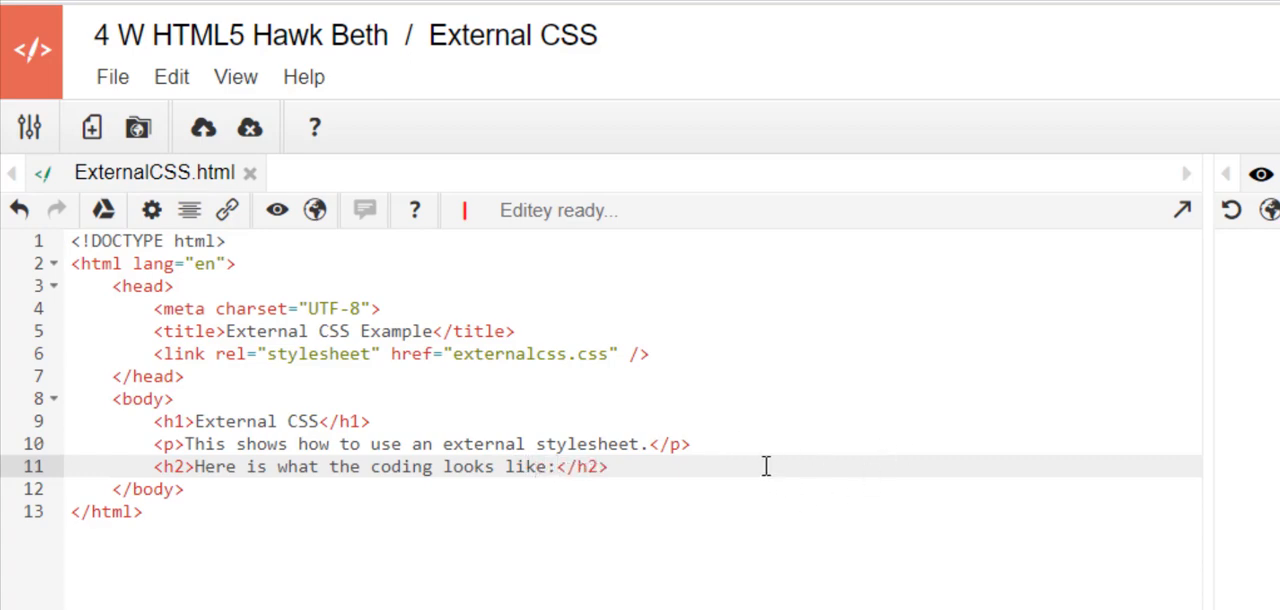
text(<p></p>)
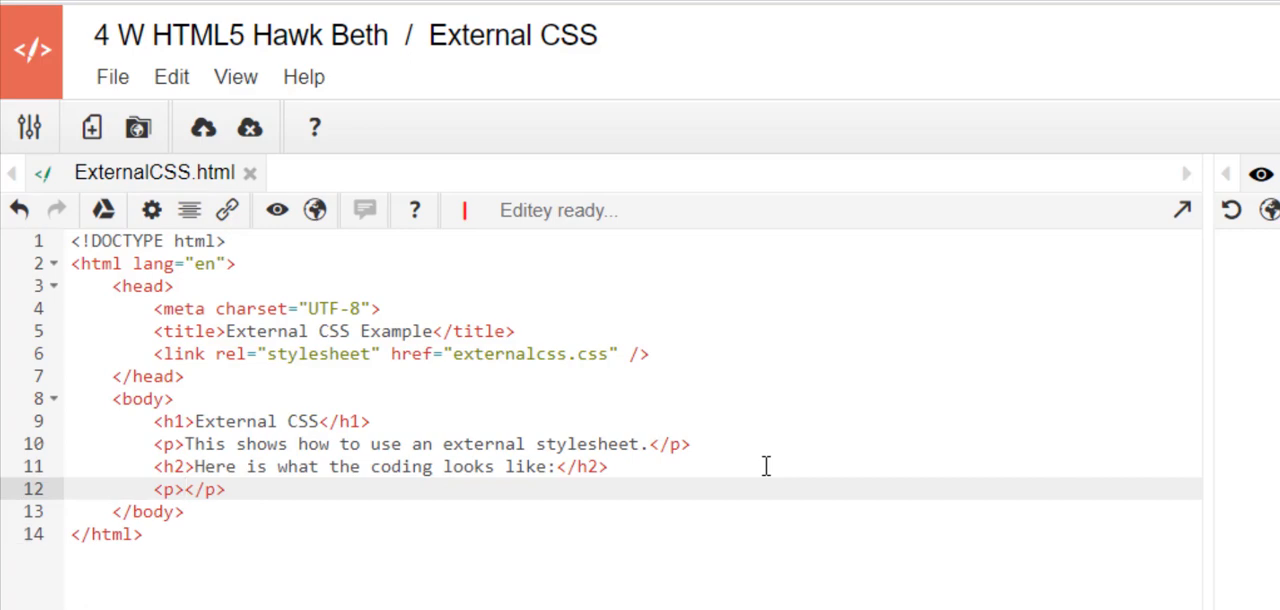
text(link)
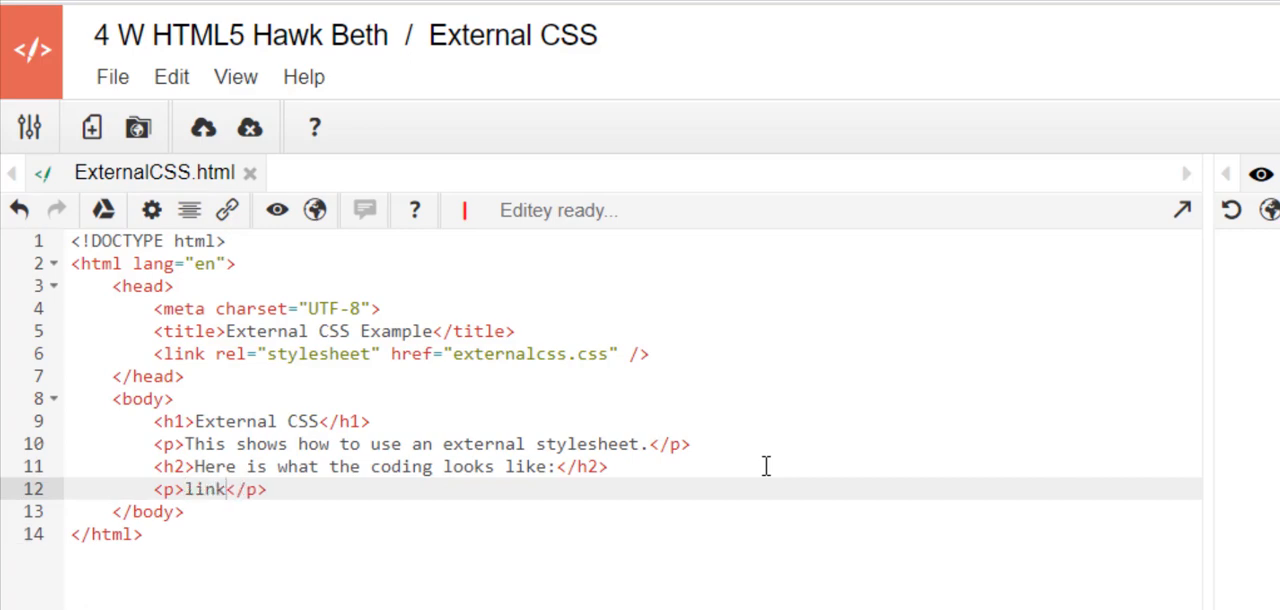
text(rel=)
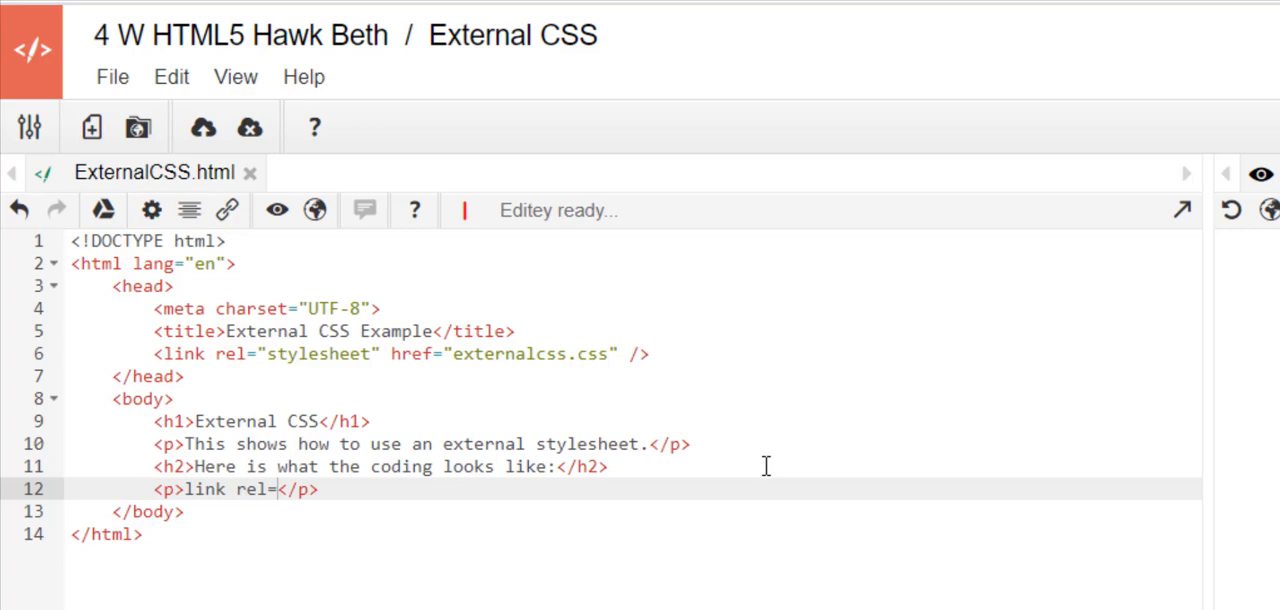
text("styleshe)
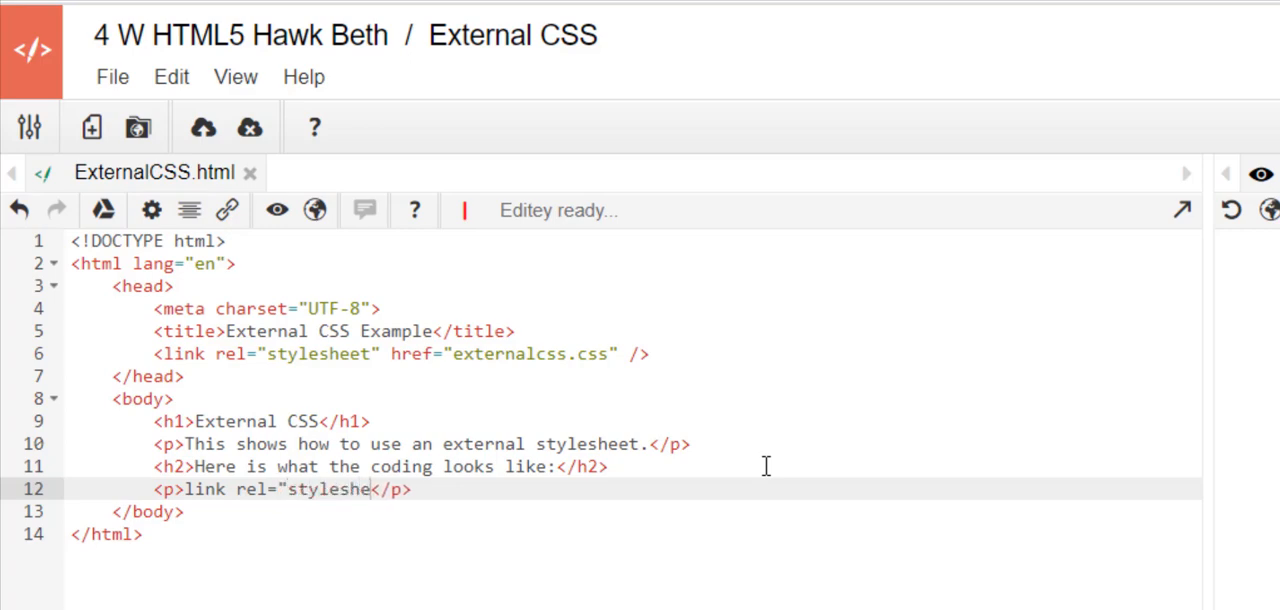
text(et" href=")
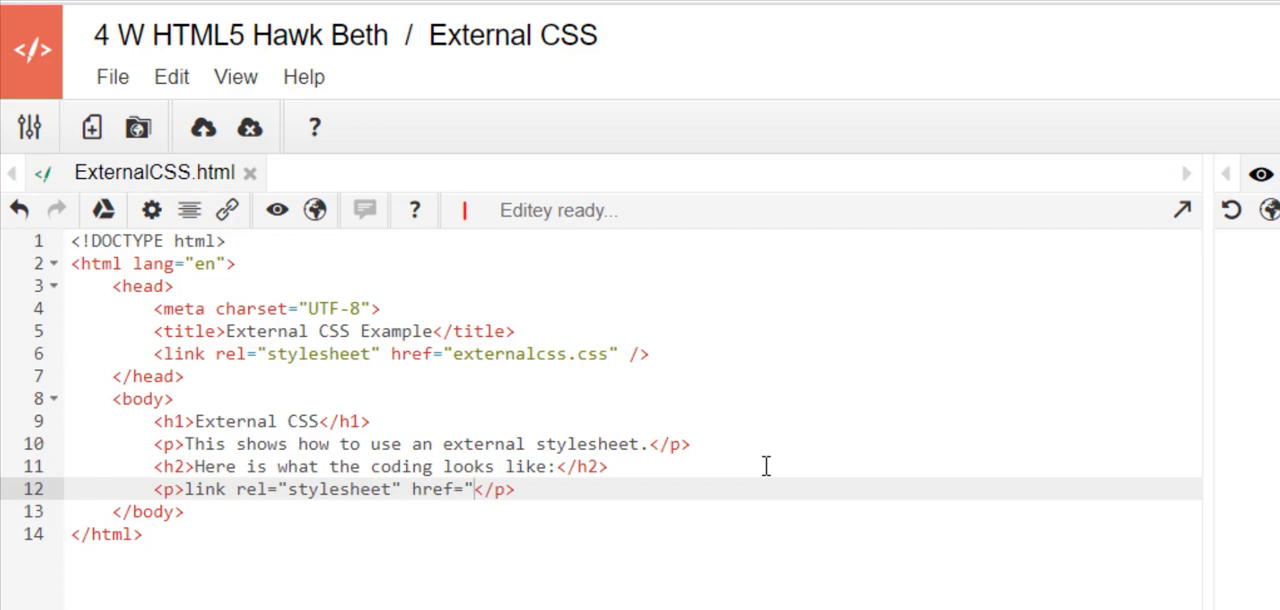
text(filename.)
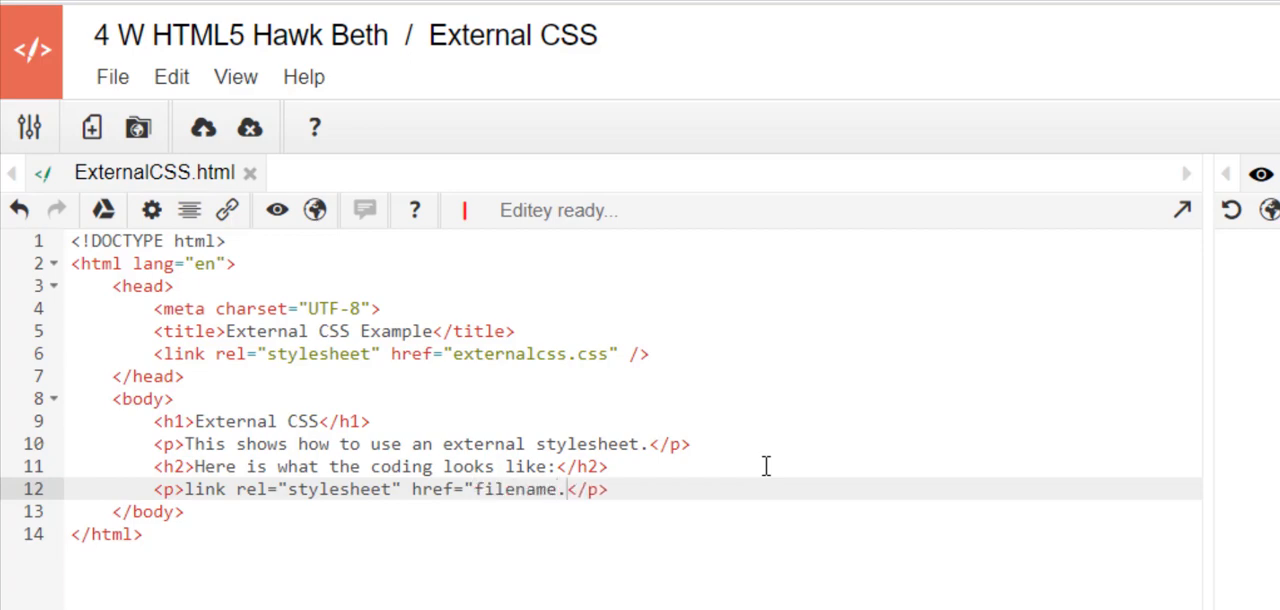
text(css")
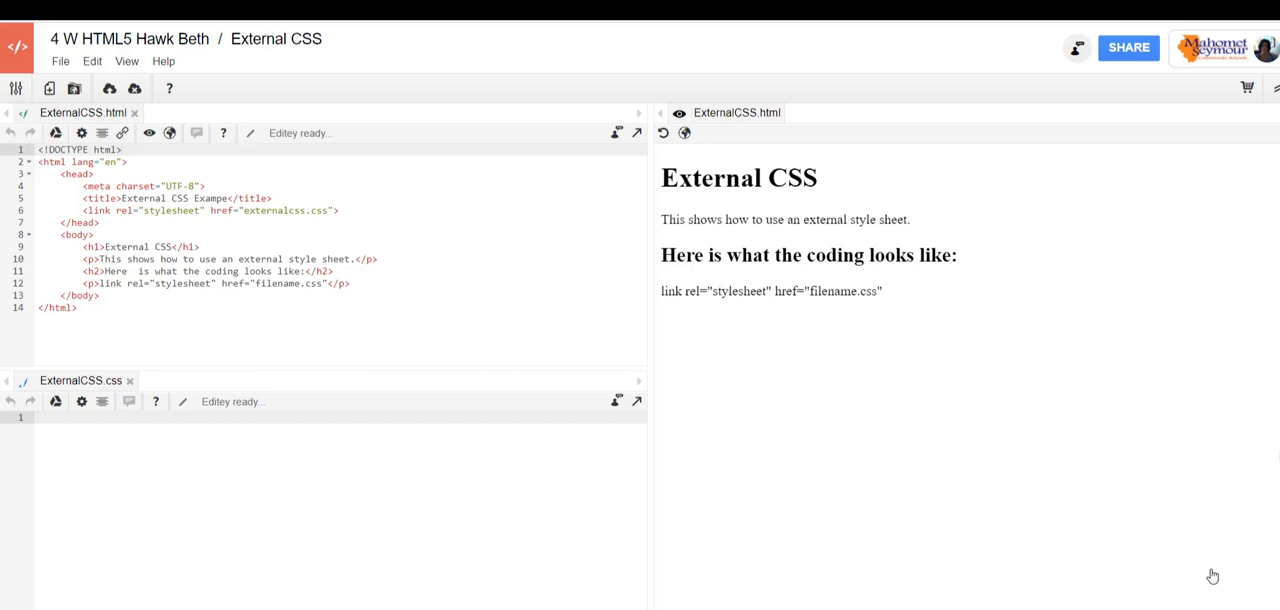
mouse_move(1079, 531)
text( to link the HTML page to teh )
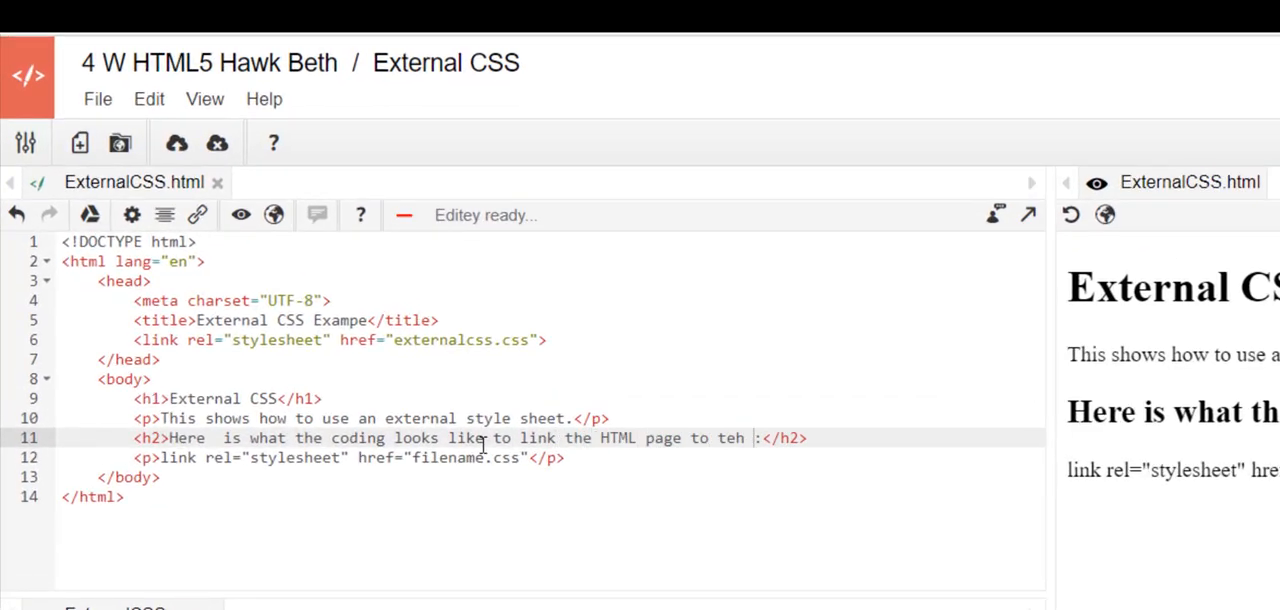
Extend the h2 to read '…to link the HTML page to the CSS page:'.
text(thee)
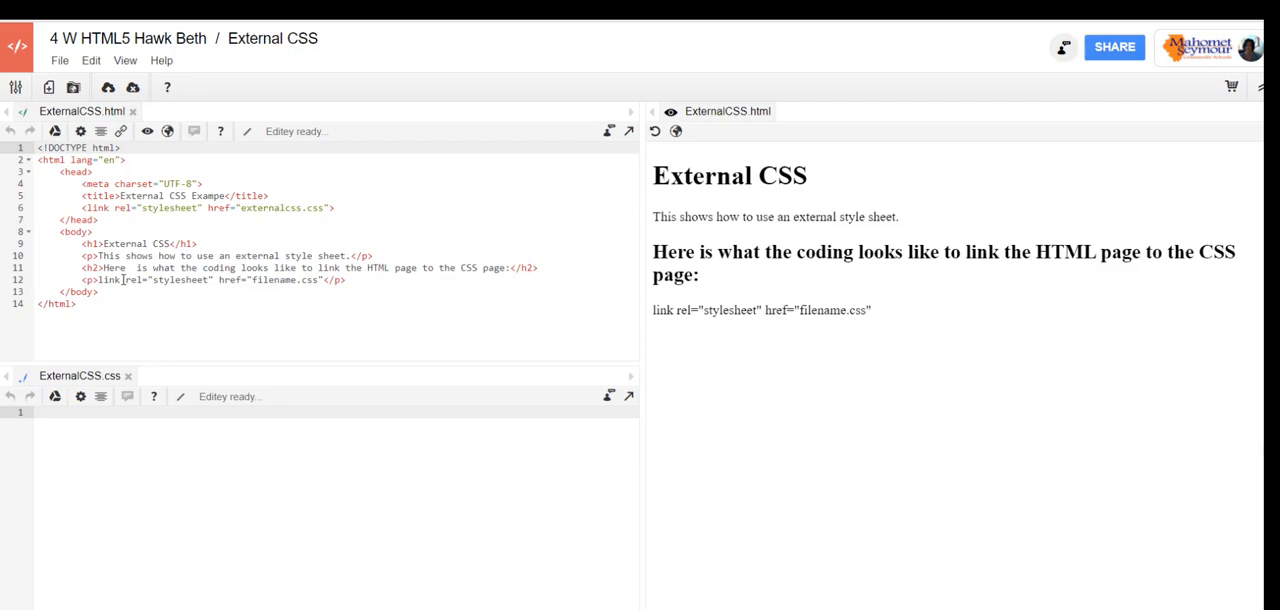
click(77, 440)
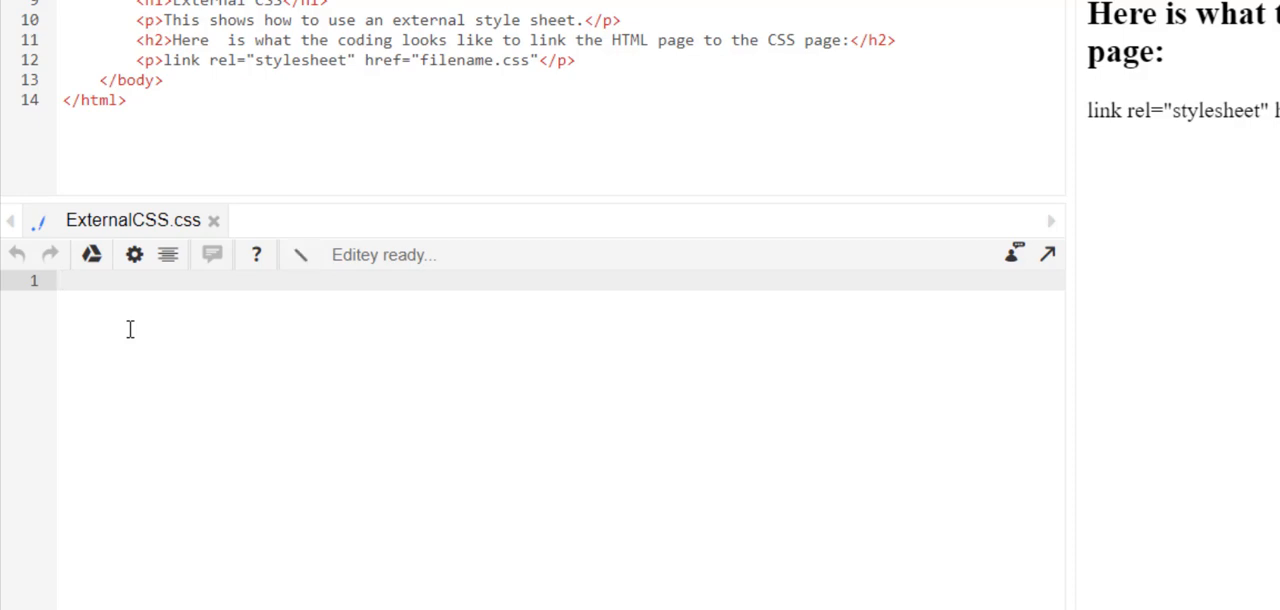
Write a body rule in ExternalCSS.css with a lightblue background.
text(body)
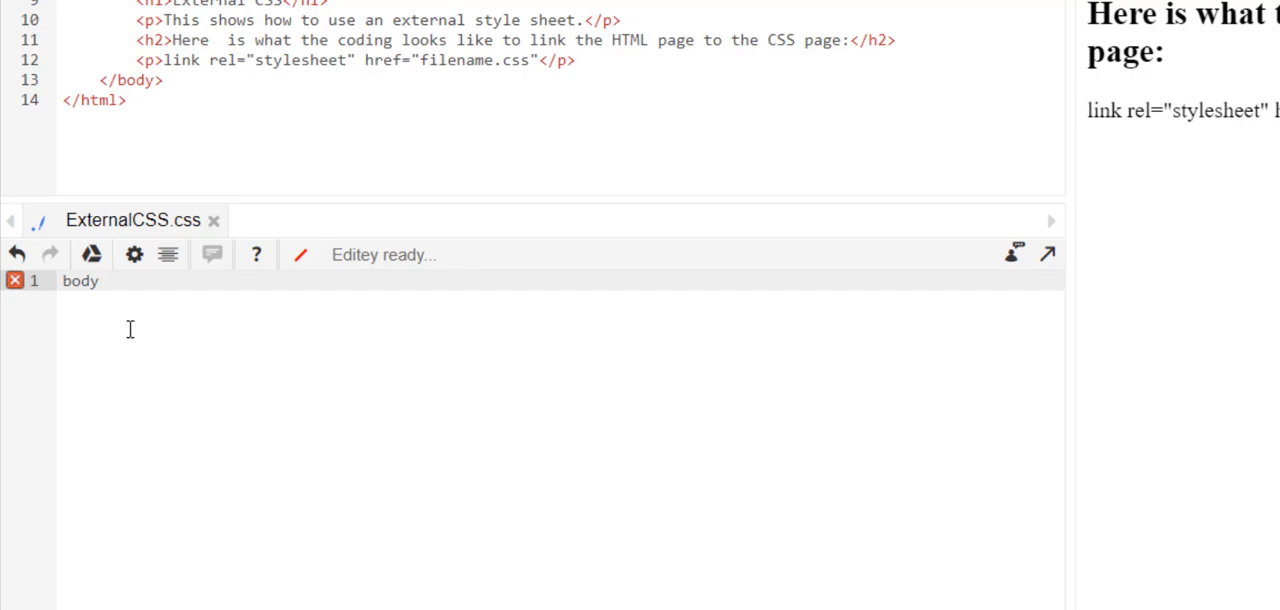
text({)
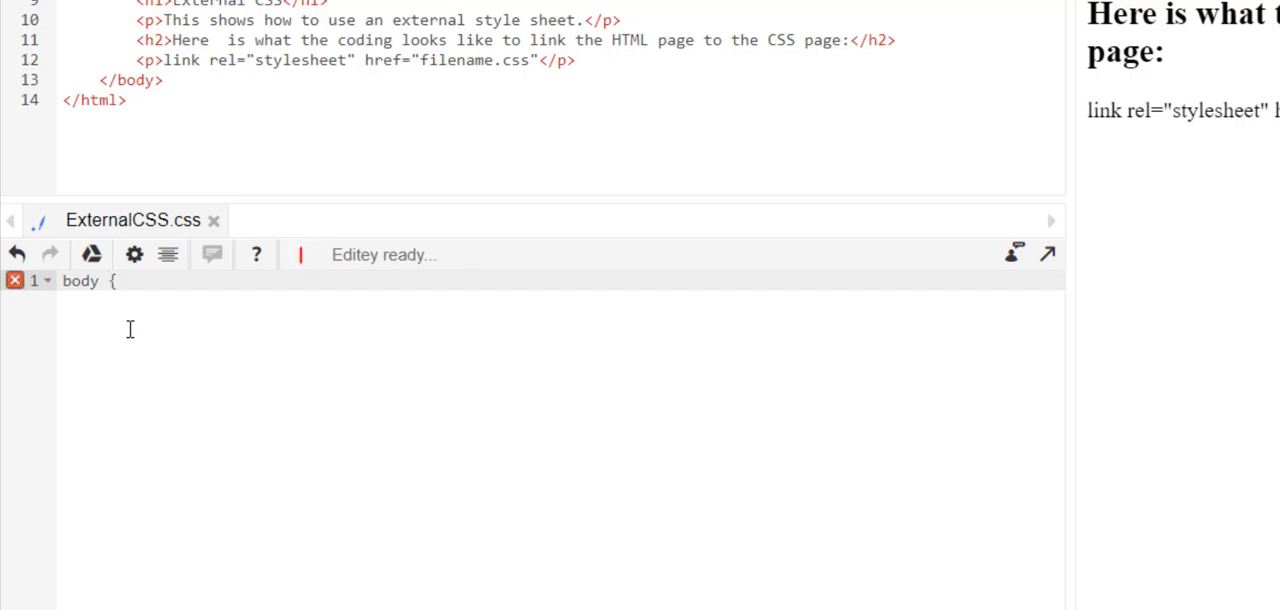
key(Enter)
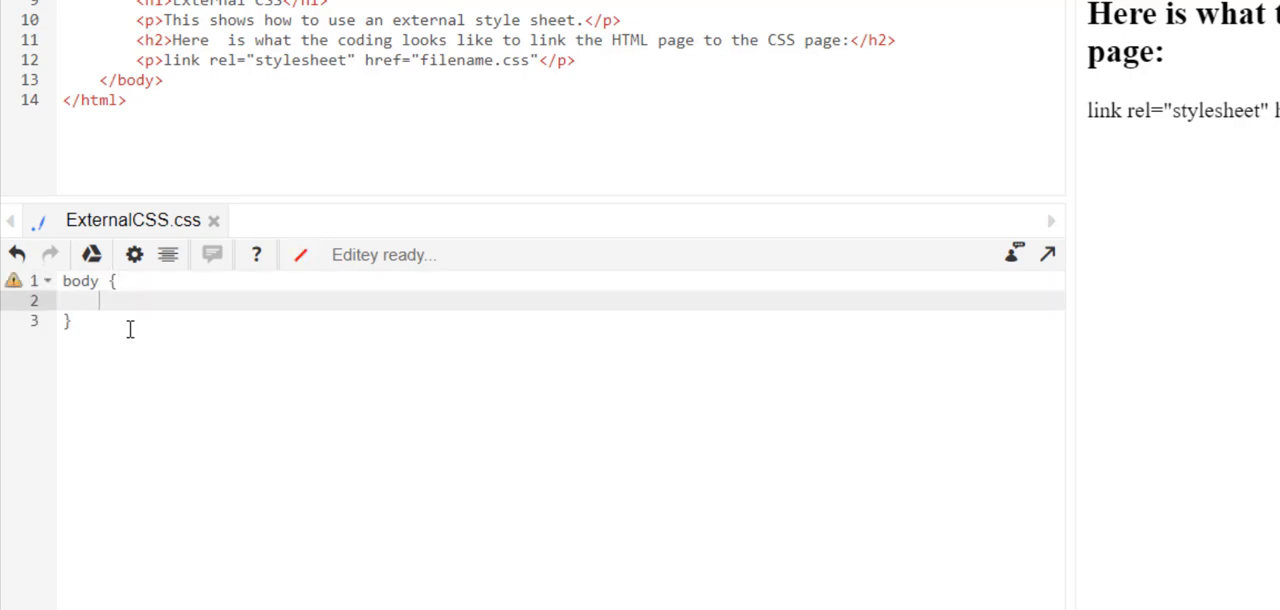
text(background: li;)
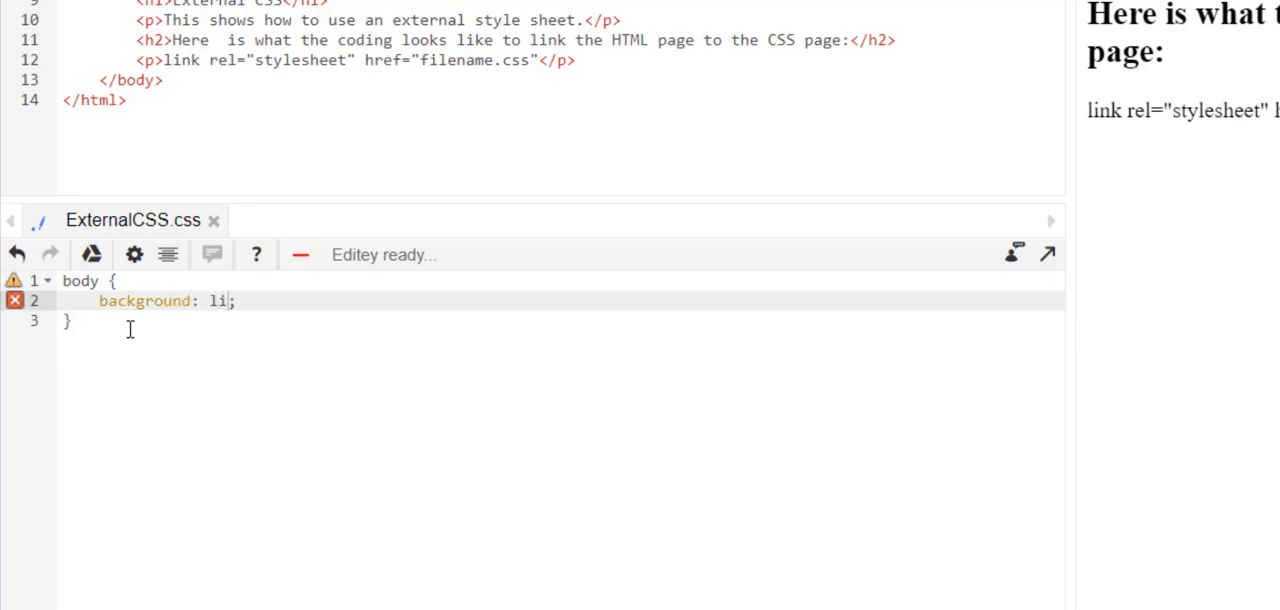
text(ghtblue)
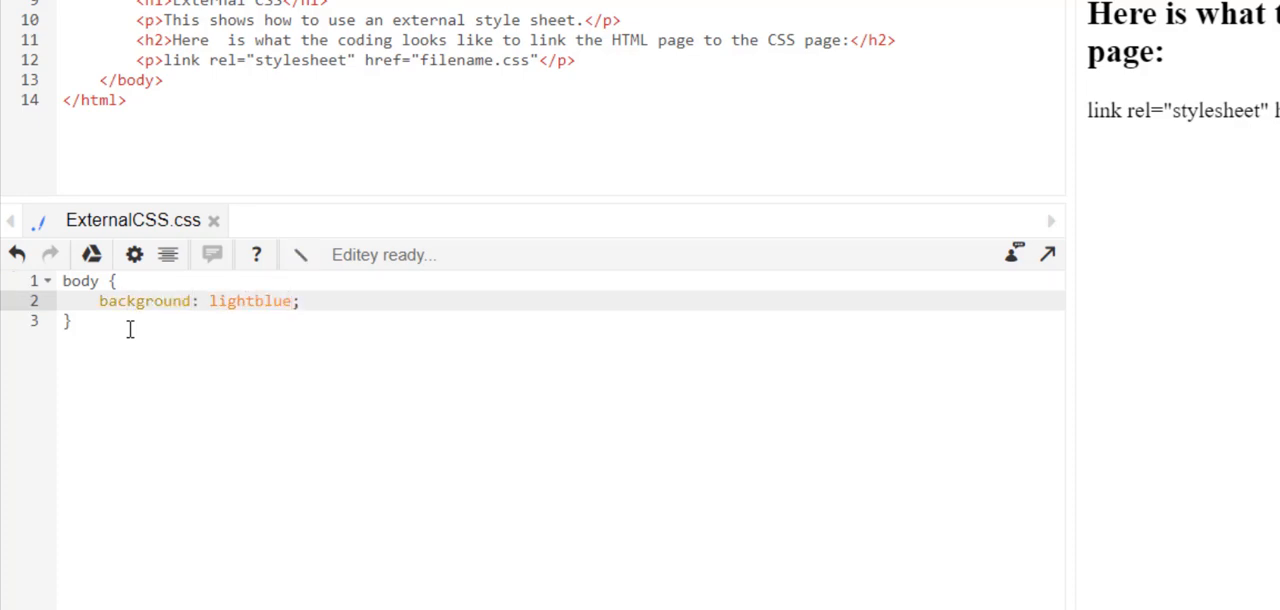
click(300, 300)
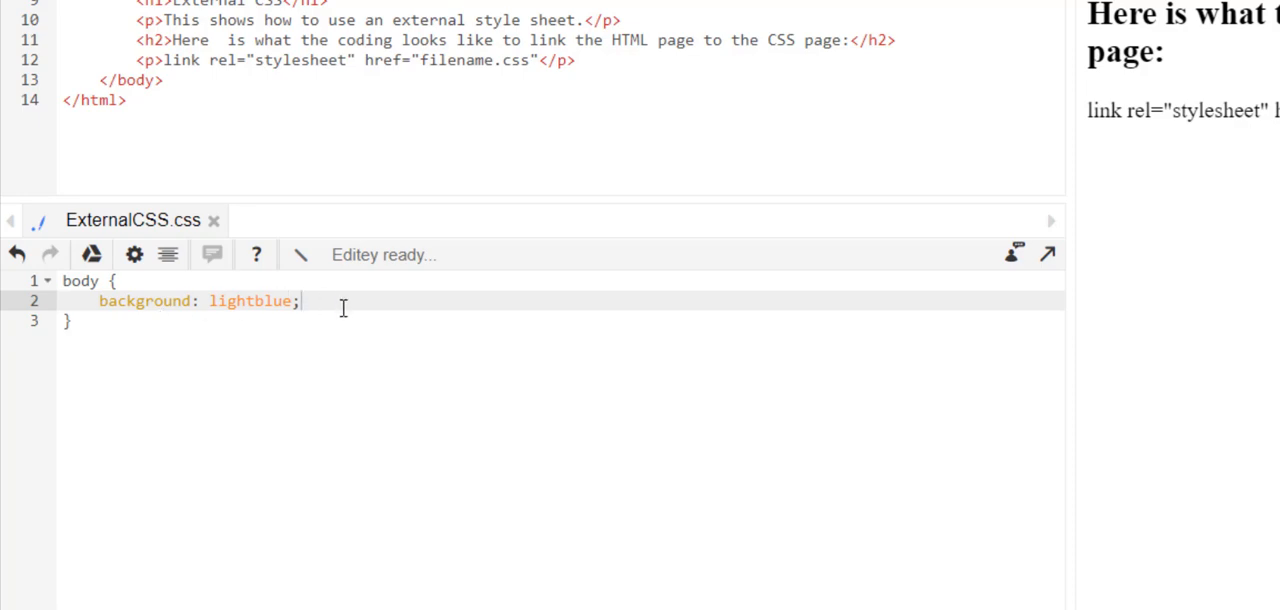
key(Enter)
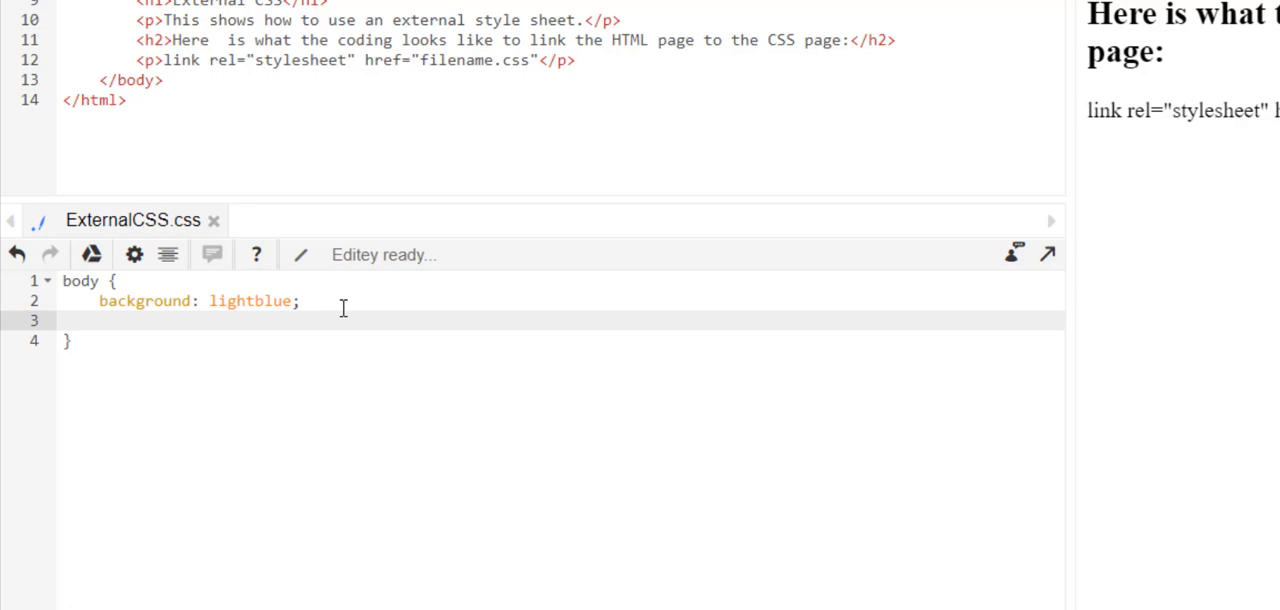
Add font-family: helvetica to the body rule and start an h1, h2 selector.
text(font-family: ;)
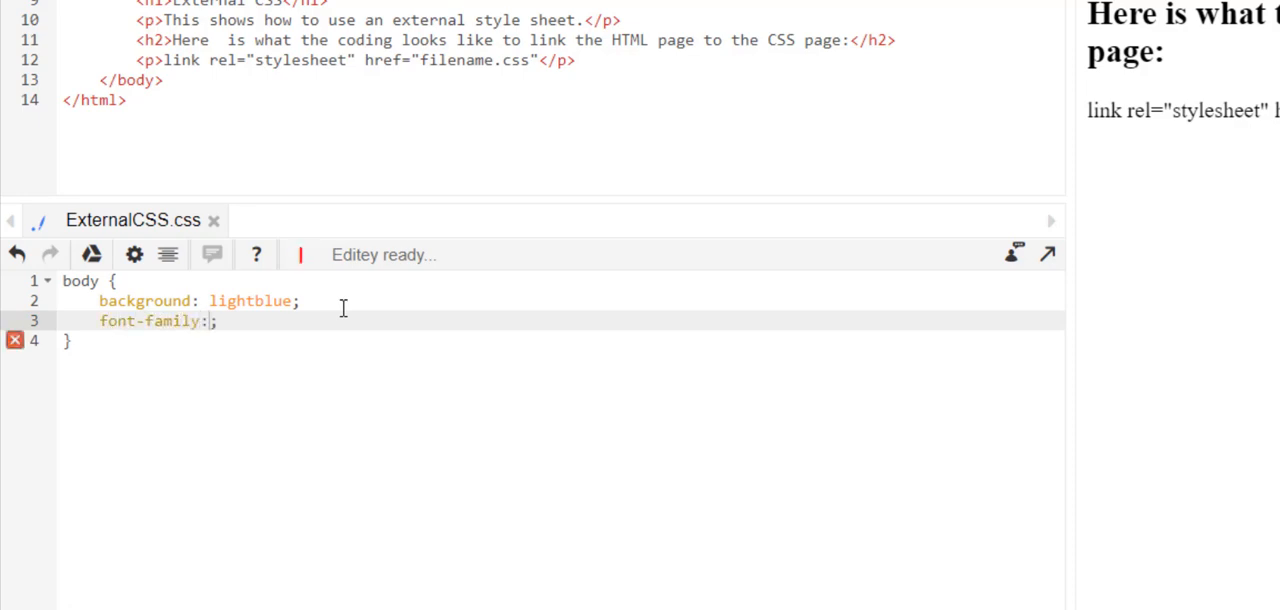
text(helve)
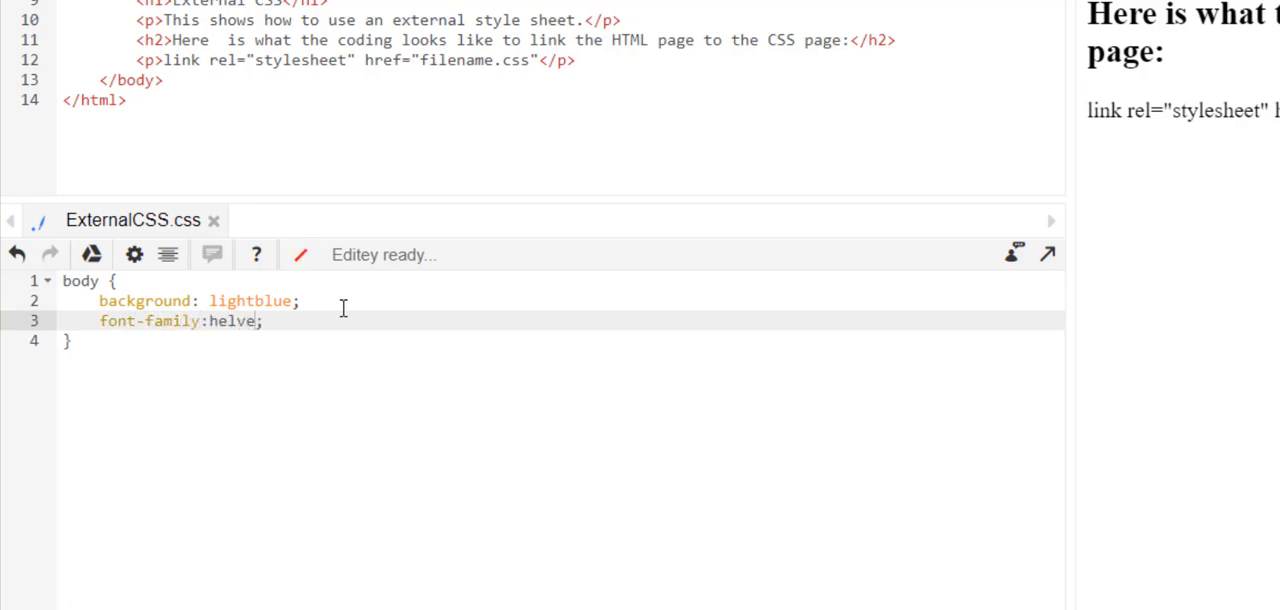
text(tica)
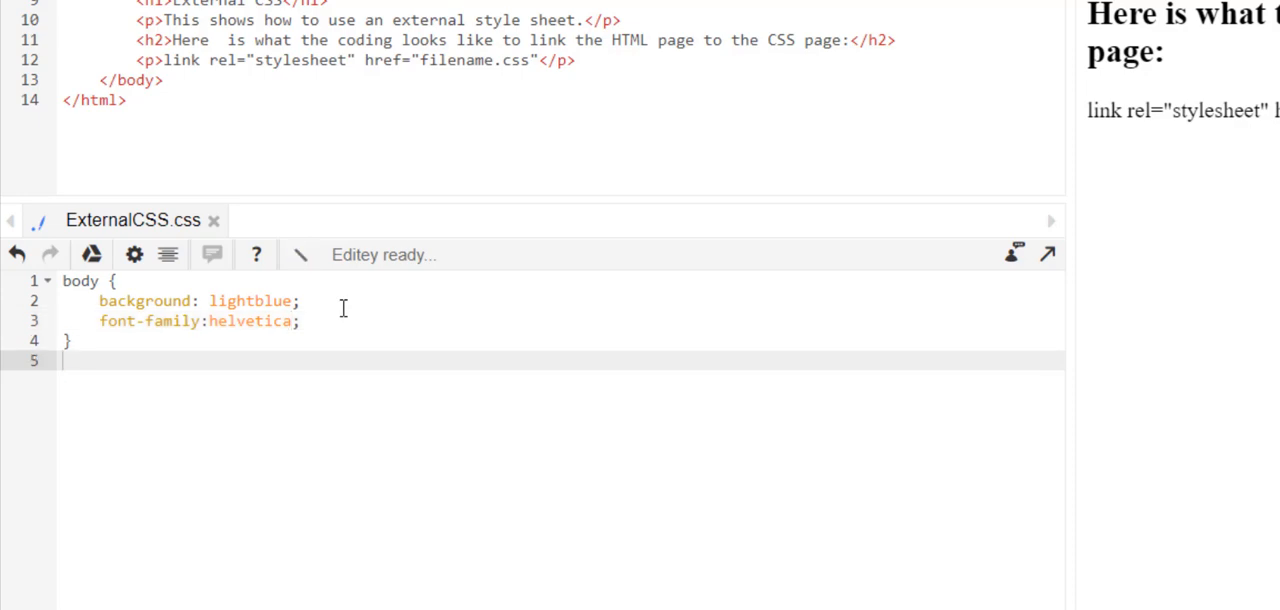
text(h1, h2)
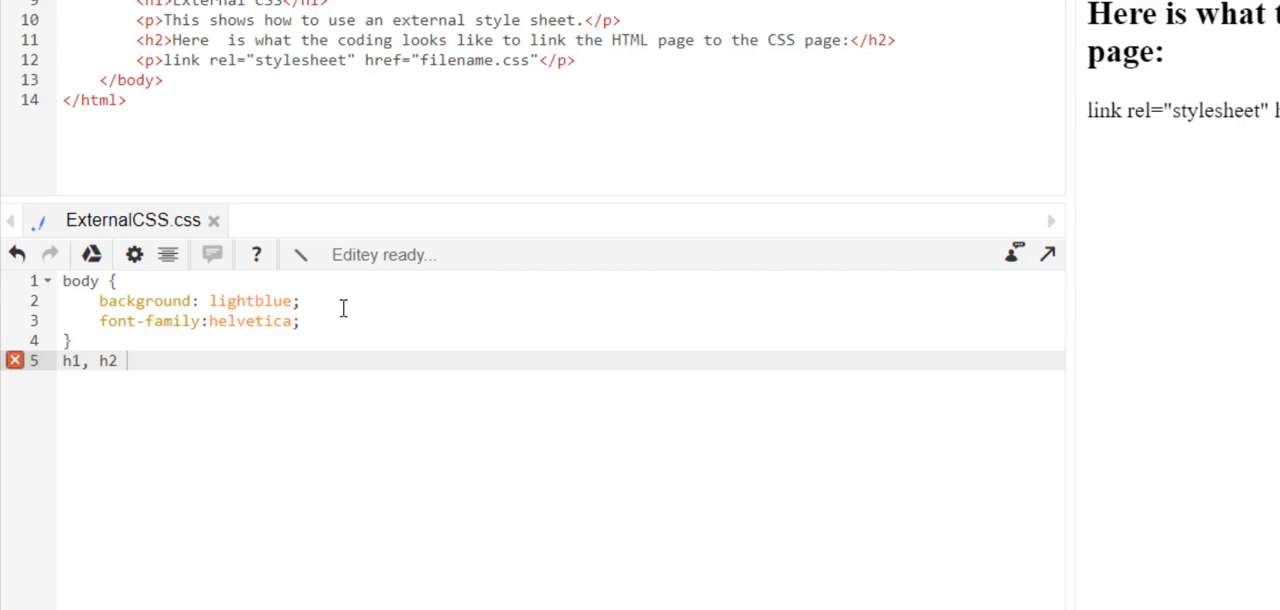
Give the h1, h2 rule font-family arial and centered text-align.
text({)
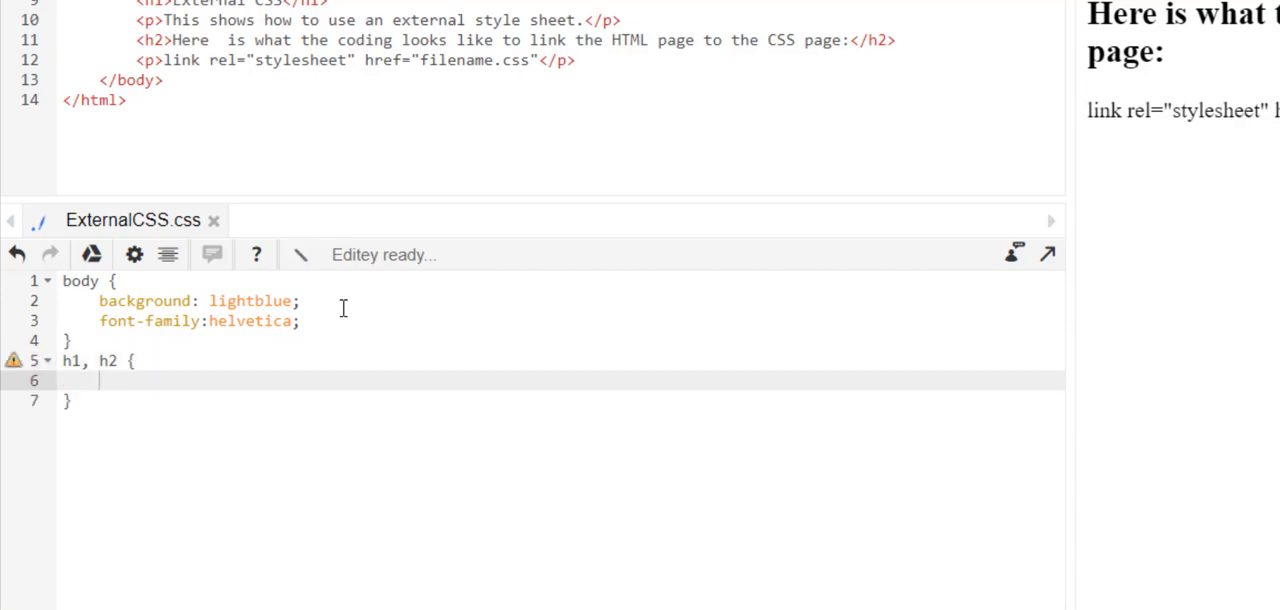
text(font-family: ;)
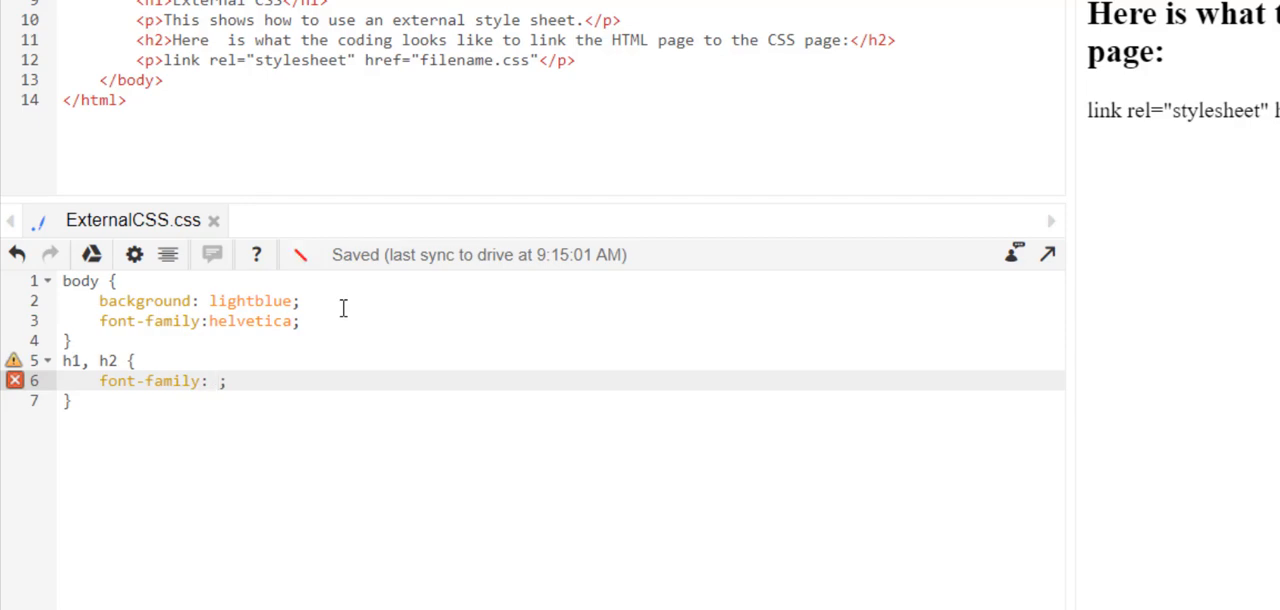
text(arial)
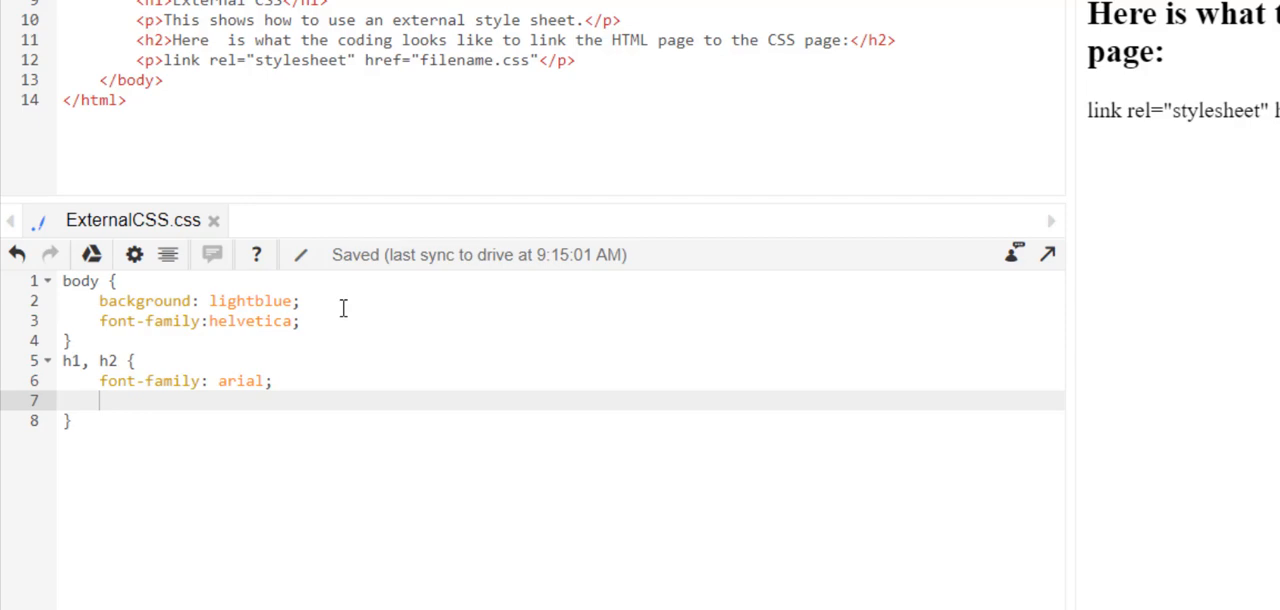
text(tex)
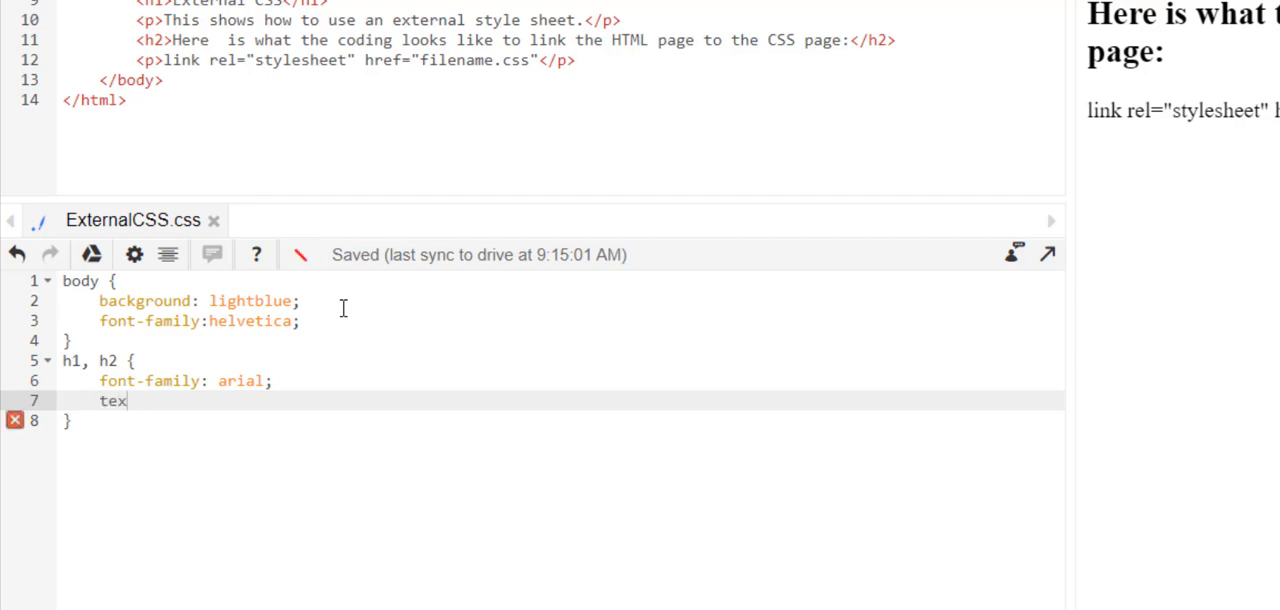
text(t-align:c;)
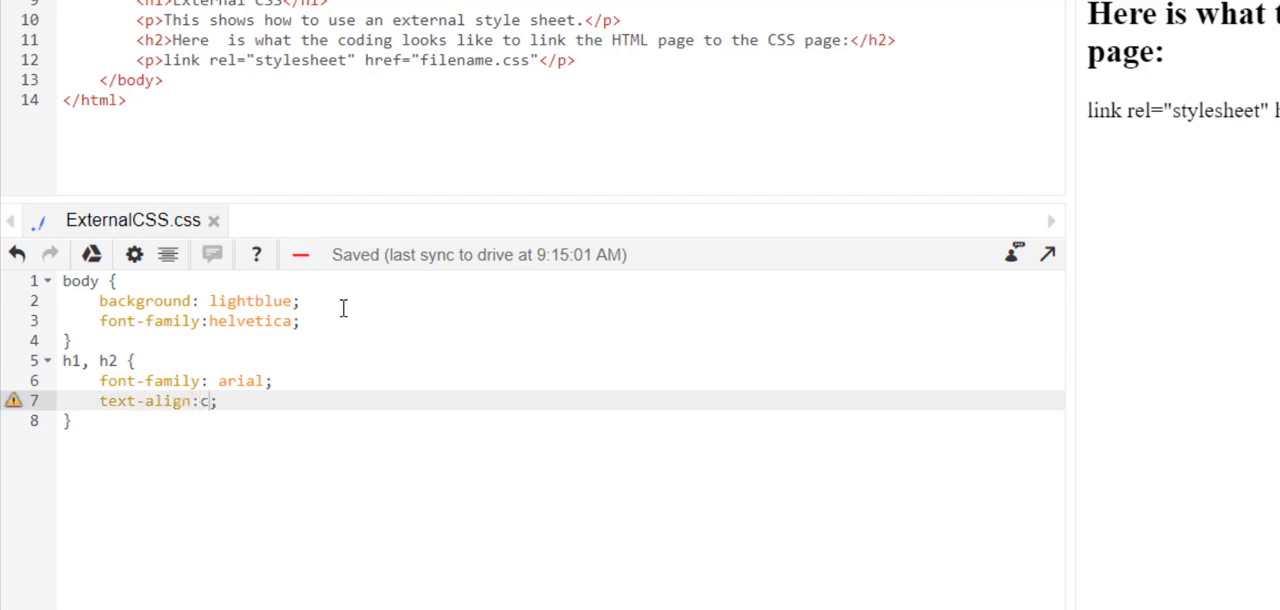
Add a p rule setting font-size to 20.
text(enter)
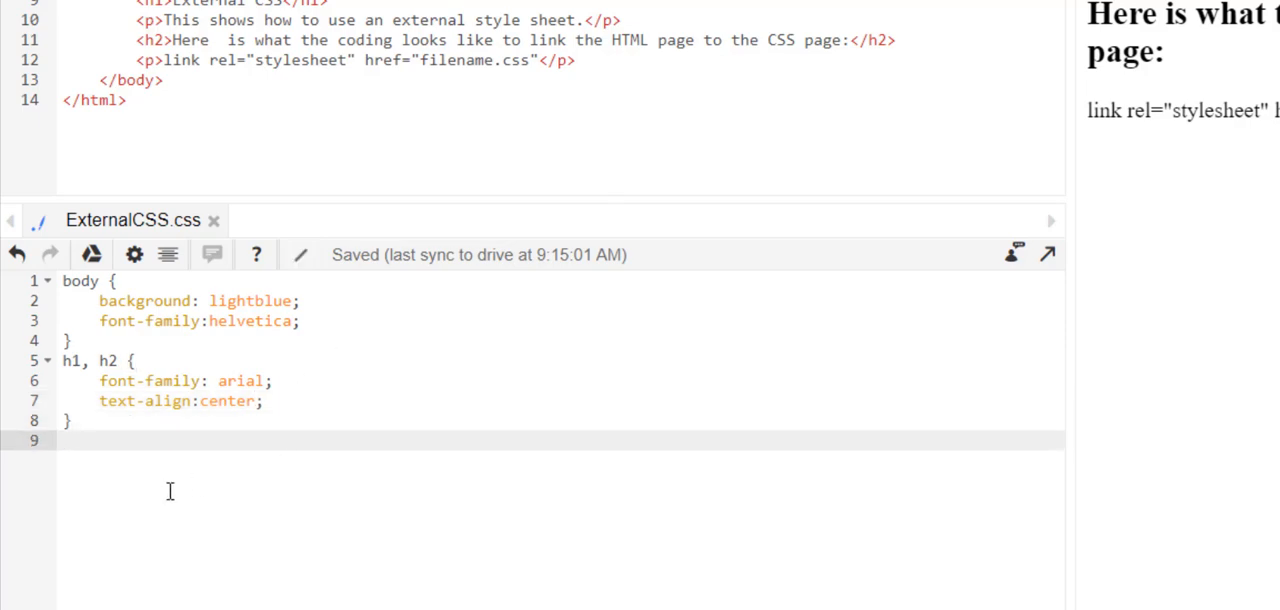
text(p {)
text(font-size:;)
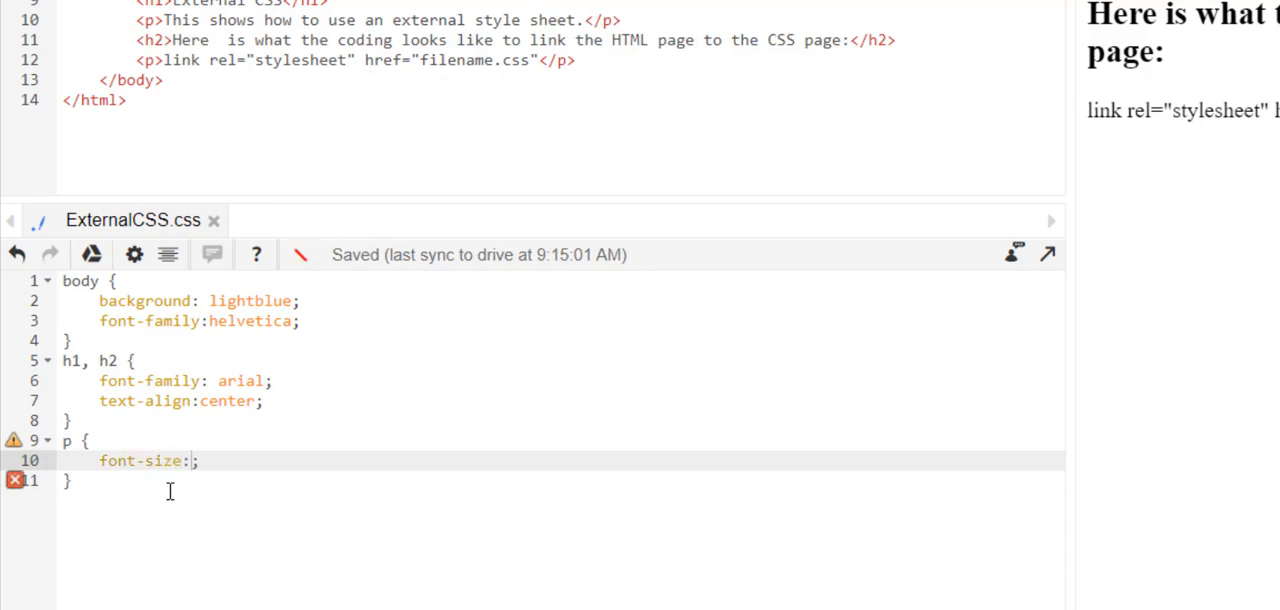
text(20)
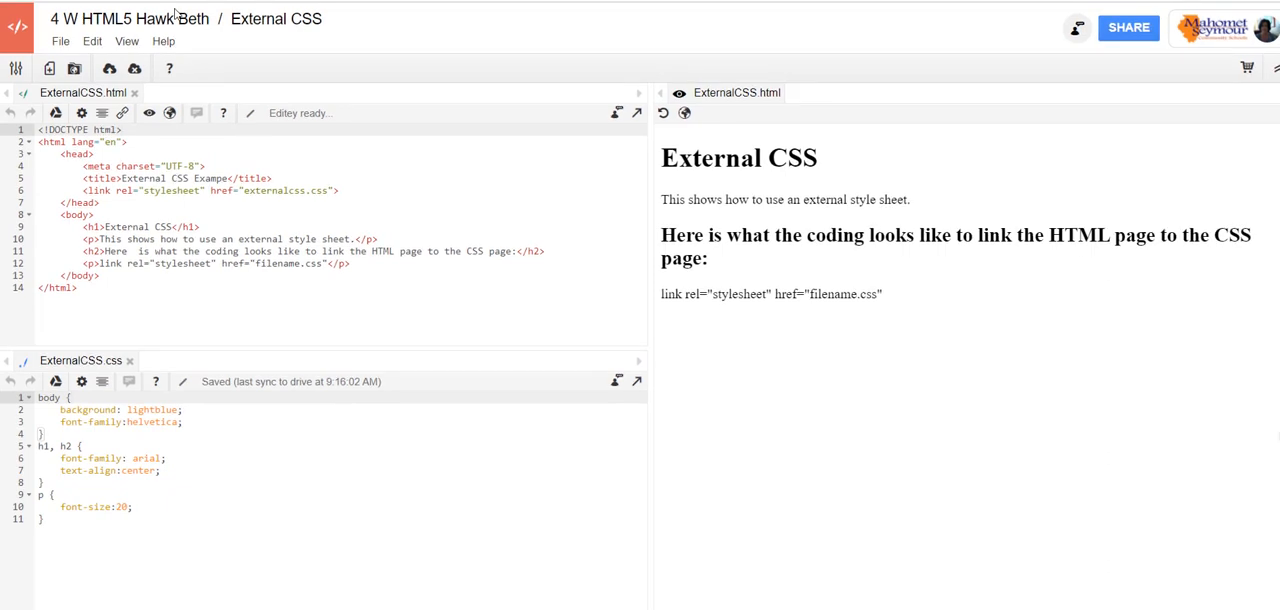
mouse_move(150, 112)
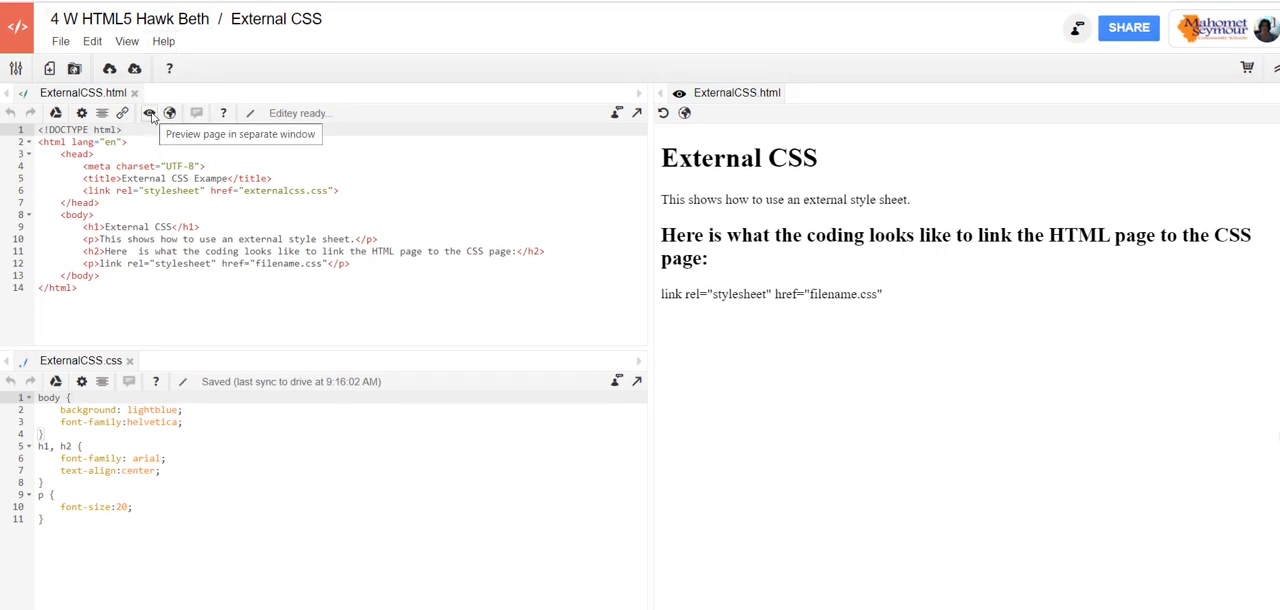
Preview the External CSS page in a separate window and dismiss the preview hint.
click(147, 113)
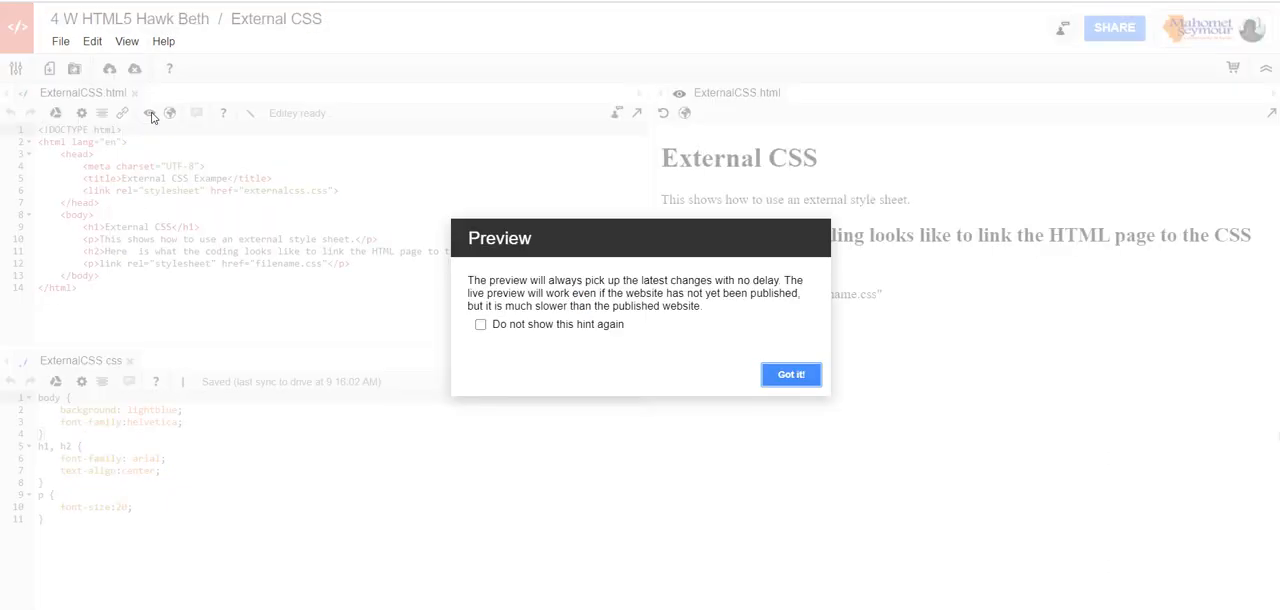
mouse_move(797, 335)
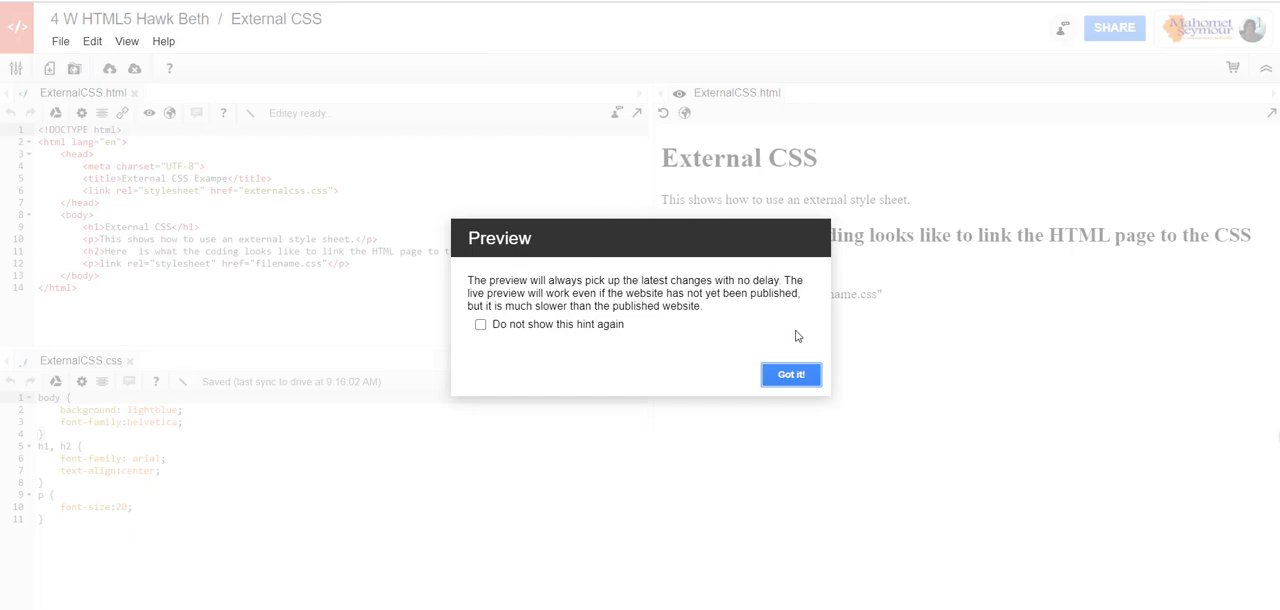
click(790, 374)
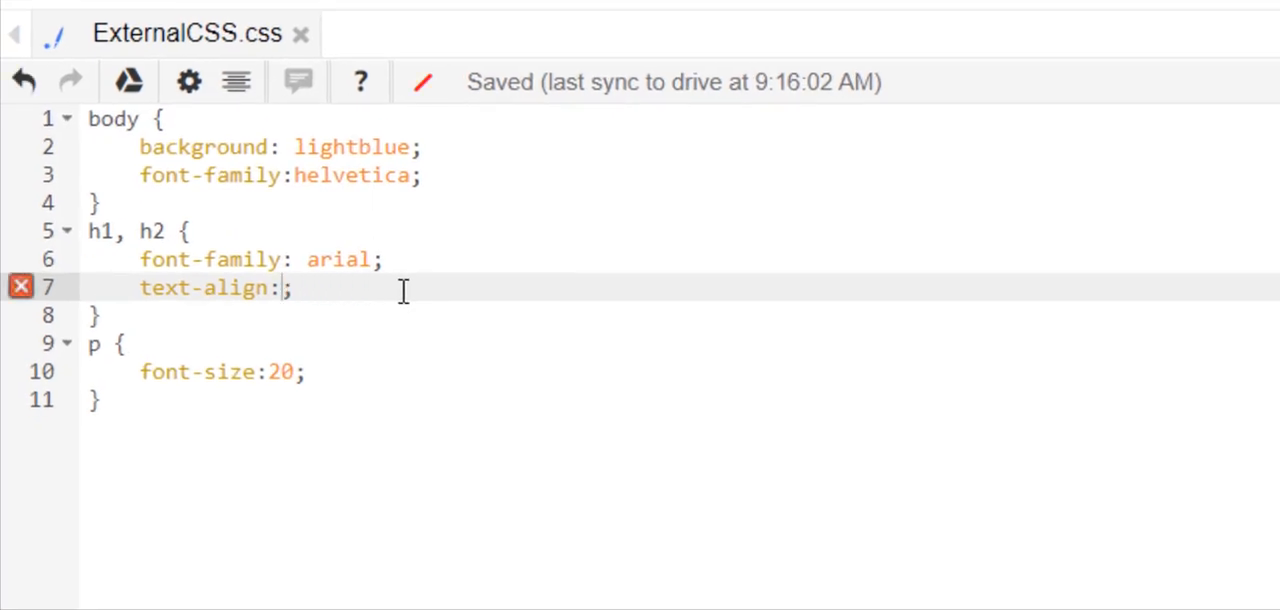
Change heading text-align to left and the body font-family to georgia.
text(left)
click(680, 175)
text(g)
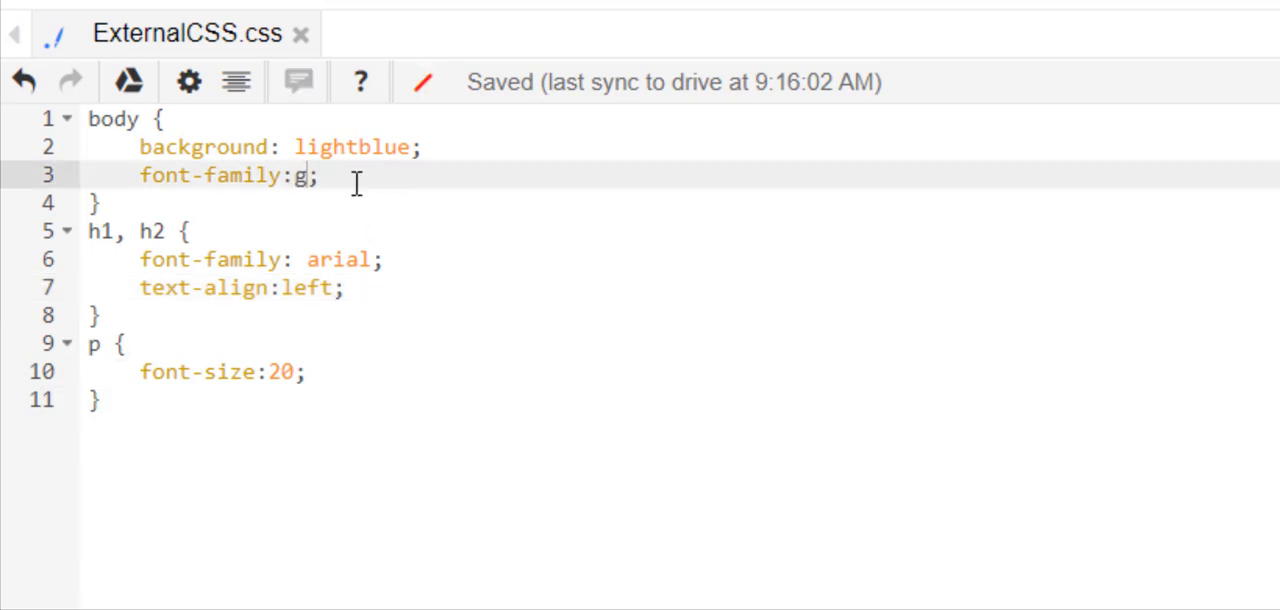
text(eorgia)
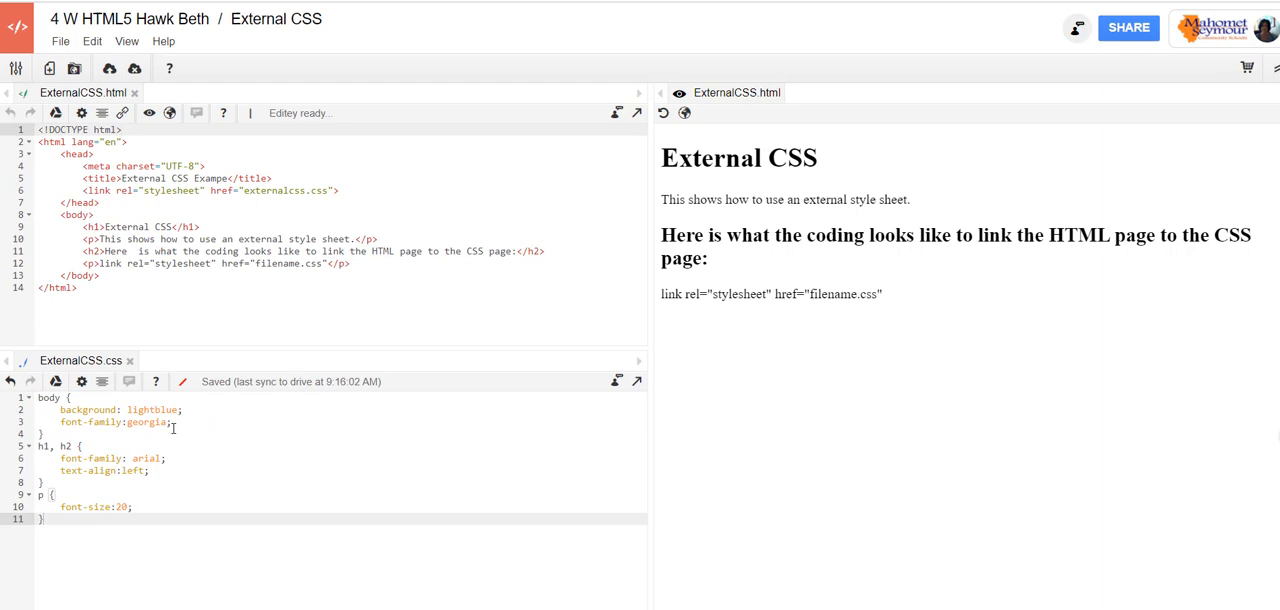
right_click(149, 118)
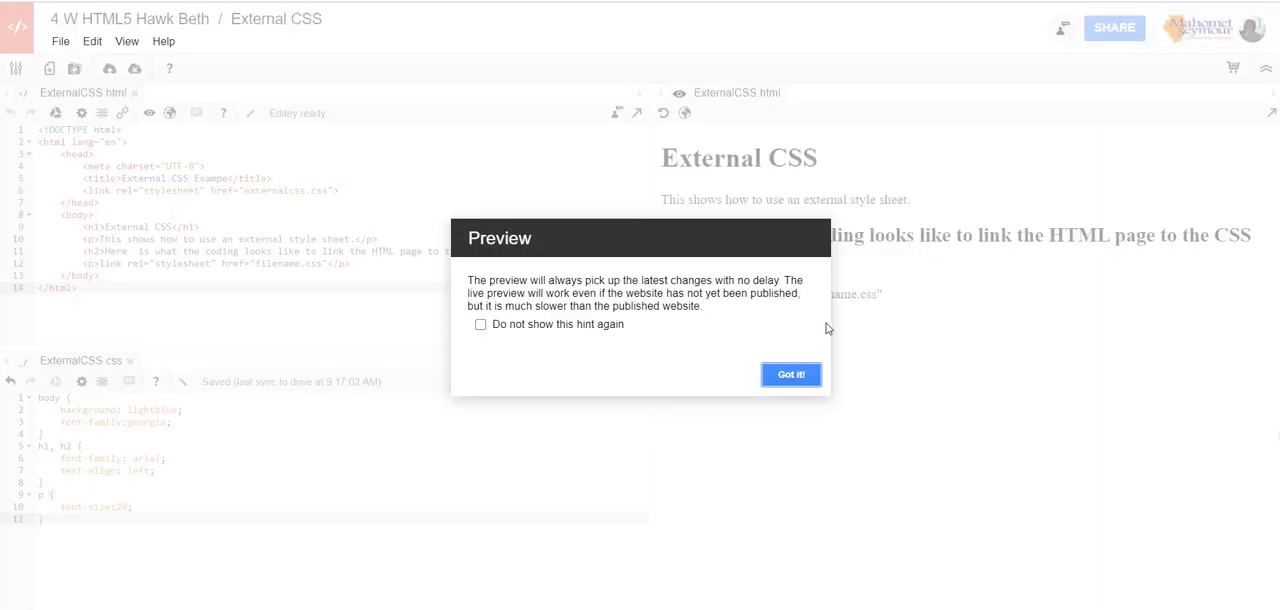
Dismiss the preview hint to view the lightblue page with left-aligned headings.
click(791, 374)
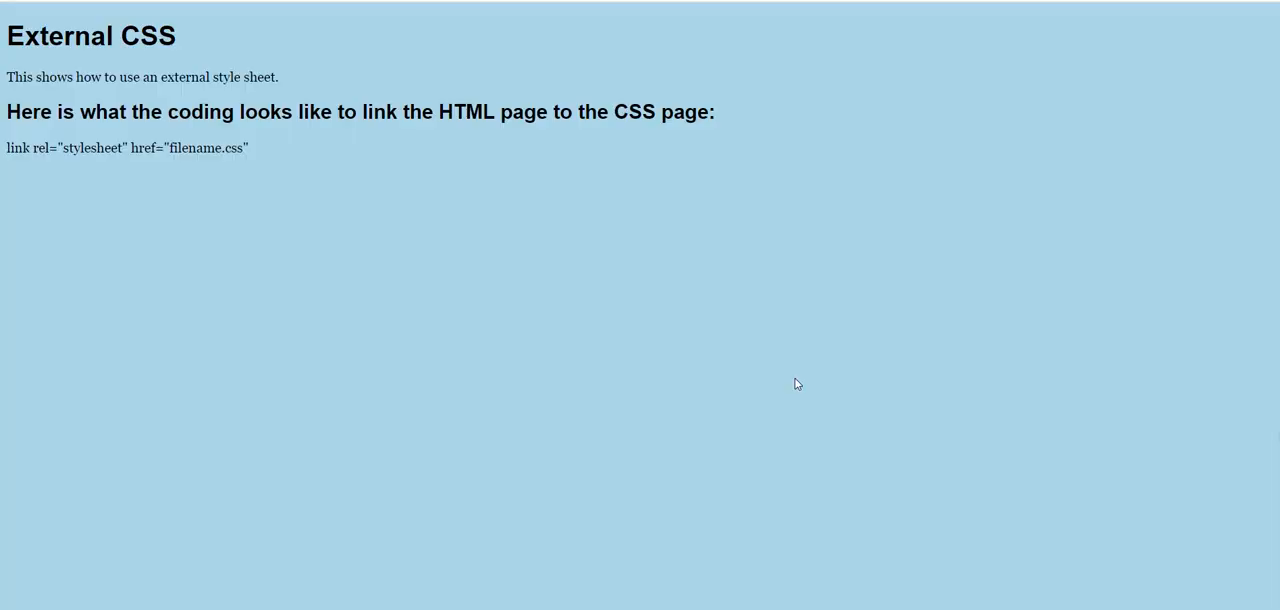
mouse_move(806, 384)
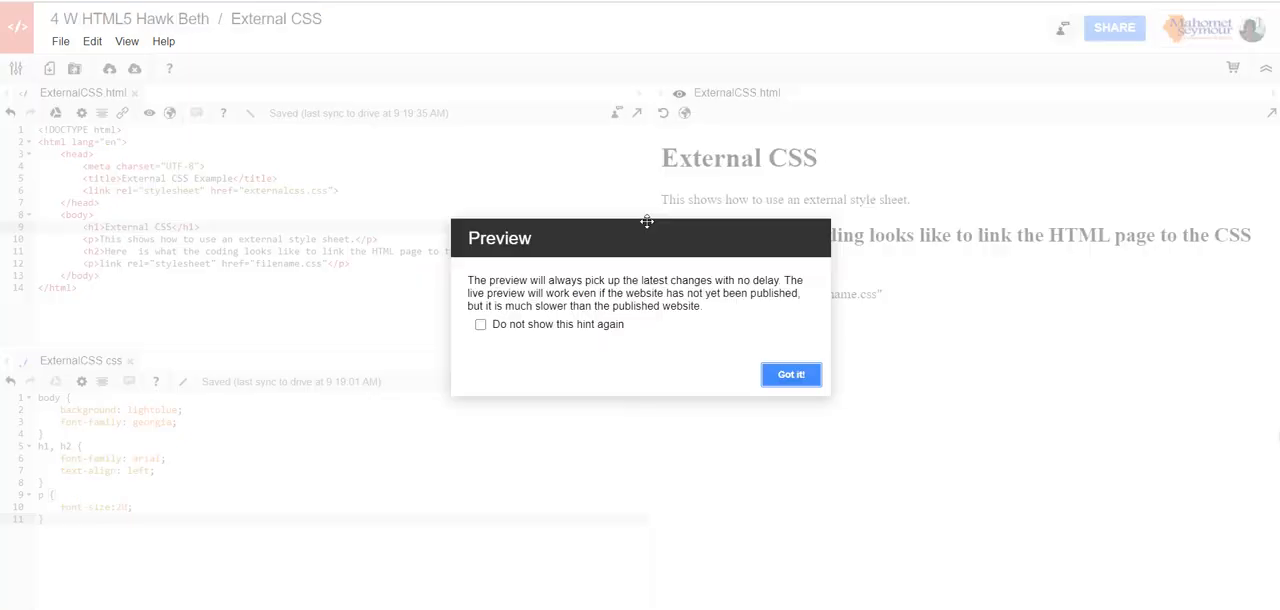
Dismiss the preview hint to return to the editor panes beside the preview.
click(790, 374)
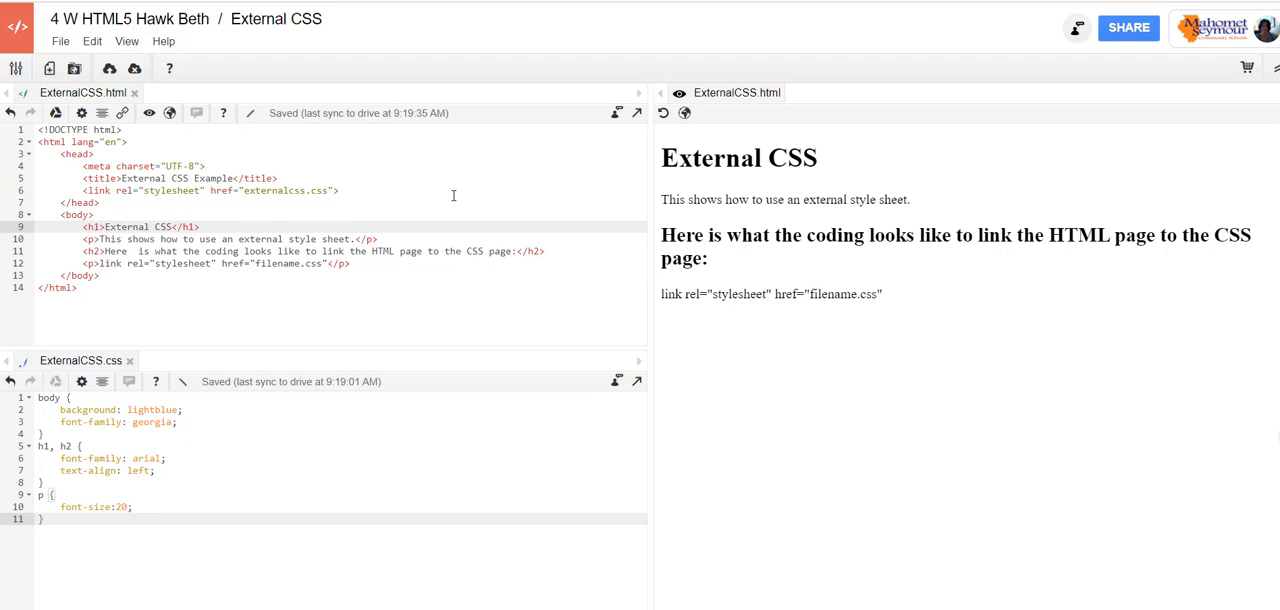
mouse_move(258, 391)
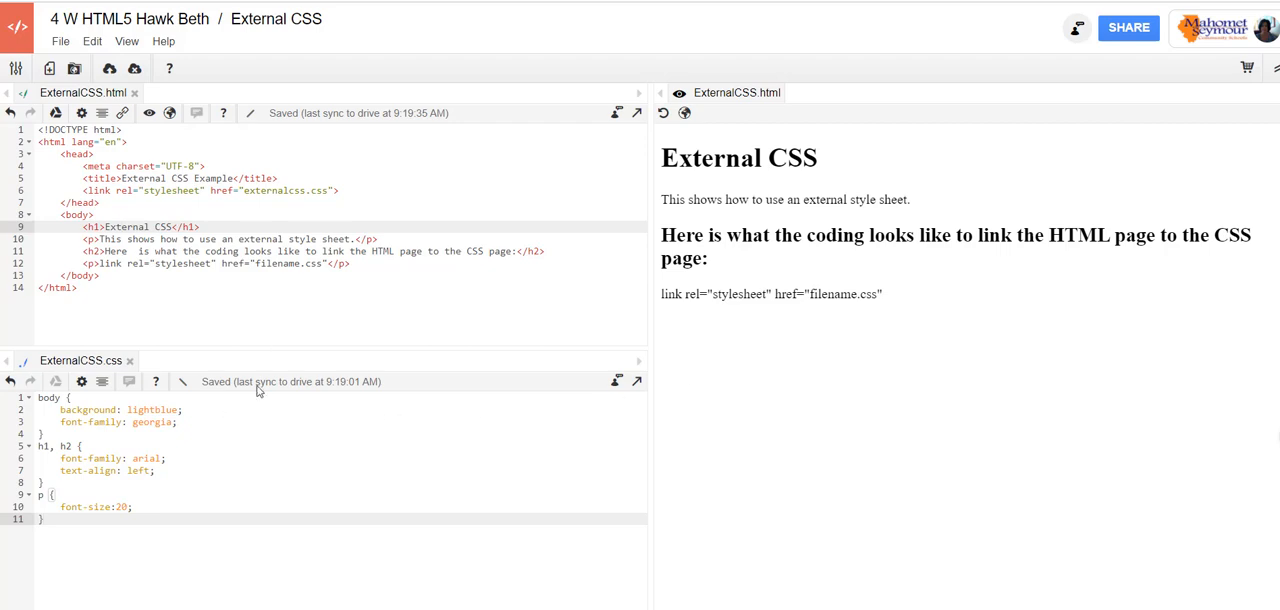
mouse_move(815, 371)
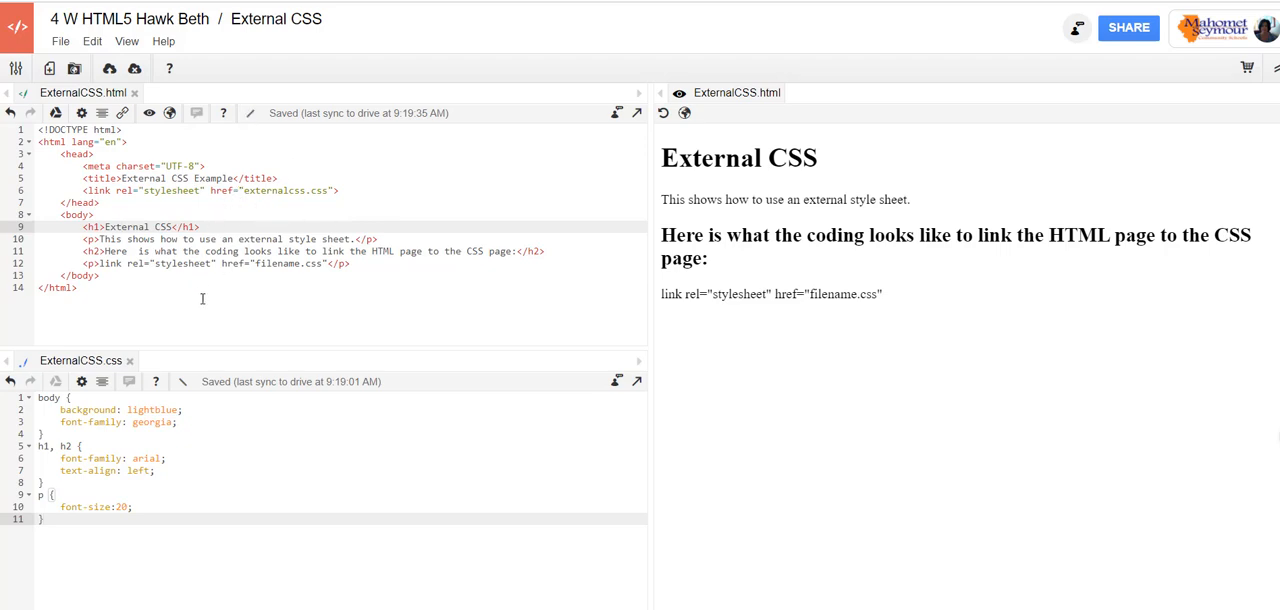
mouse_move(493, 274)
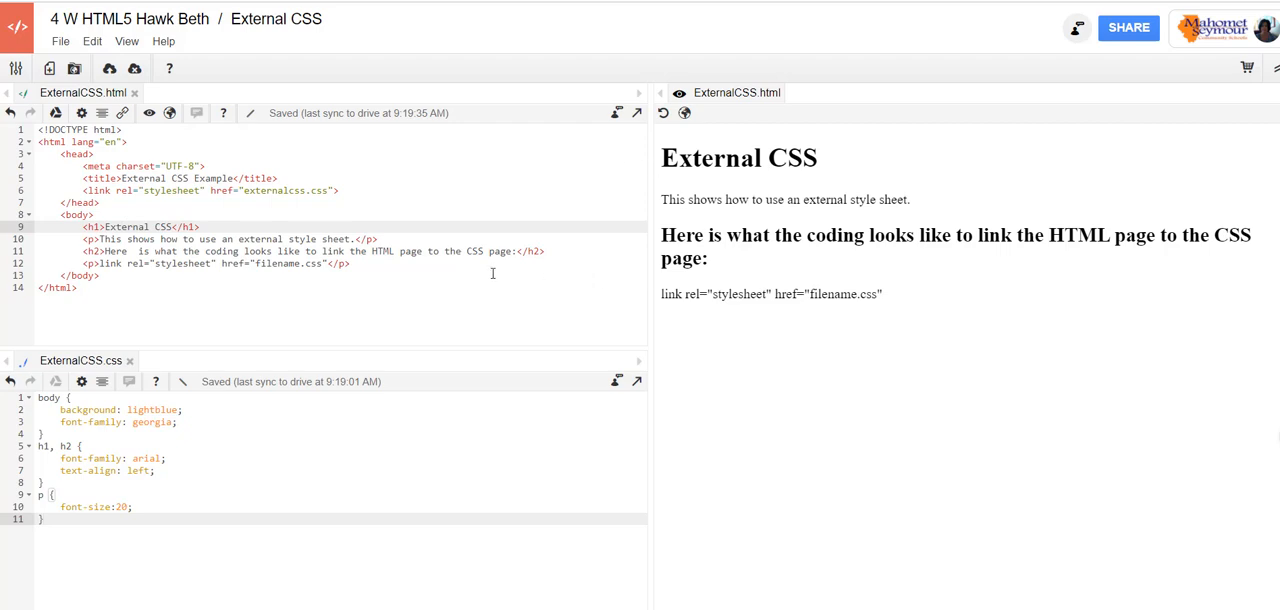
mouse_move(175, 227)
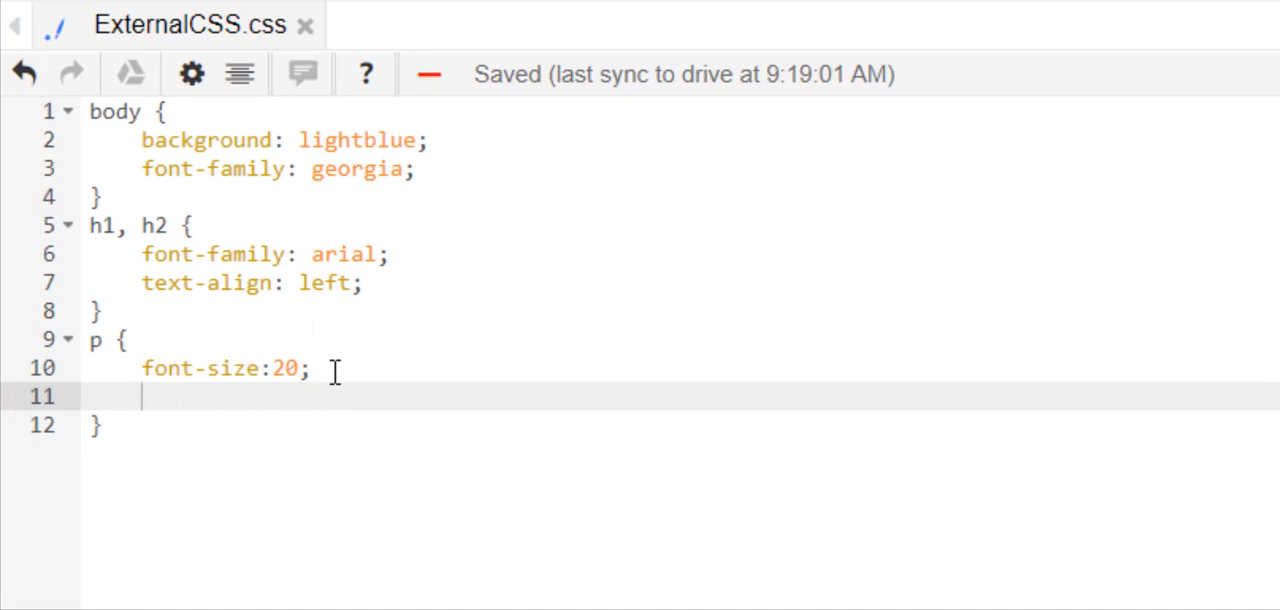
Add italic font-style, bold font-weight and underline text-decoration to the p rule.
text(font-styl)
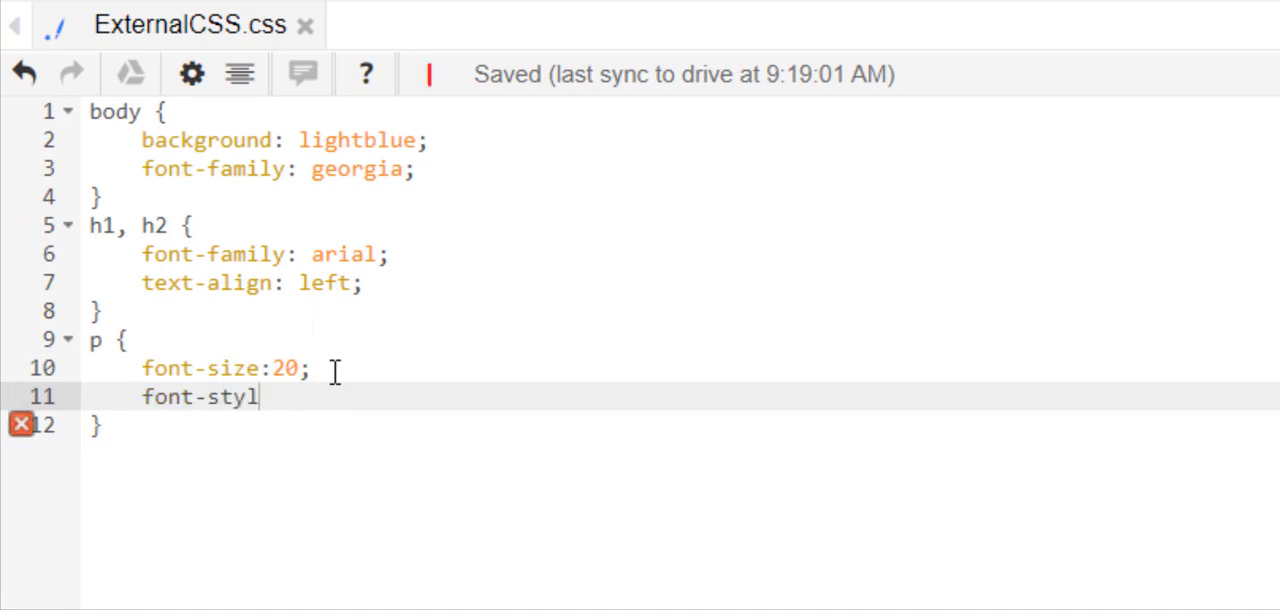
text(e:itali;)
text(fon)
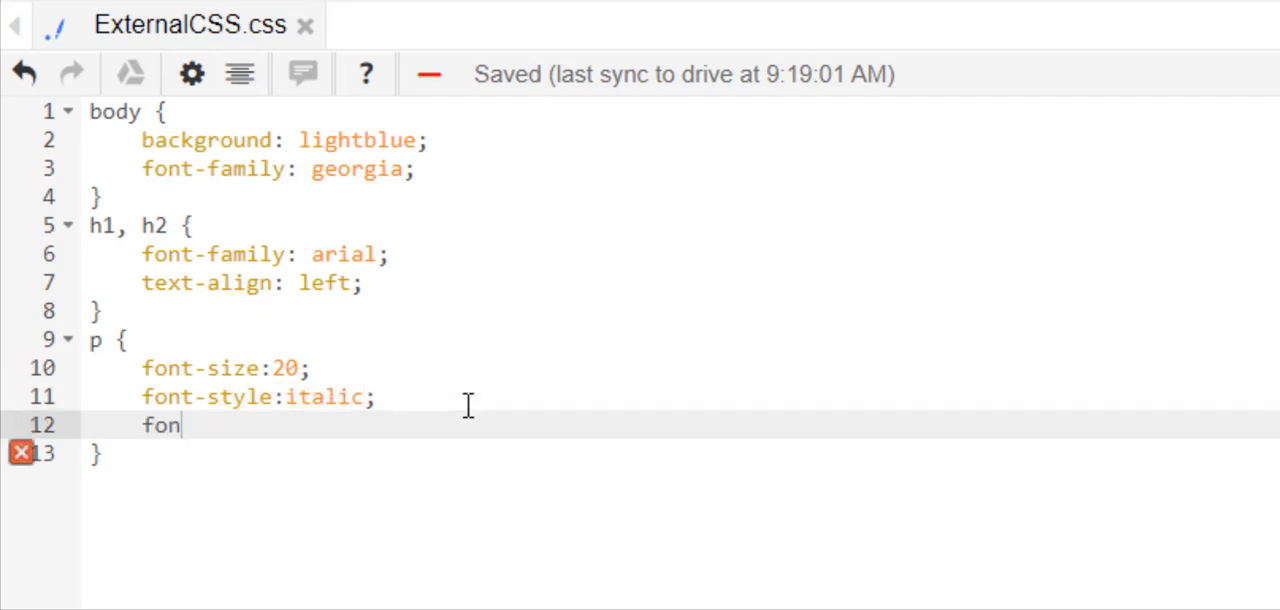
text(t-weight)
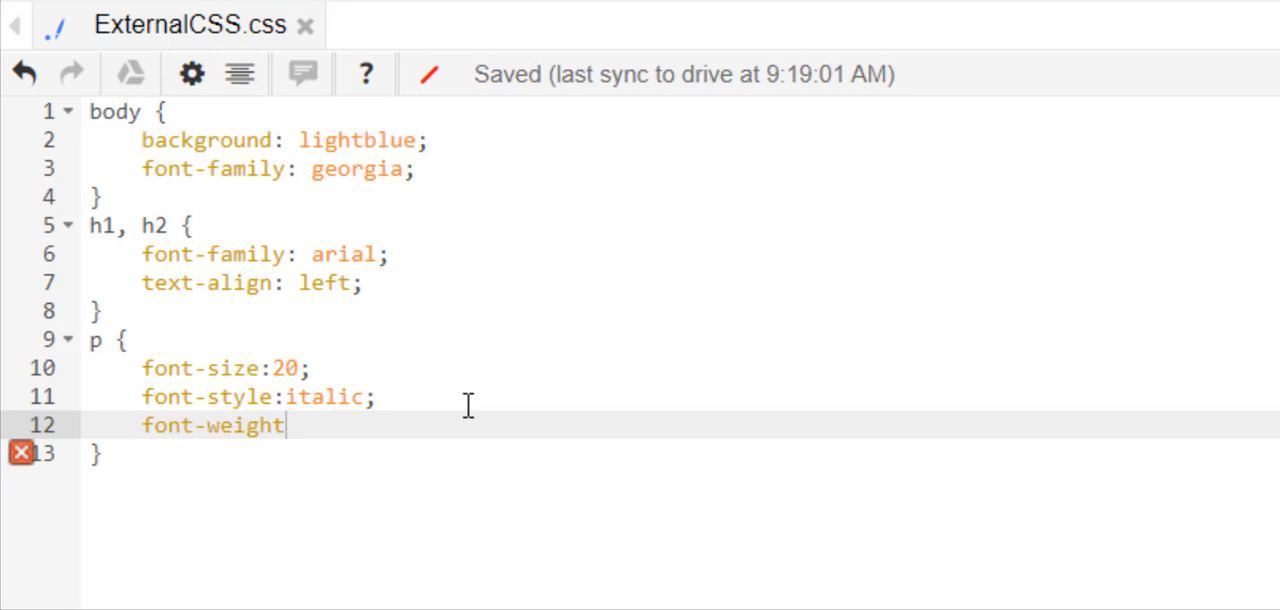
text(:bold;)
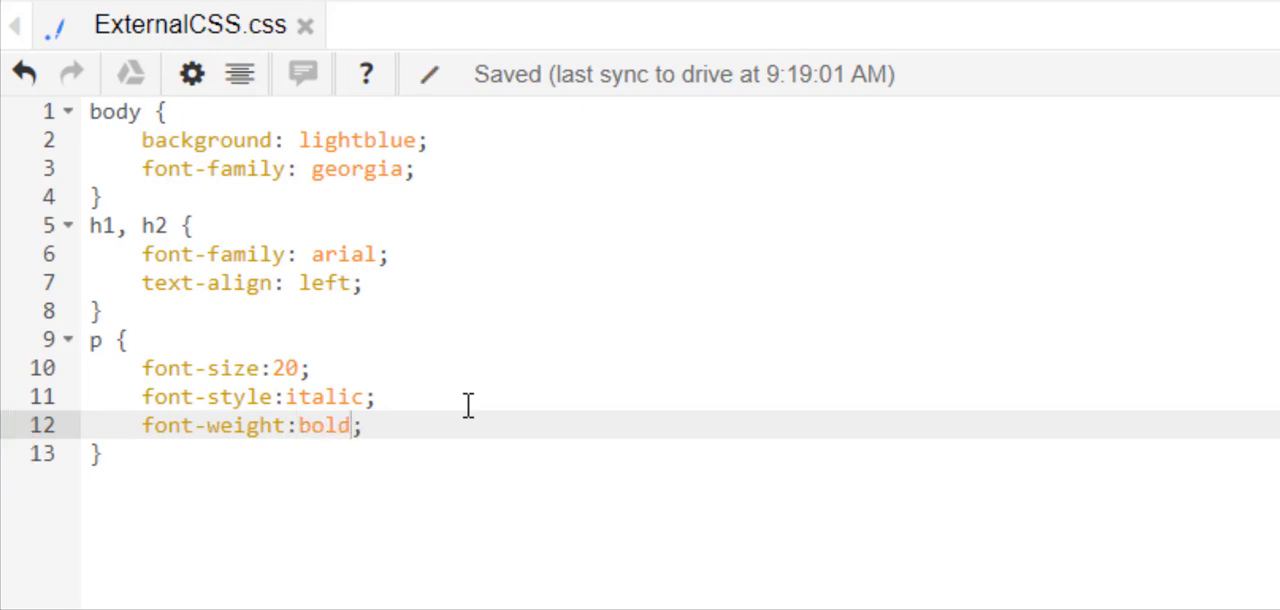
text(tet)
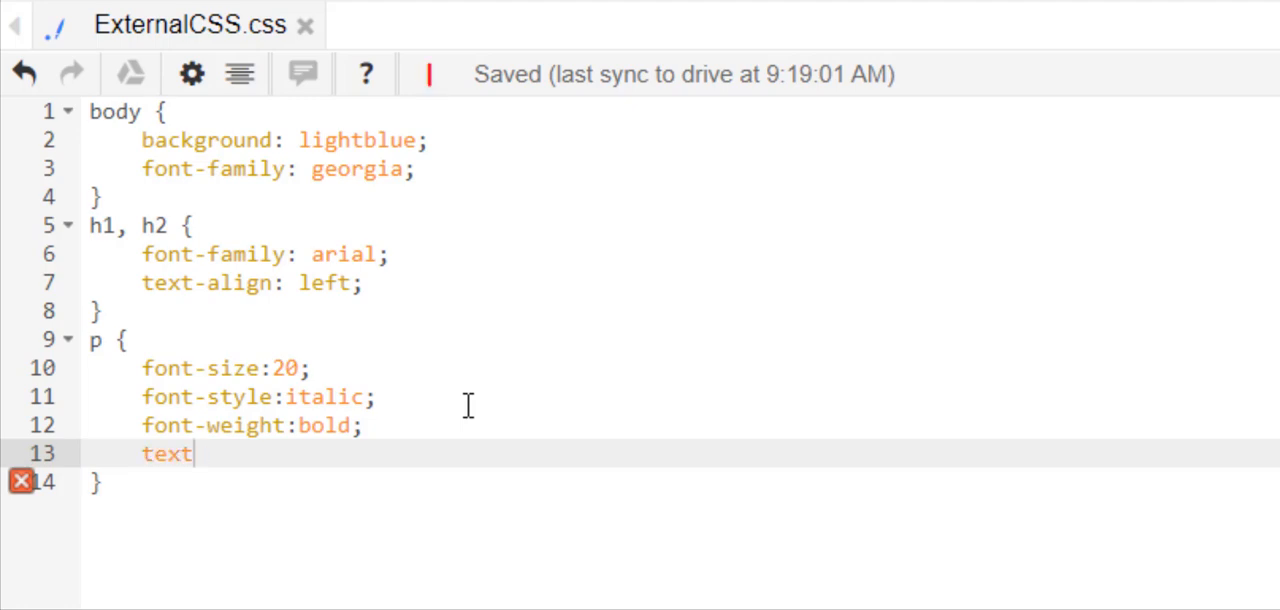
text(-dec)
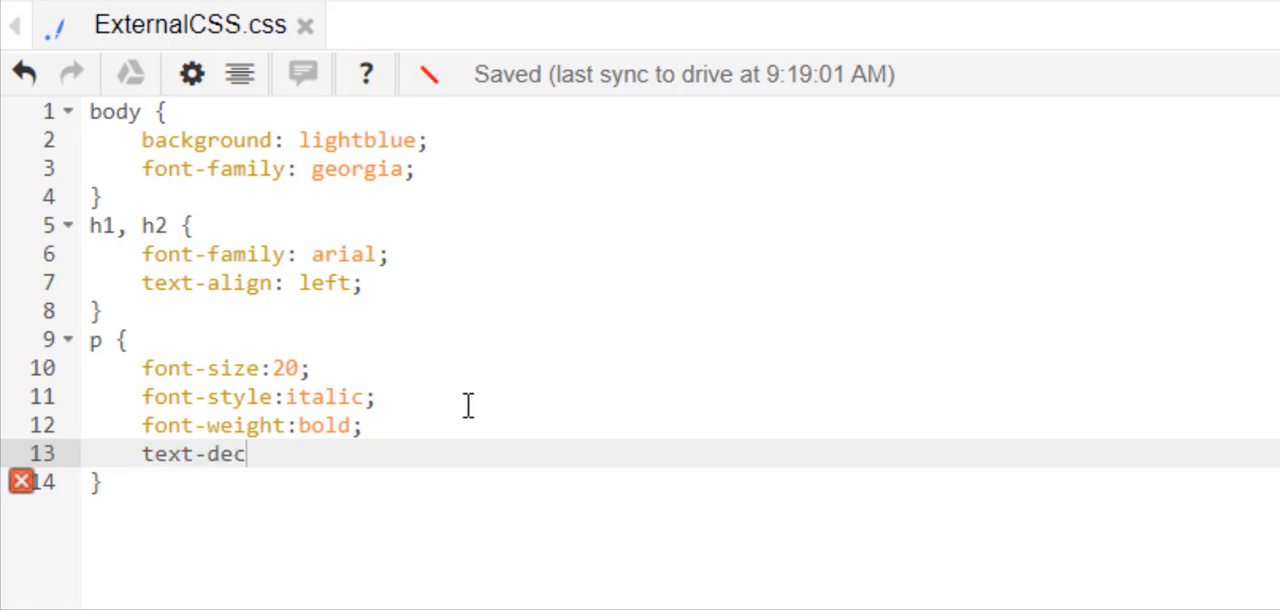
text(oration:;)
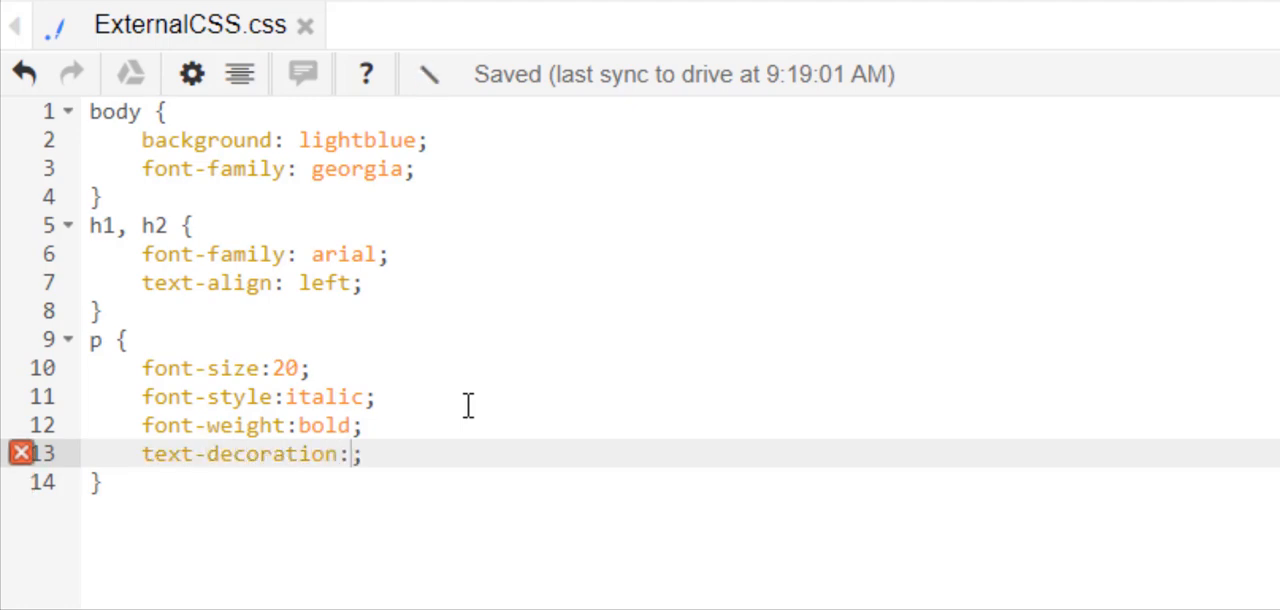
text(underline)
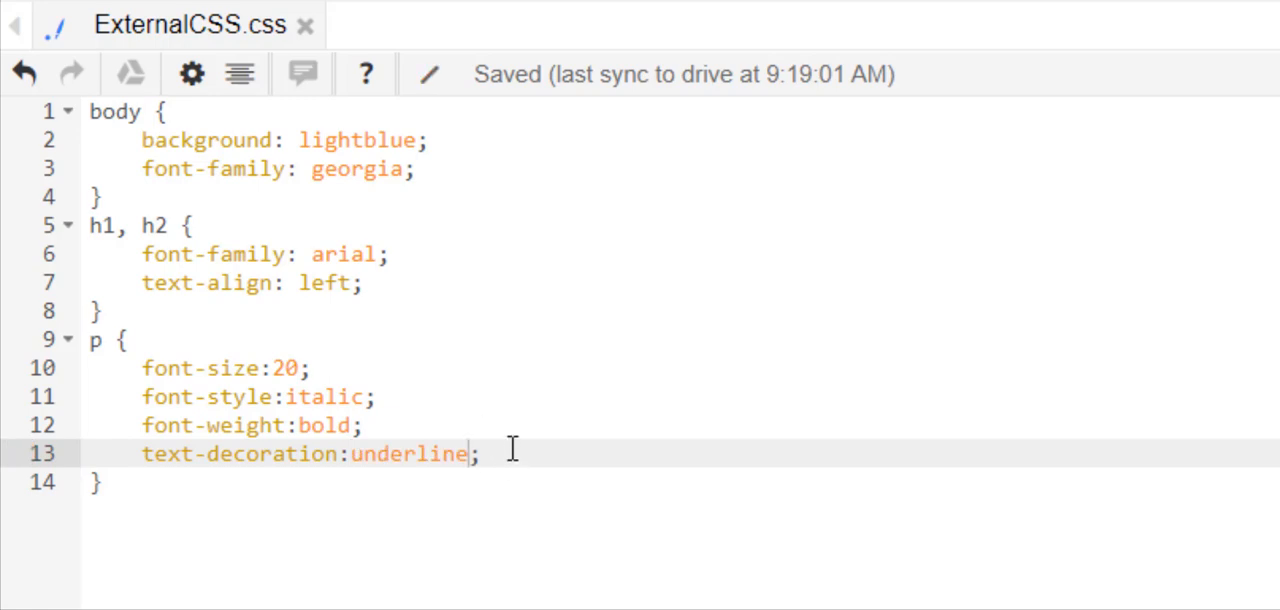
mouse_move(340, 248)
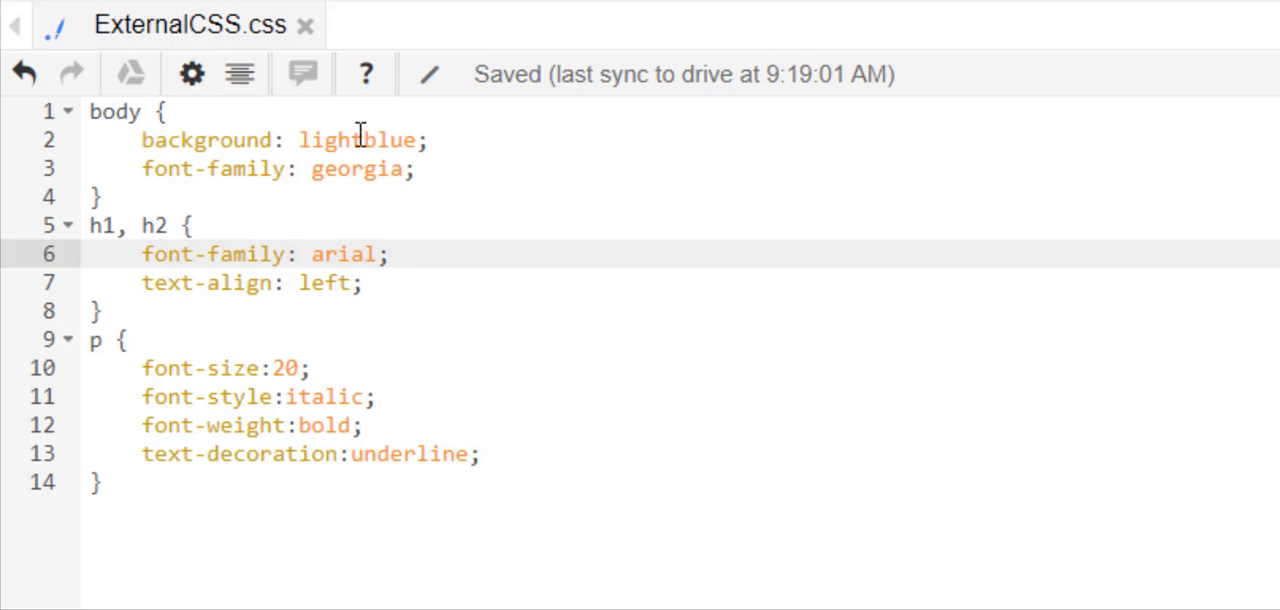
double_click(360, 139)
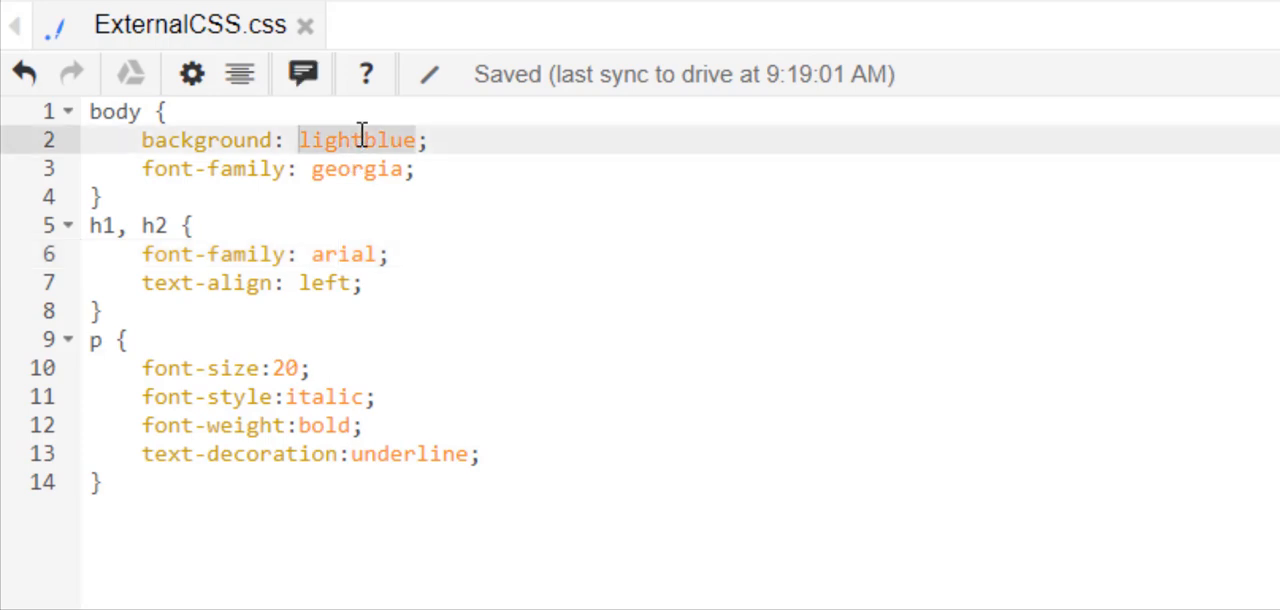
mouse_move(488, 145)
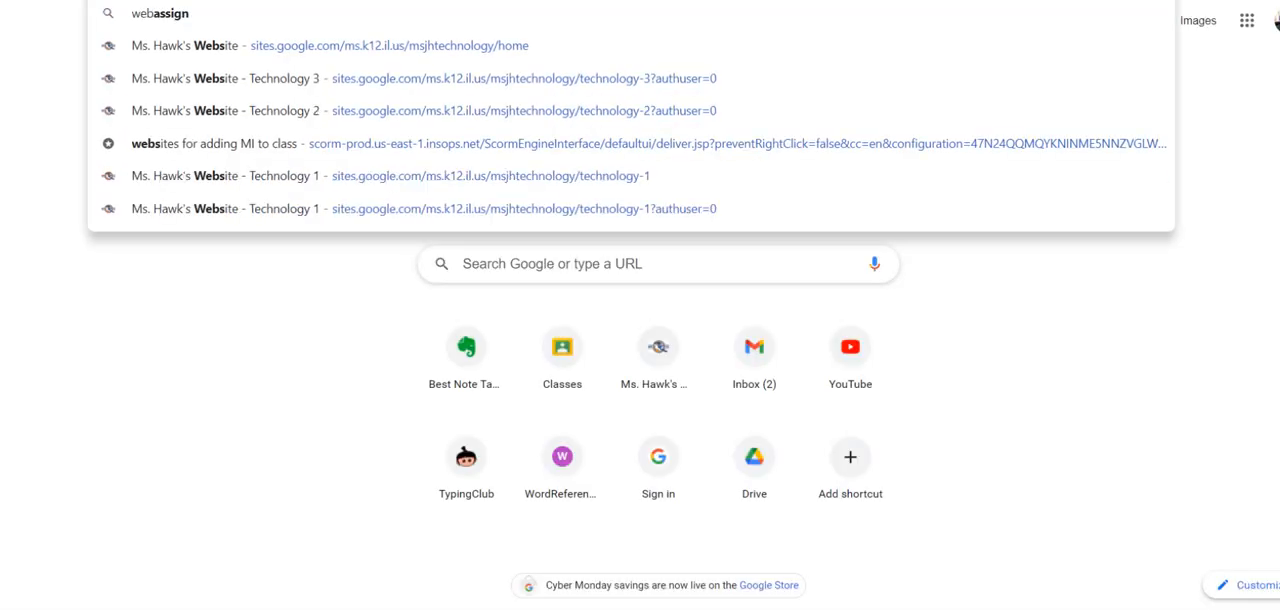
Search Google for 'web safe colors' and browse the Web Safe Color Chart swatches.
text(web safe colors)
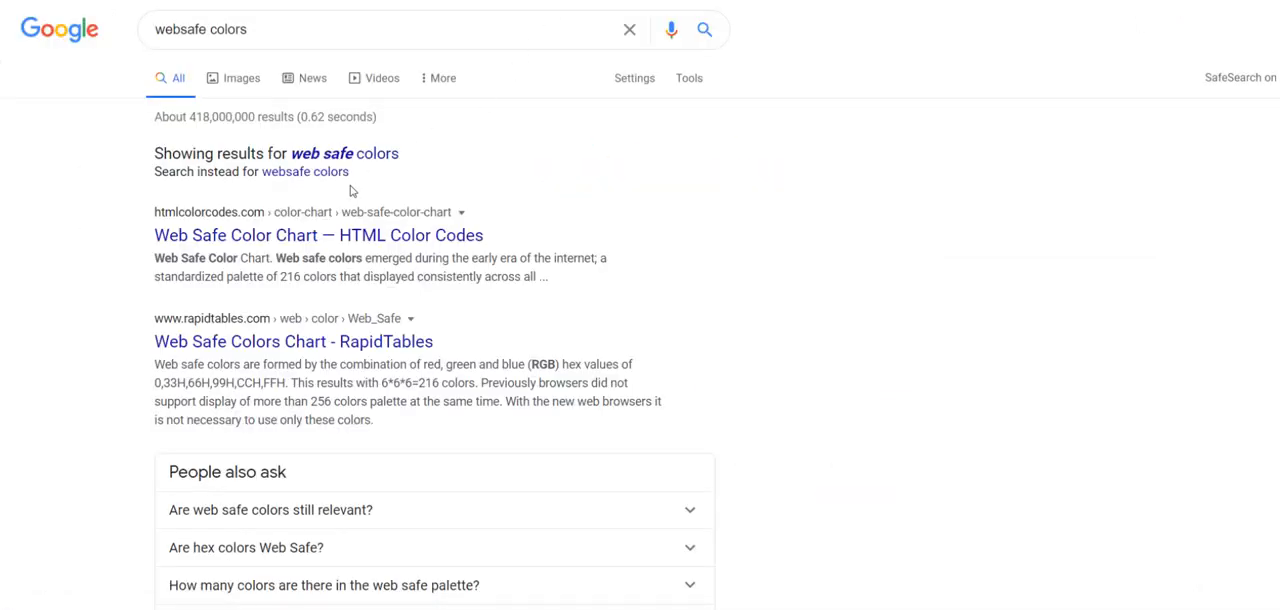
click(317, 235)
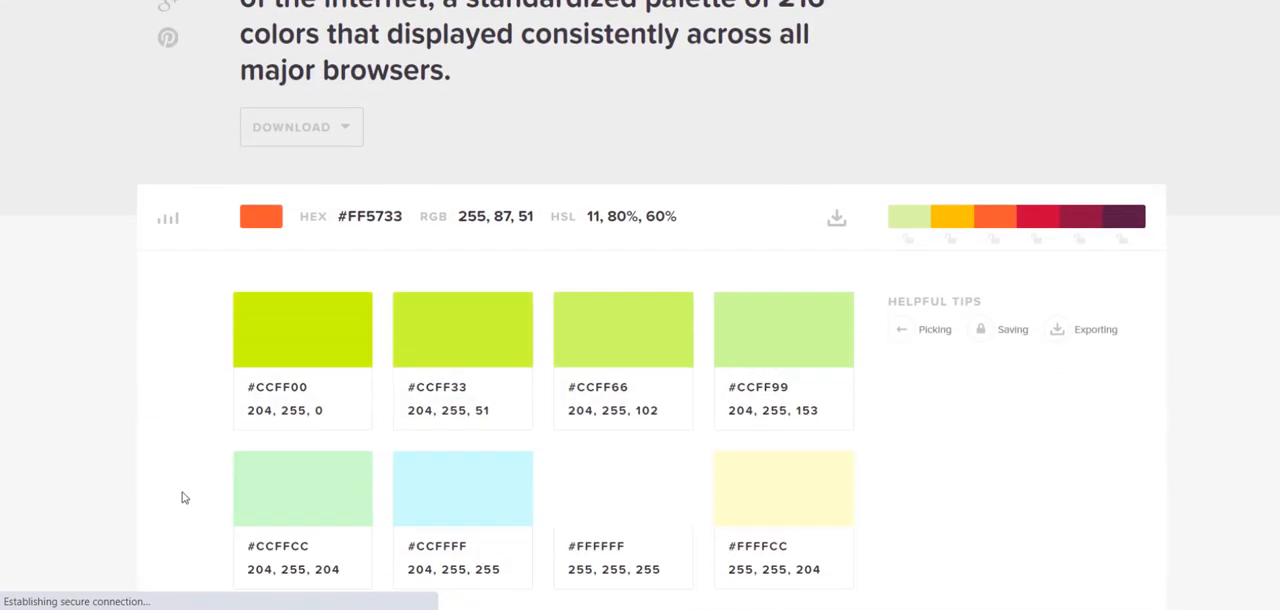
scroll(down, 3)
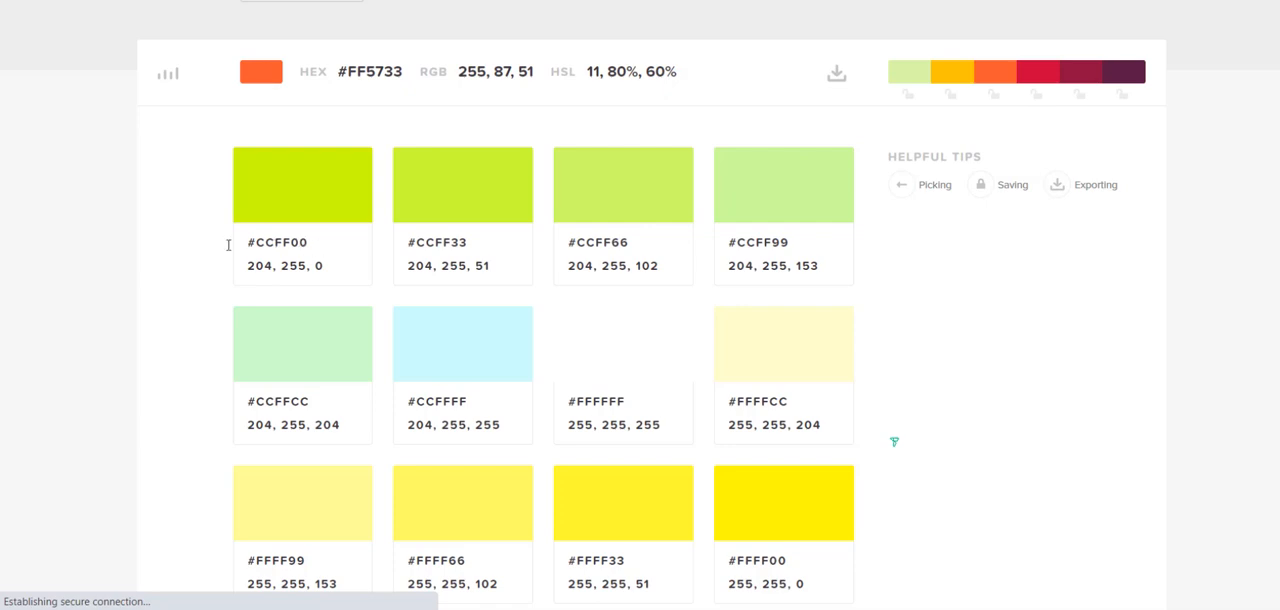
scroll(down, 3)
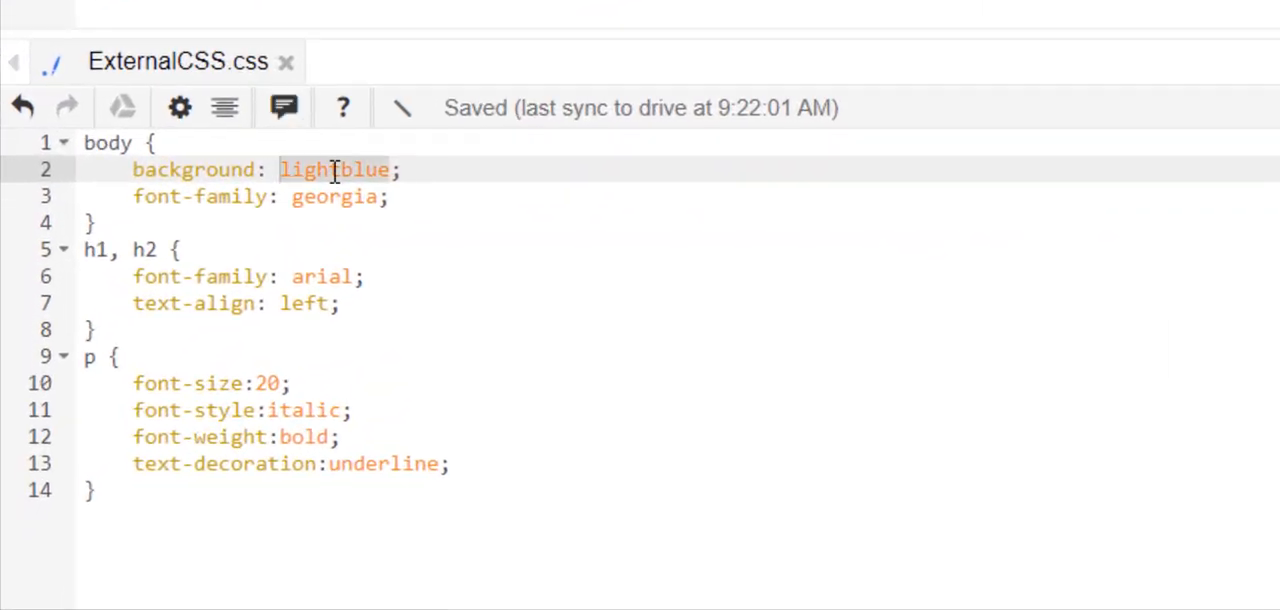
Replace the lightblue body background with #CCFFCC and dismiss the live preview hint.
text(#CCFFCC)
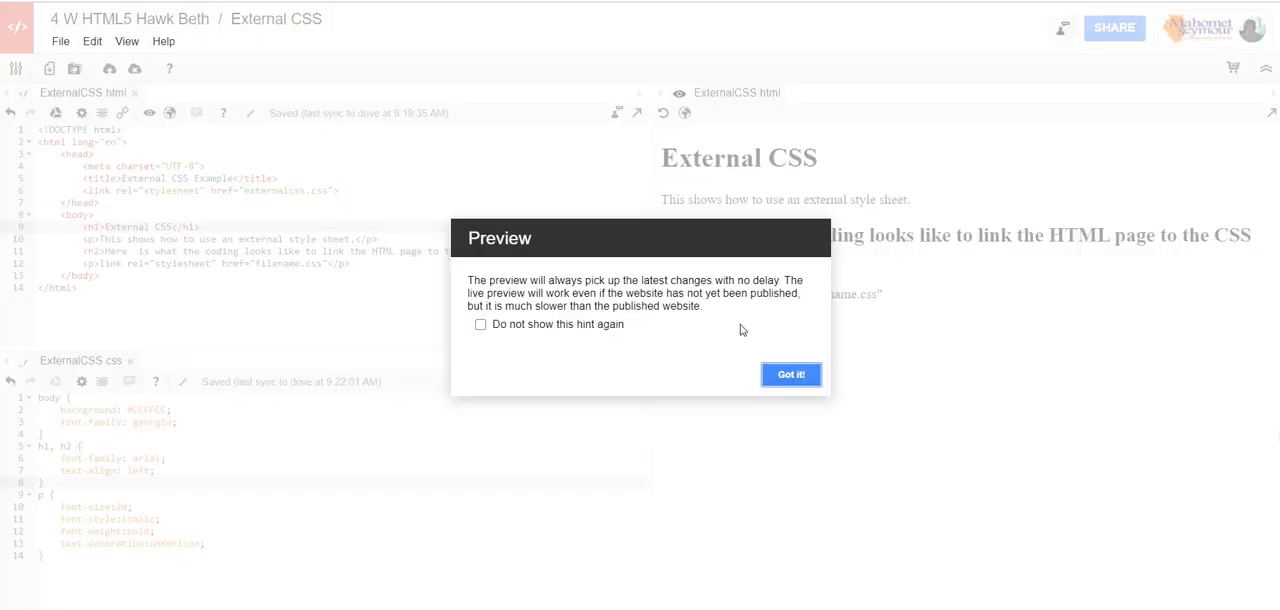
click(790, 374)
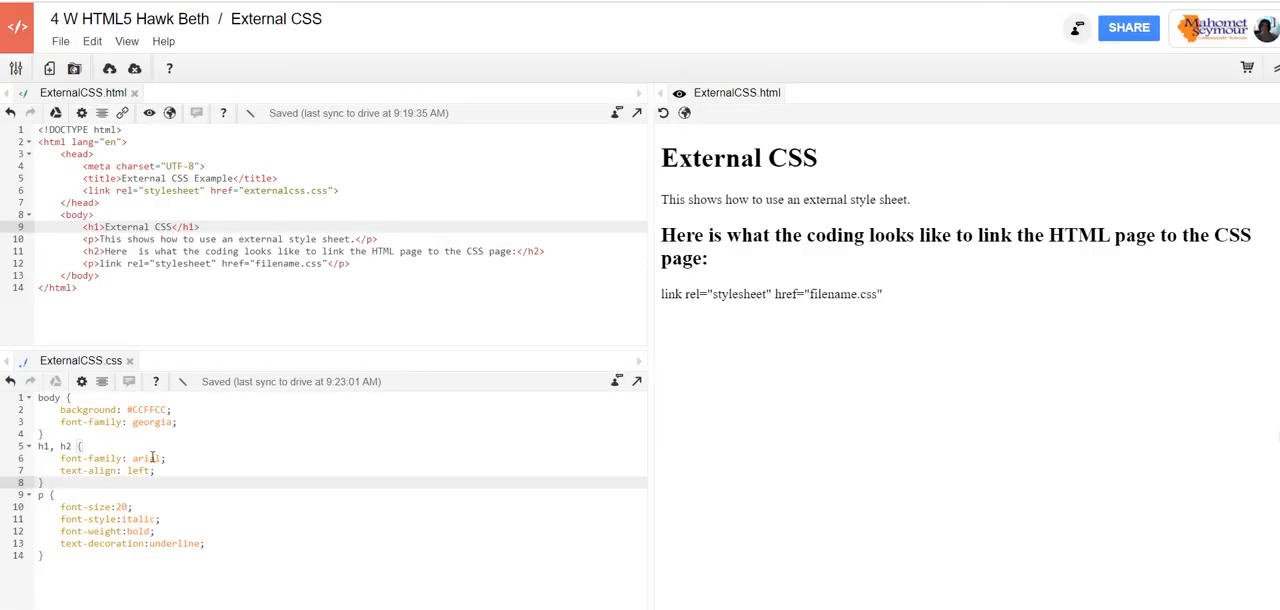
mouse_move(242, 460)
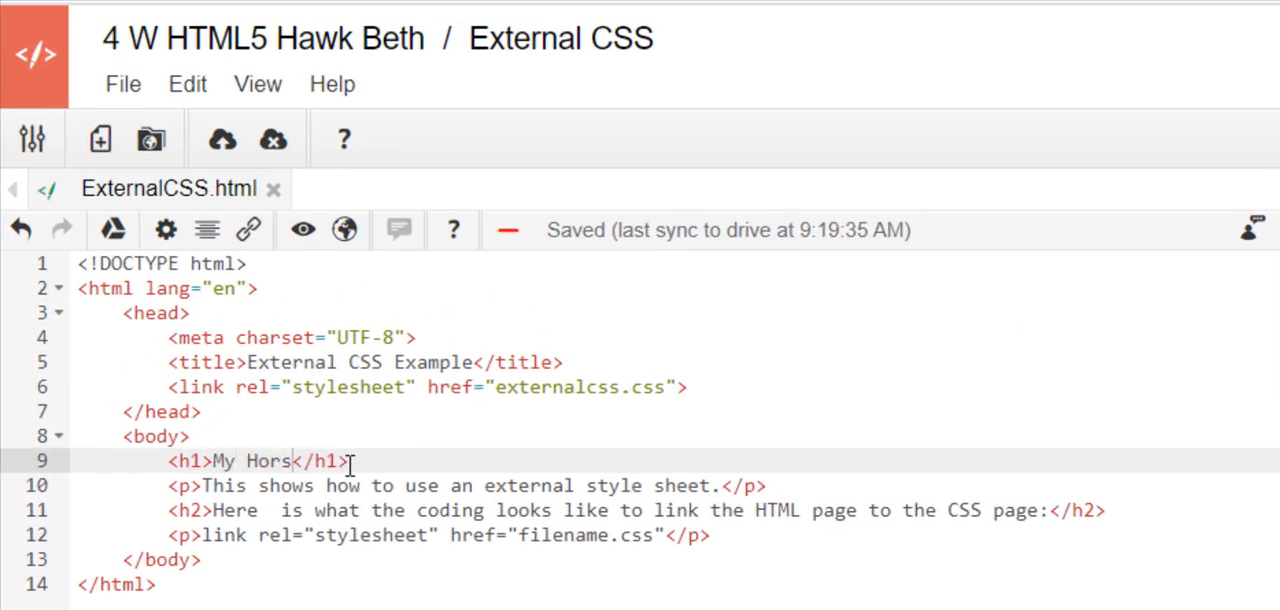
Retitle the heading 'My Horses' and rewrite the paragraph about keeping 3 horses.
text(es)
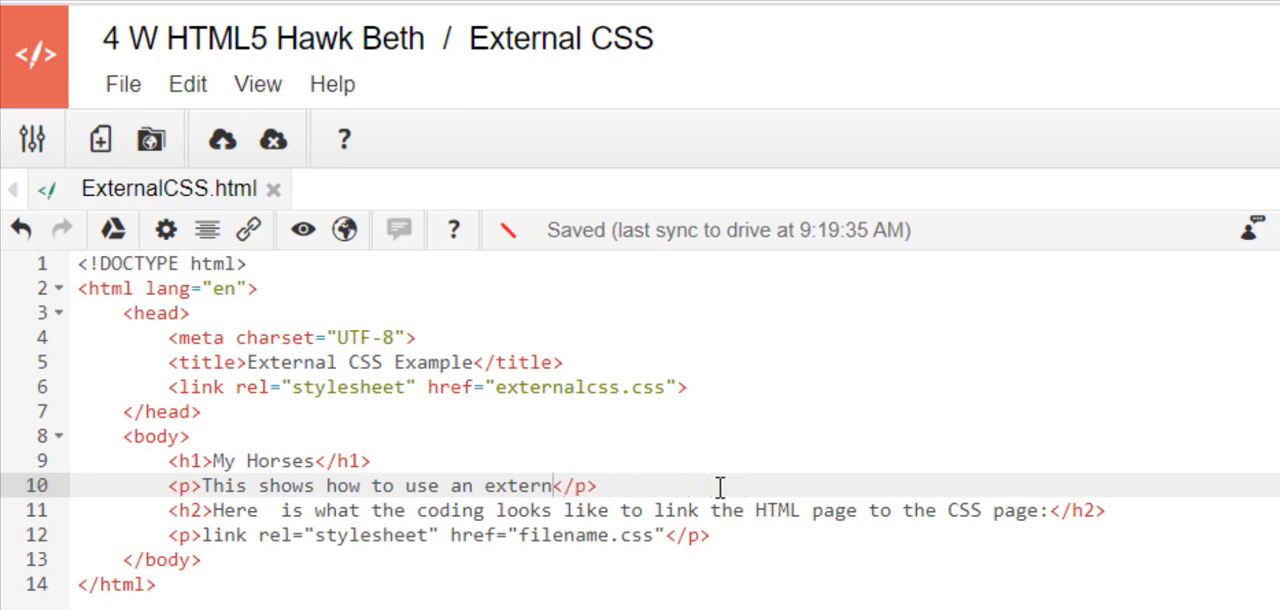
text(I have 3 horse</p>)
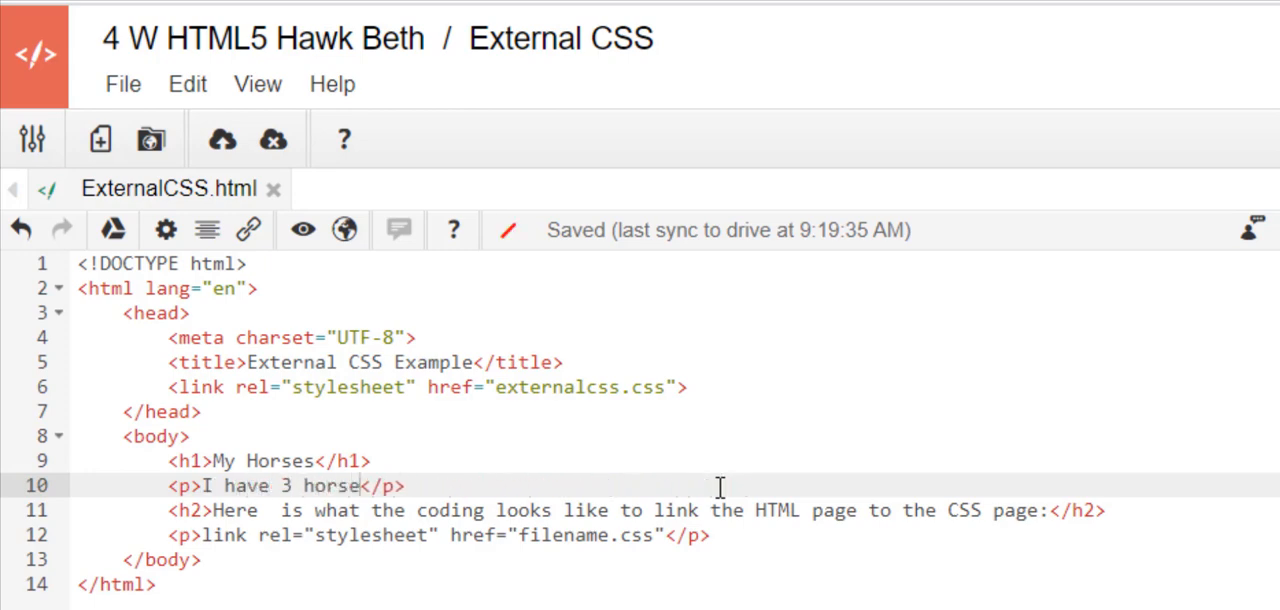
text(s that I keep)
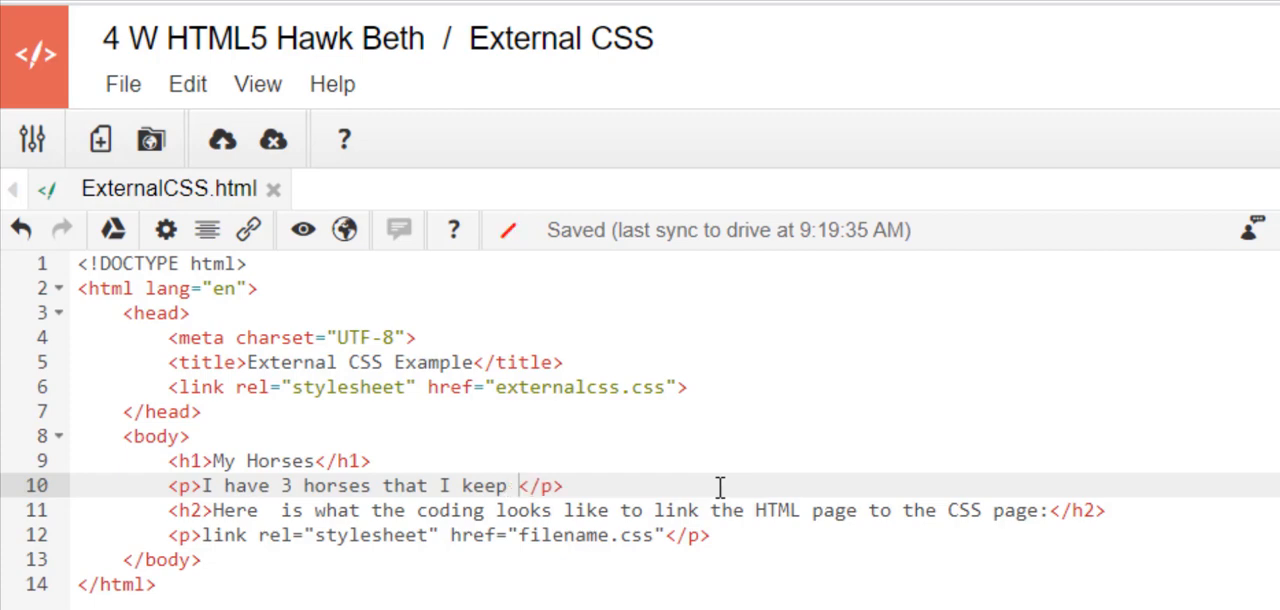
text(at my brother-in-)
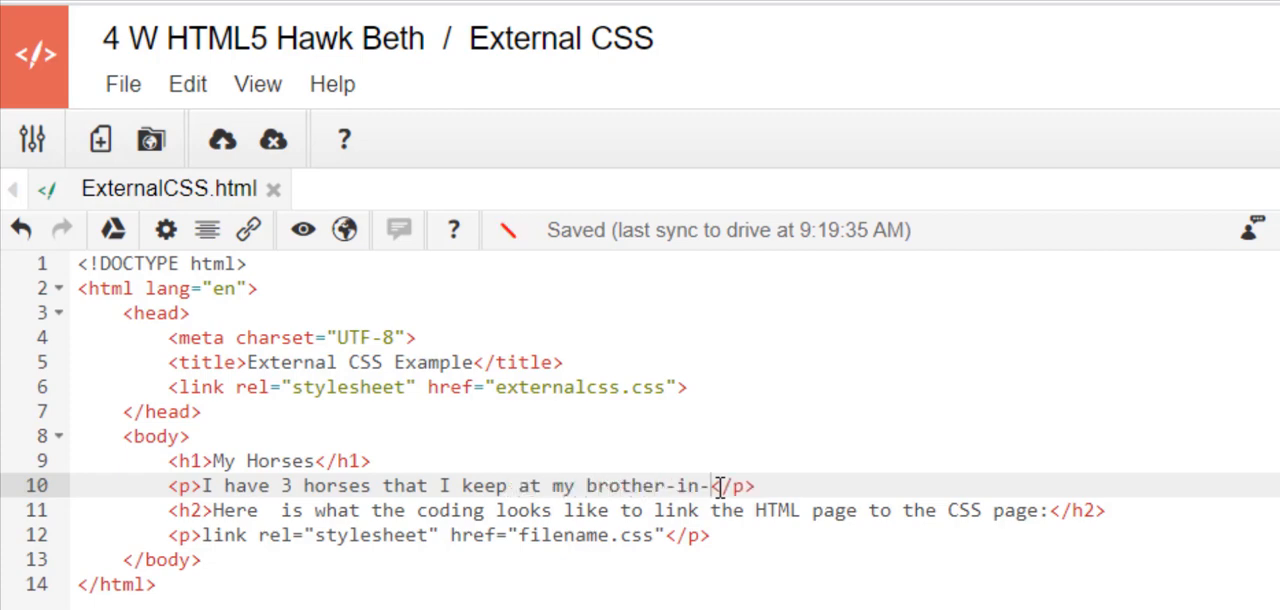
text(law's house in Mahomet.)
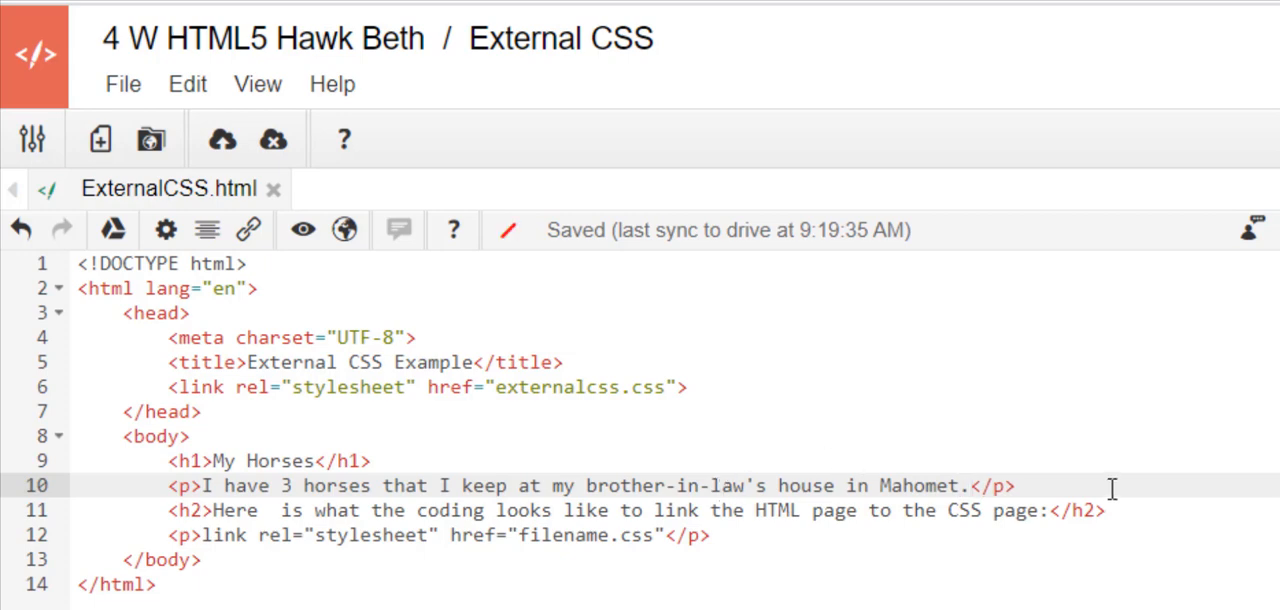
Add list items Nora and Cody below the paragraph.
click(1020, 486)
text(<ul>)
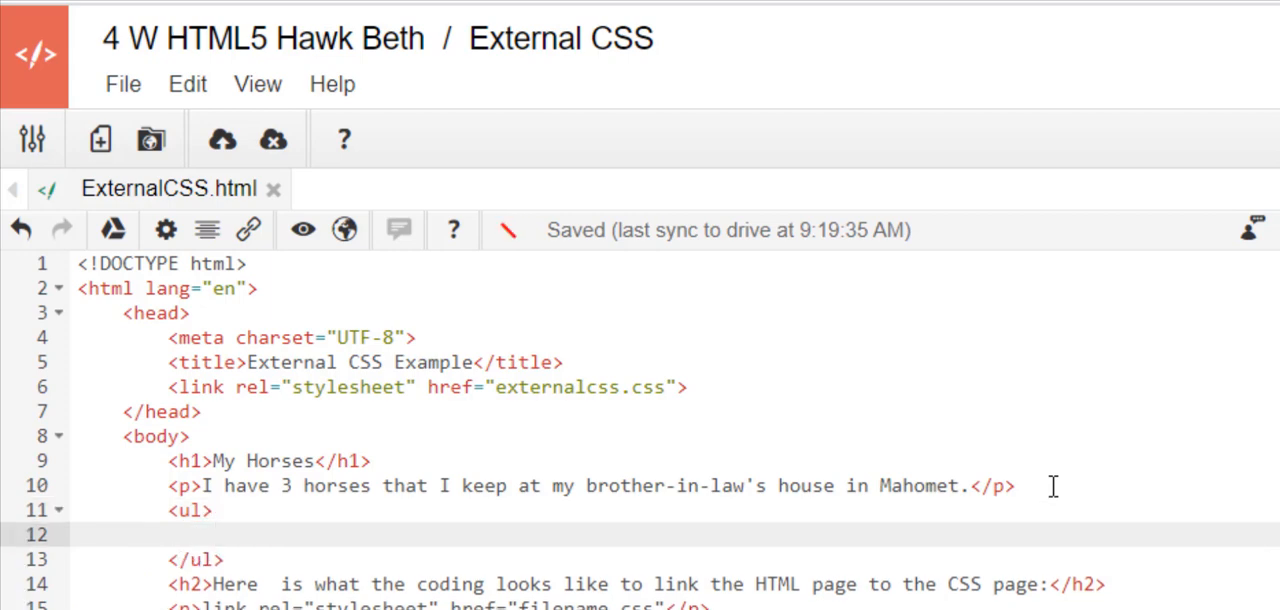
text(<li>Nora</li>)
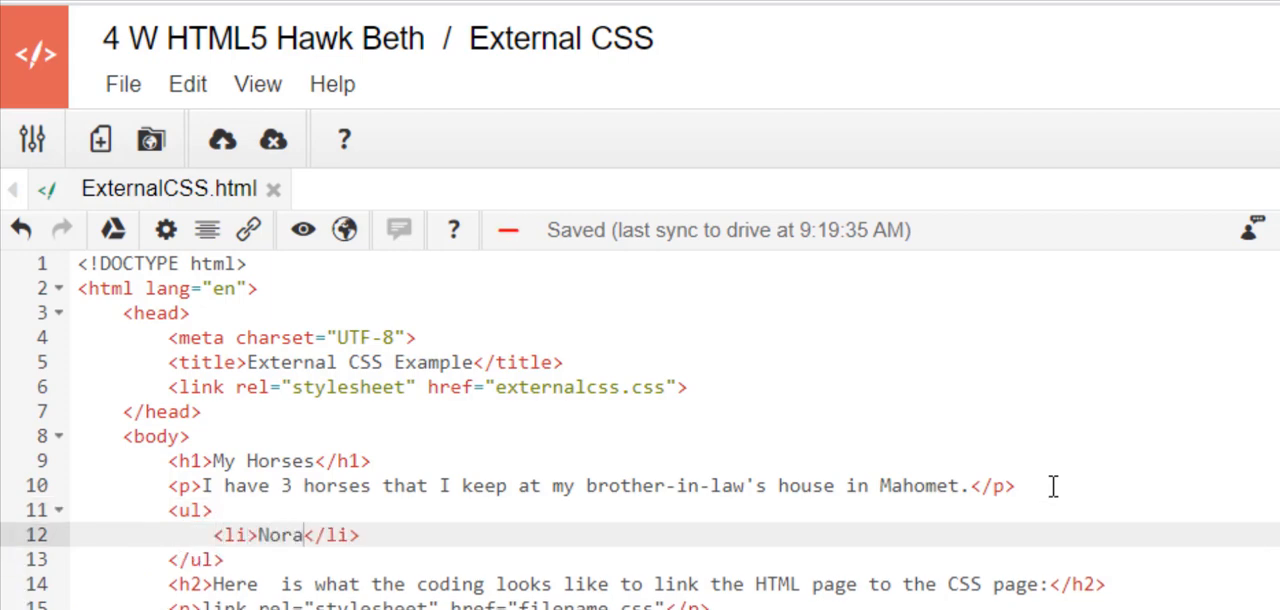
key(Enter)
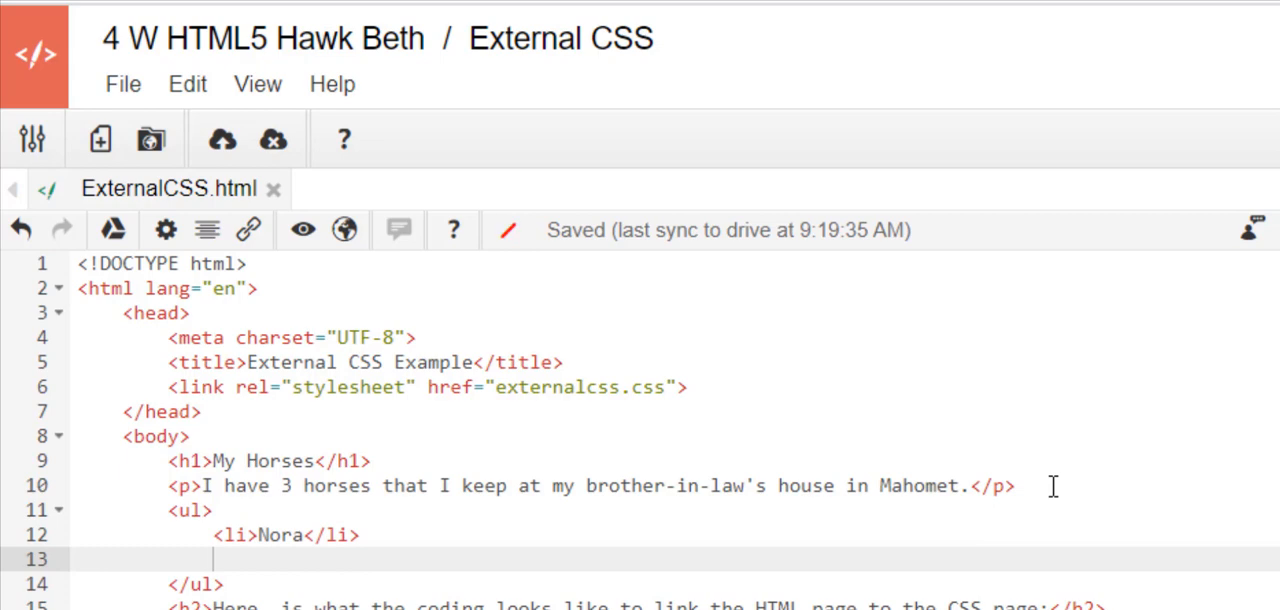
text(<li>Cody</li>)
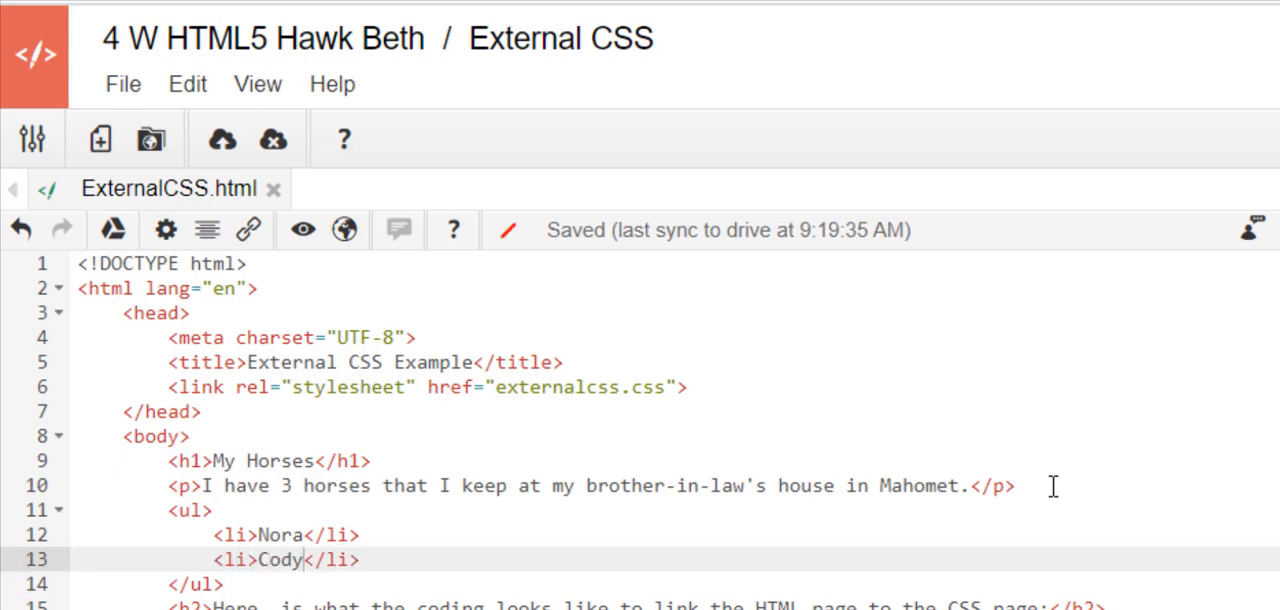
key(Enter)
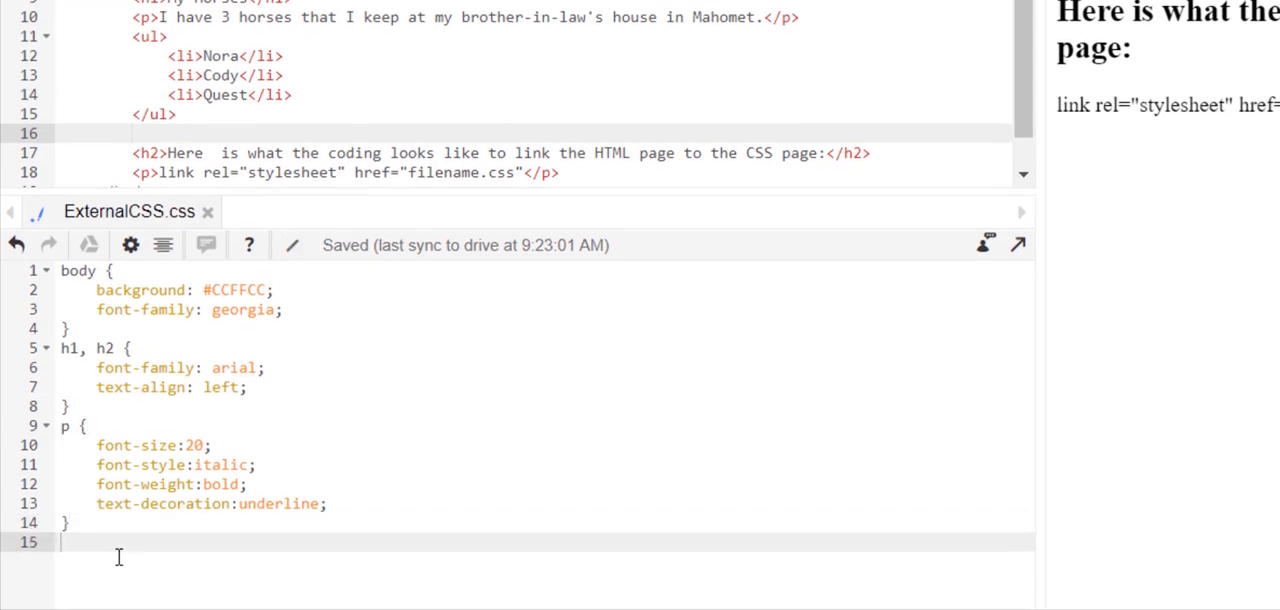
Add a 'ul { color:red; }' rule at the end of ExternalCSS.css.
text(ul)
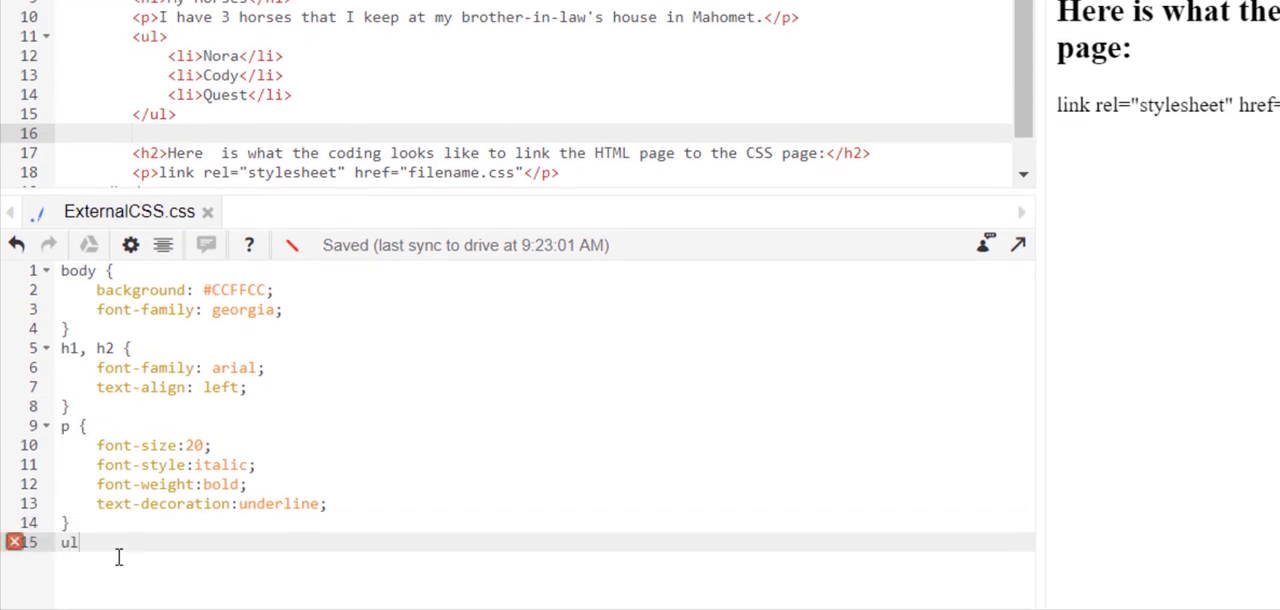
text({)
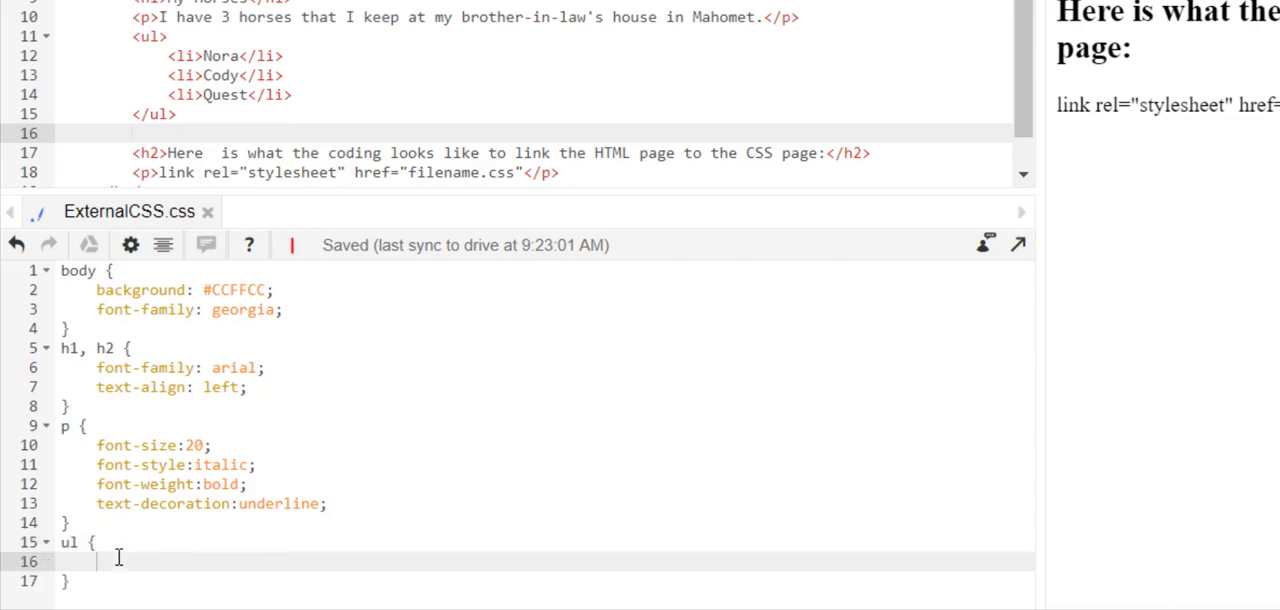
text(color:red;)
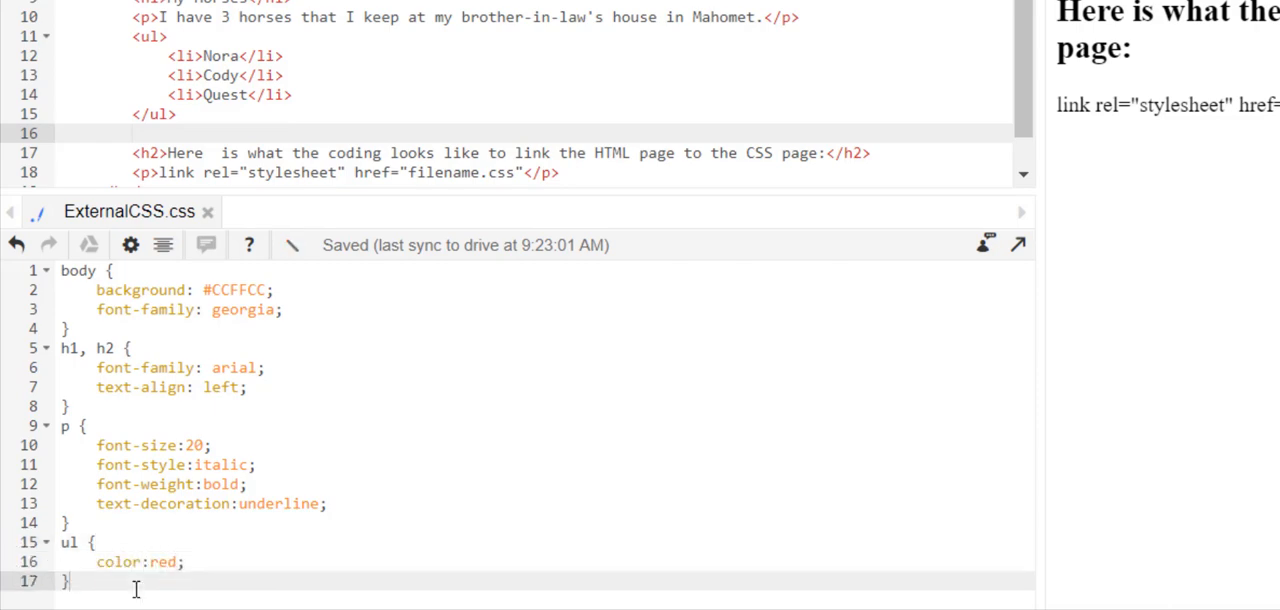
mouse_move(161, 92)
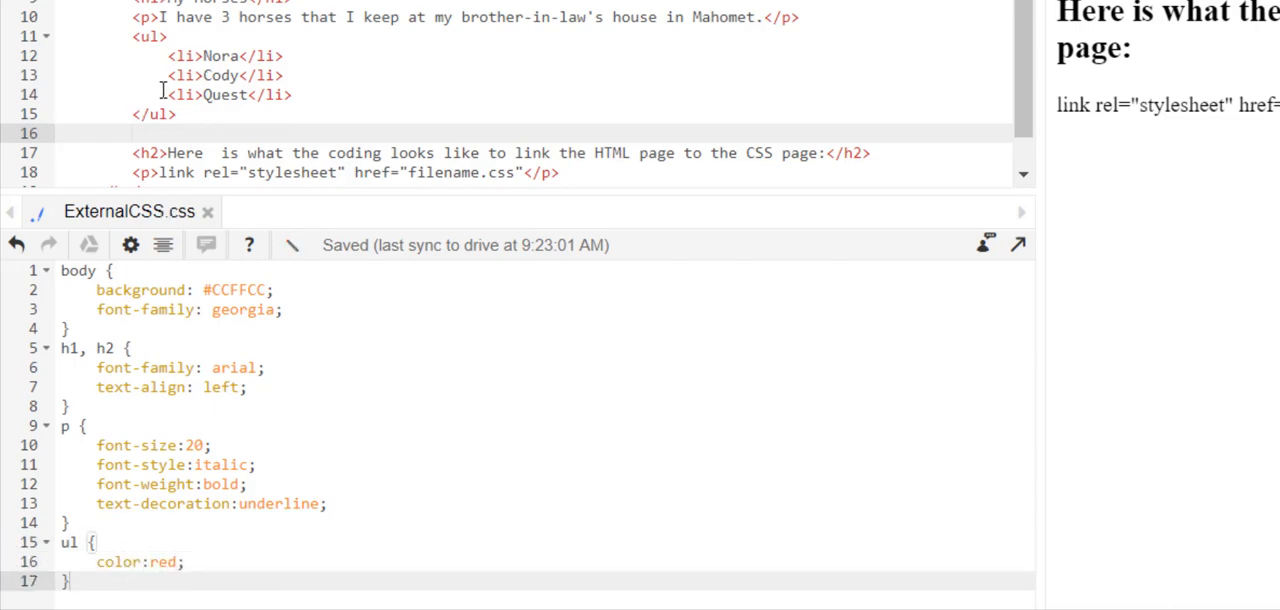